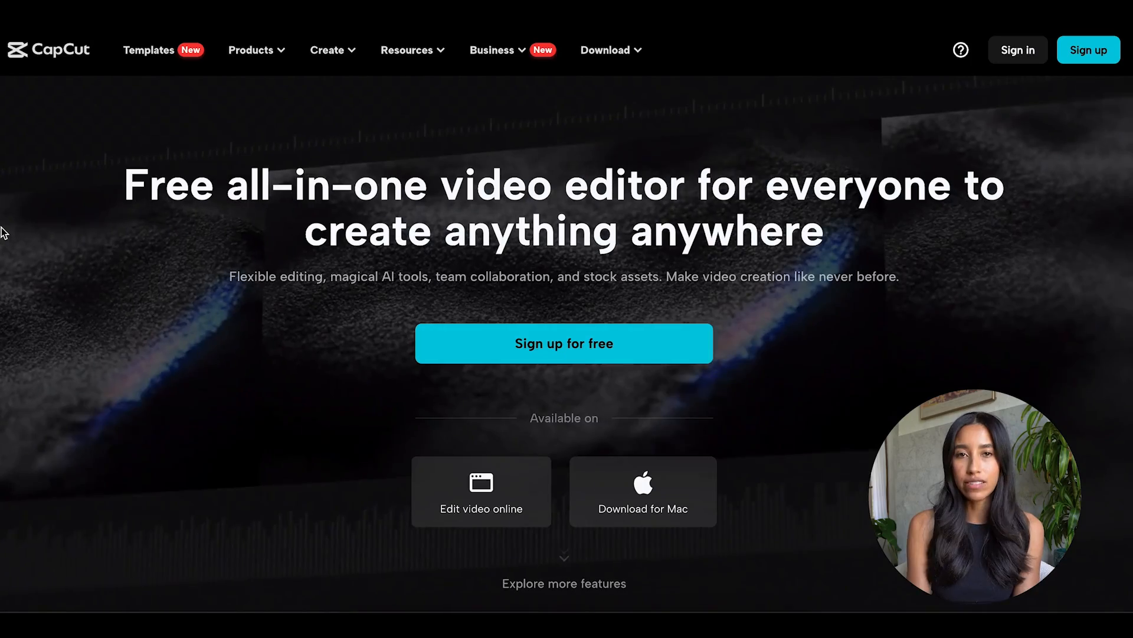
{"action": "mouse_move", "coordinate": [118, 163]}
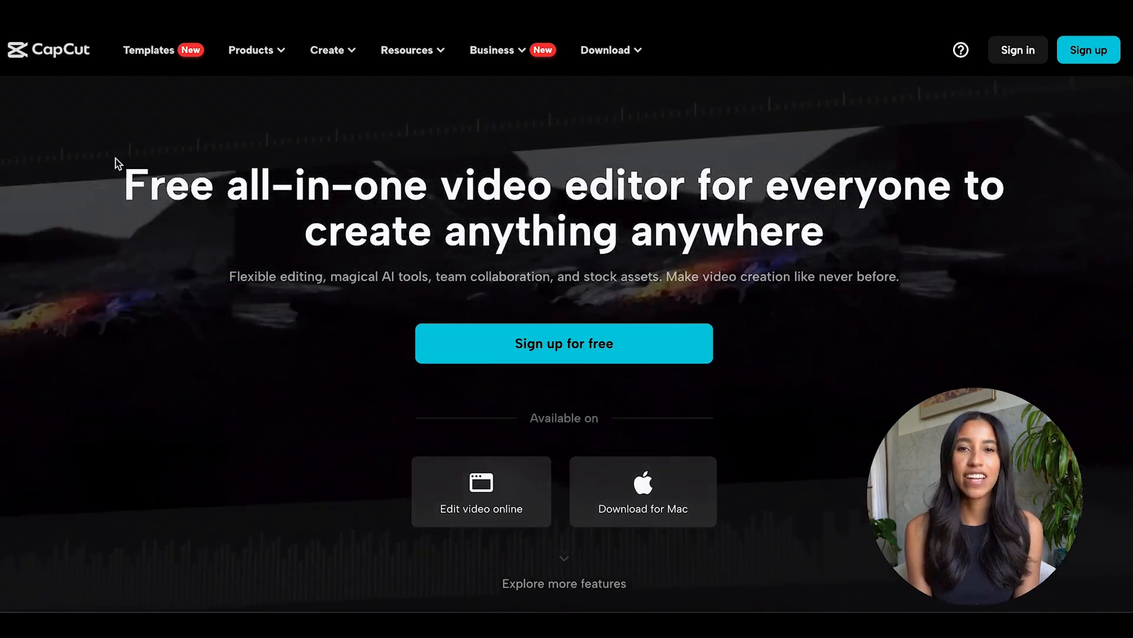
Launch the CapCut desktop app, reaching the Home screen with four projects.
{"action": "left_click", "coordinate": [251, 50]}
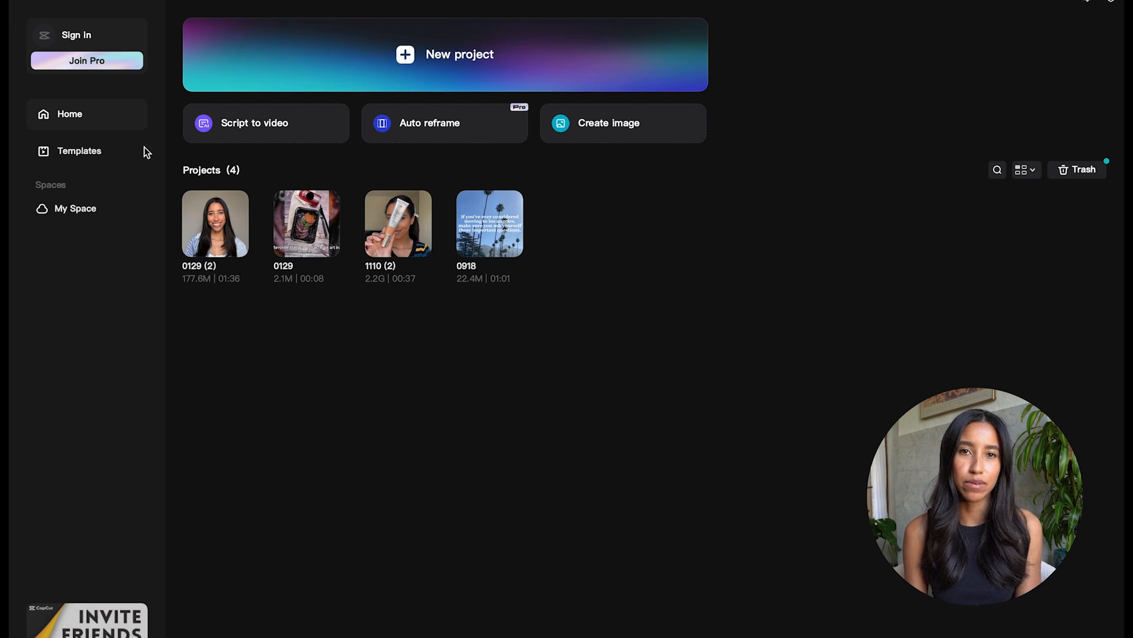
Browse the Memes, Transition and Vlog templates, then search templates for 'photo dump'.
{"action": "left_click", "coordinate": [79, 151]}
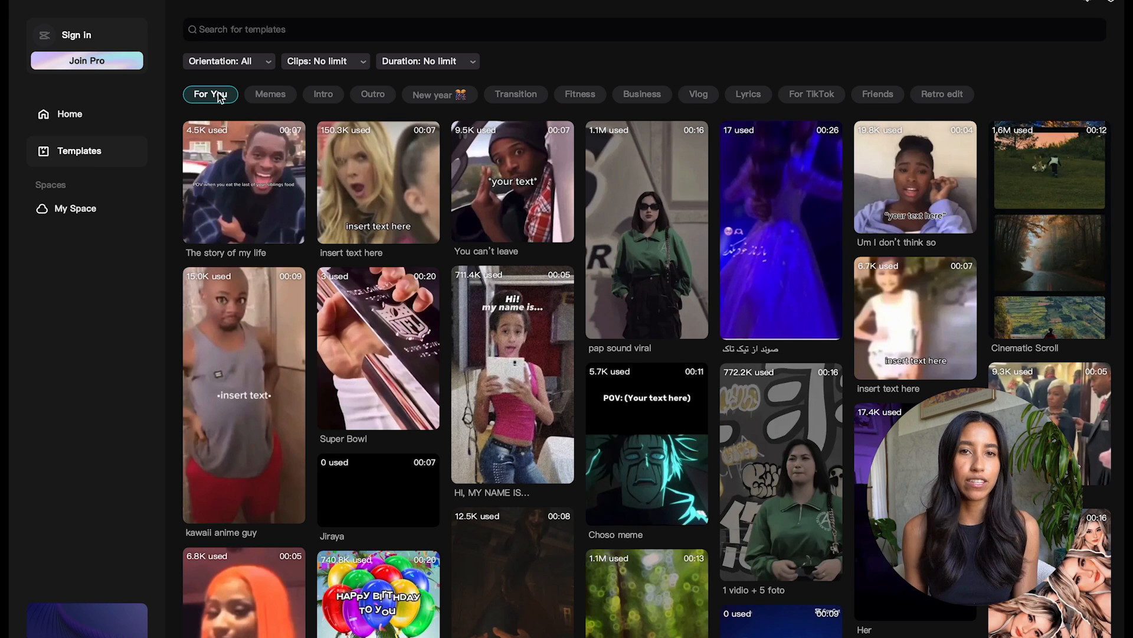
{"action": "left_click", "coordinate": [270, 94]}
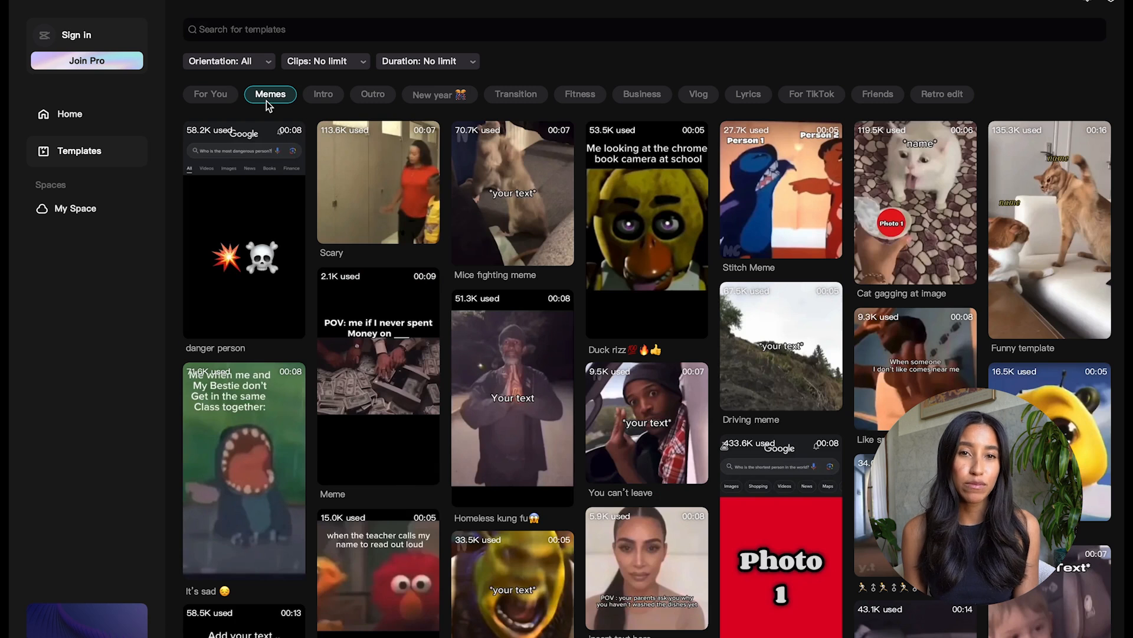
{"action": "left_click", "coordinate": [515, 93]}
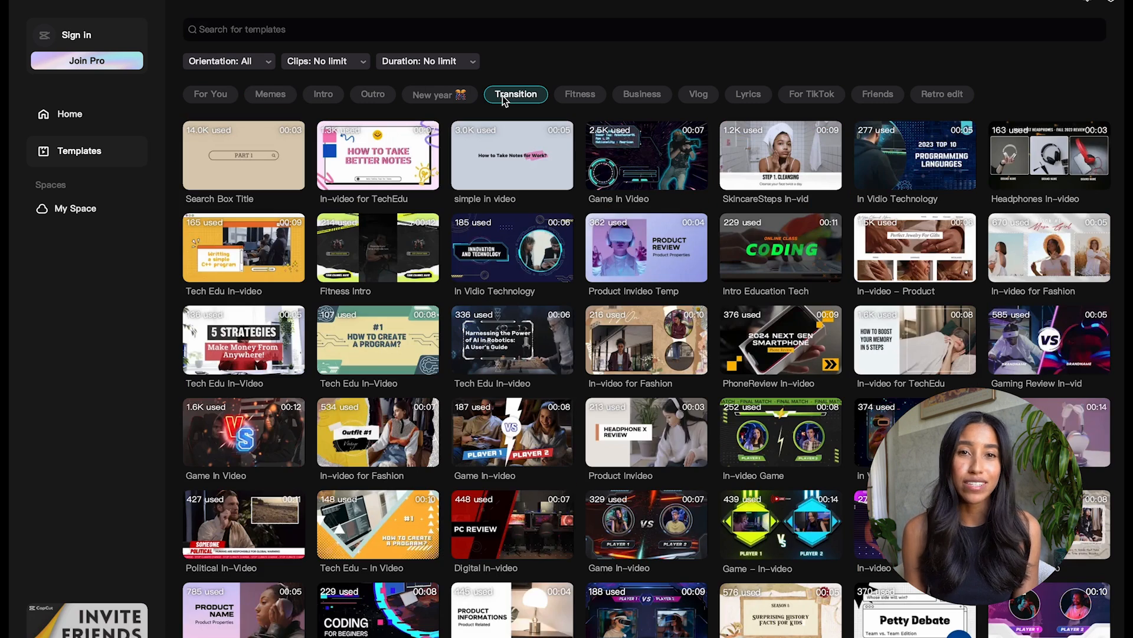
{"action": "left_click", "coordinate": [698, 93]}
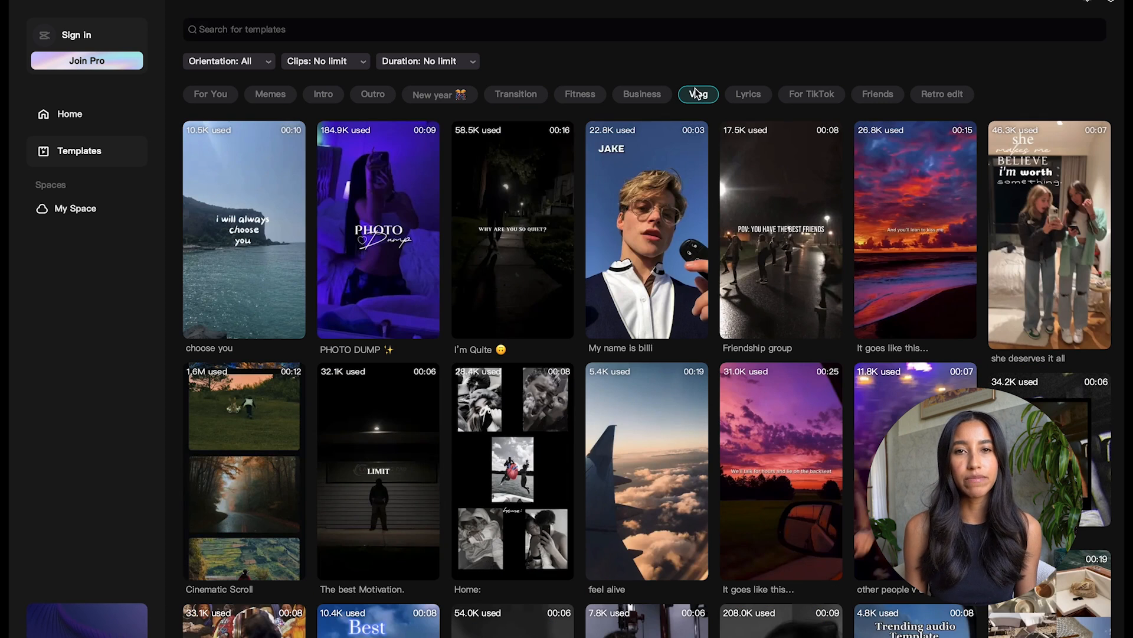
{"action": "type", "text": "photo dump"}
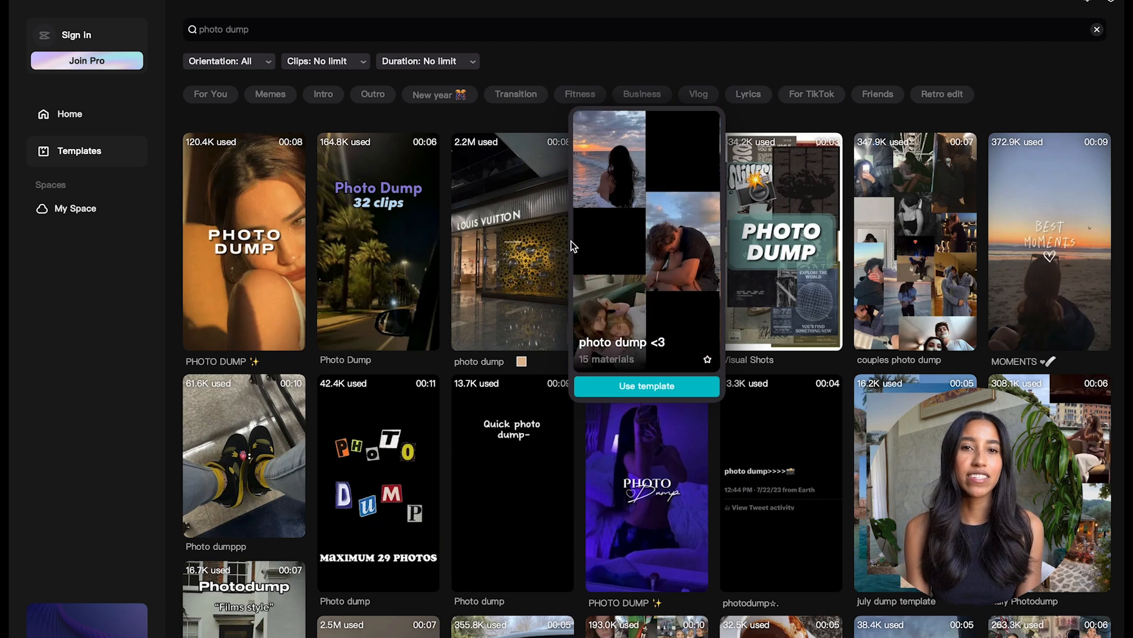
View share history, upload a video to share by link, then close the share dialog.
{"action": "left_click", "coordinate": [70, 133]}
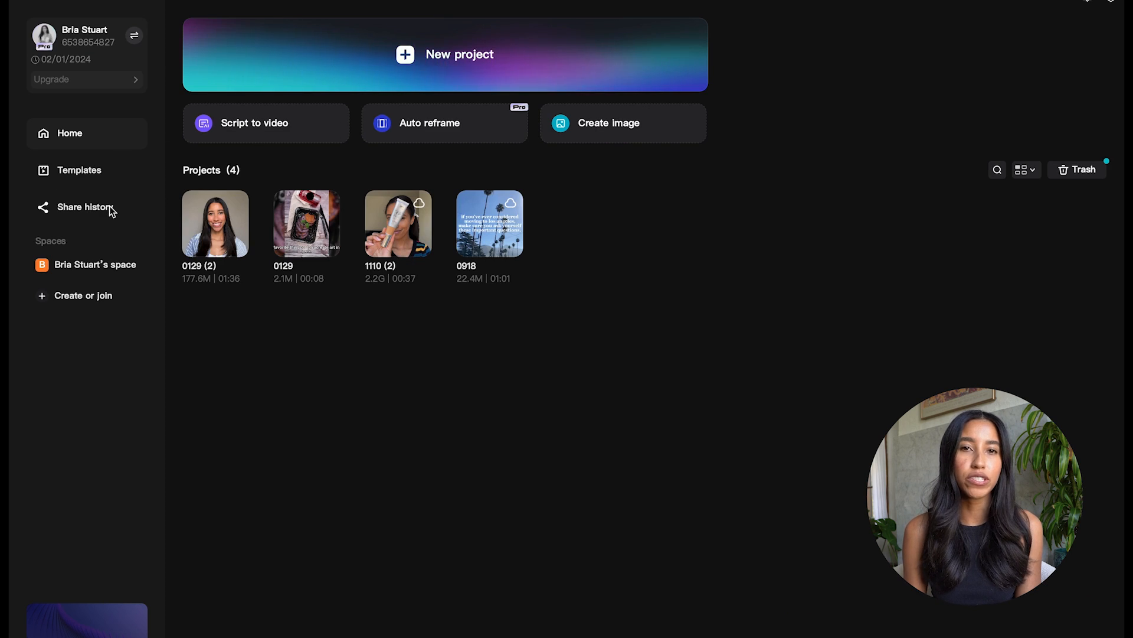
{"action": "left_click", "coordinate": [85, 207]}
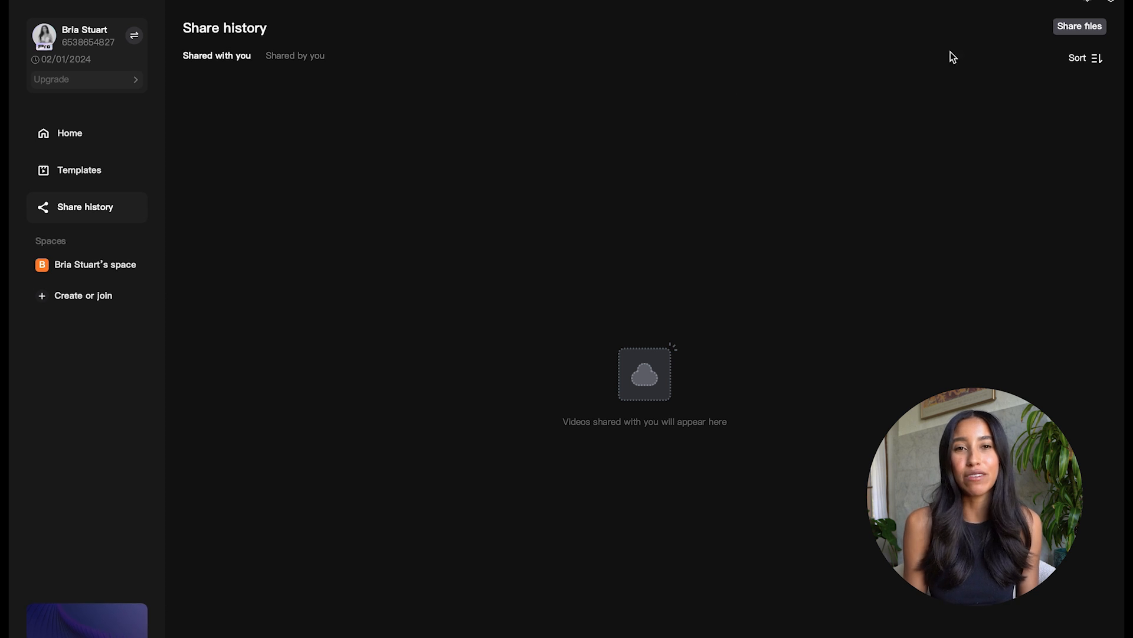
{"action": "left_click", "coordinate": [1080, 27]}
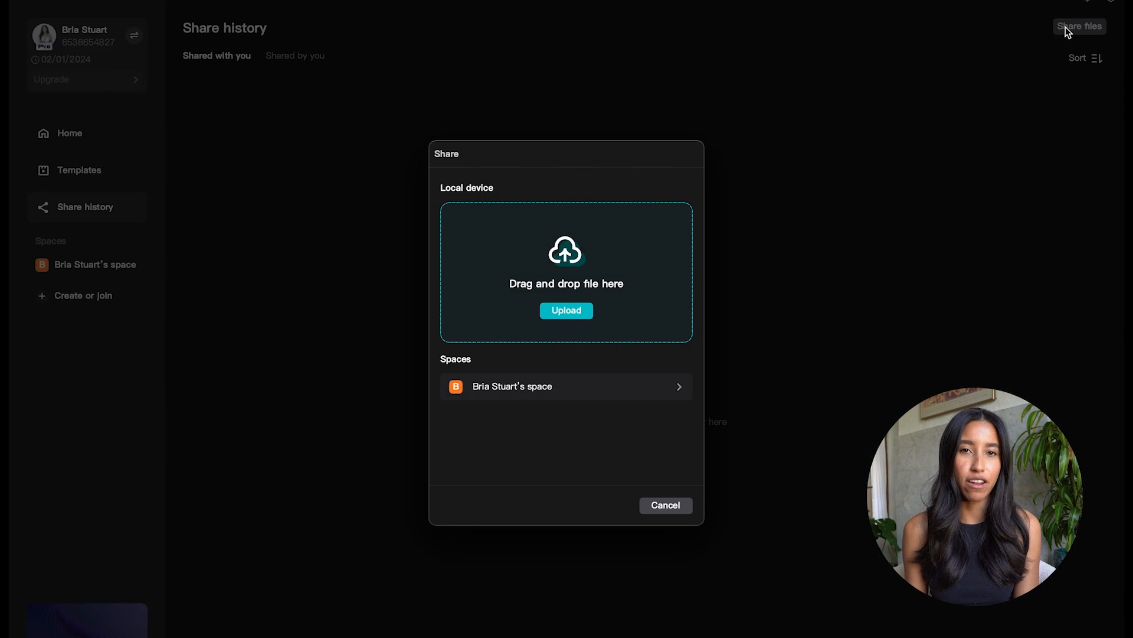
{"action": "mouse_move", "coordinate": [615, 284]}
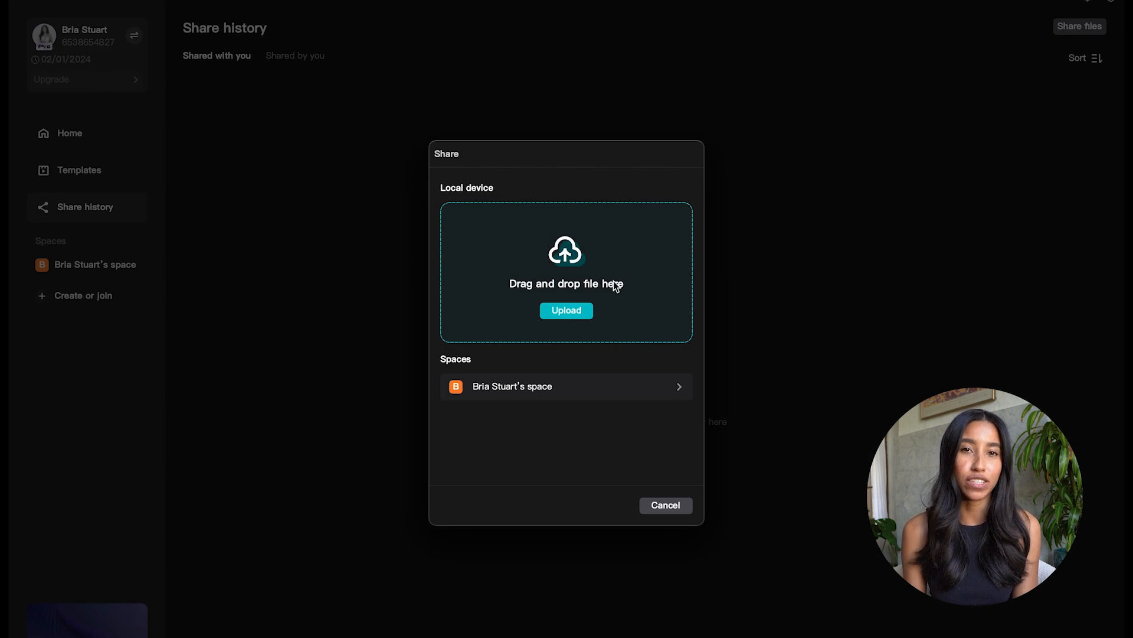
{"action": "left_click", "coordinate": [567, 310]}
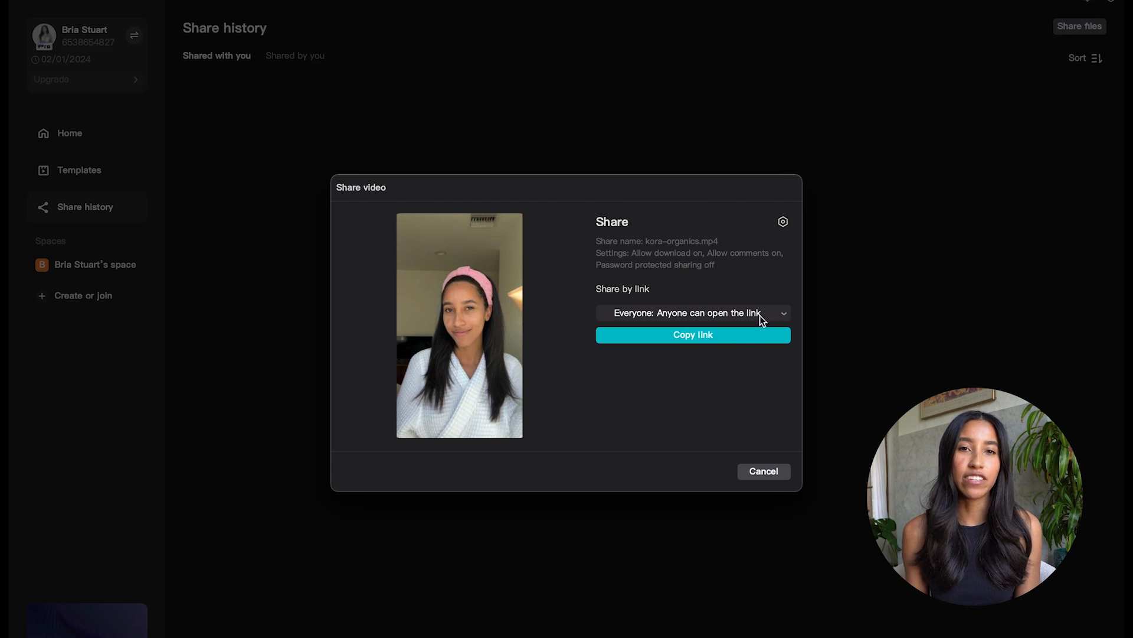
{"action": "left_click", "coordinate": [692, 312]}
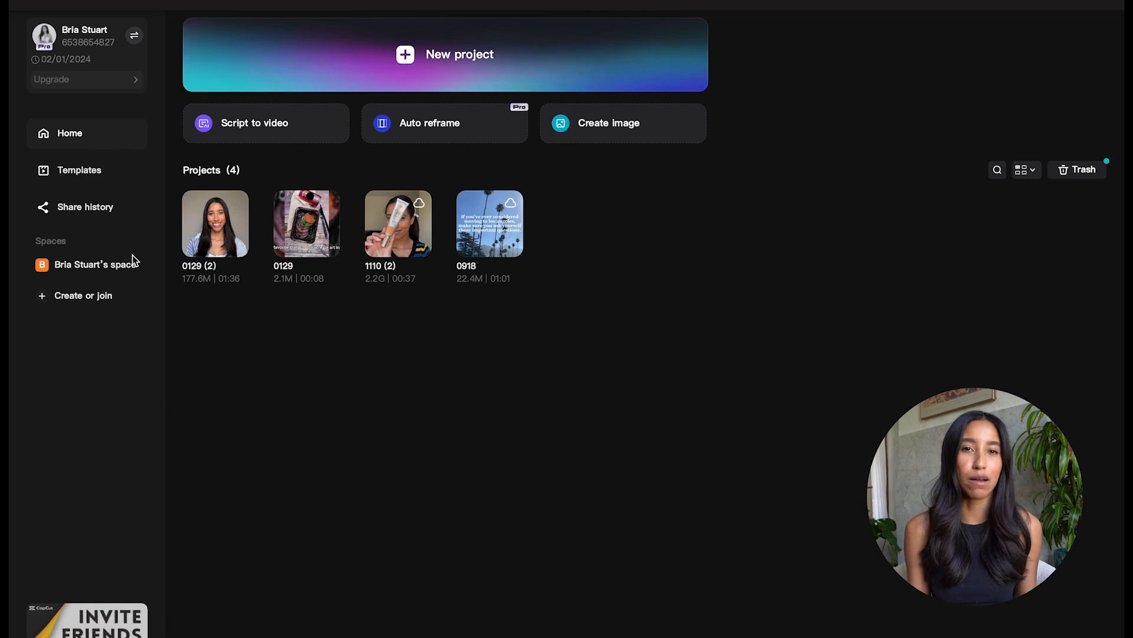
Upload project 0129 (2) to the team space and bring up its invite link.
{"action": "left_click", "coordinate": [96, 263]}
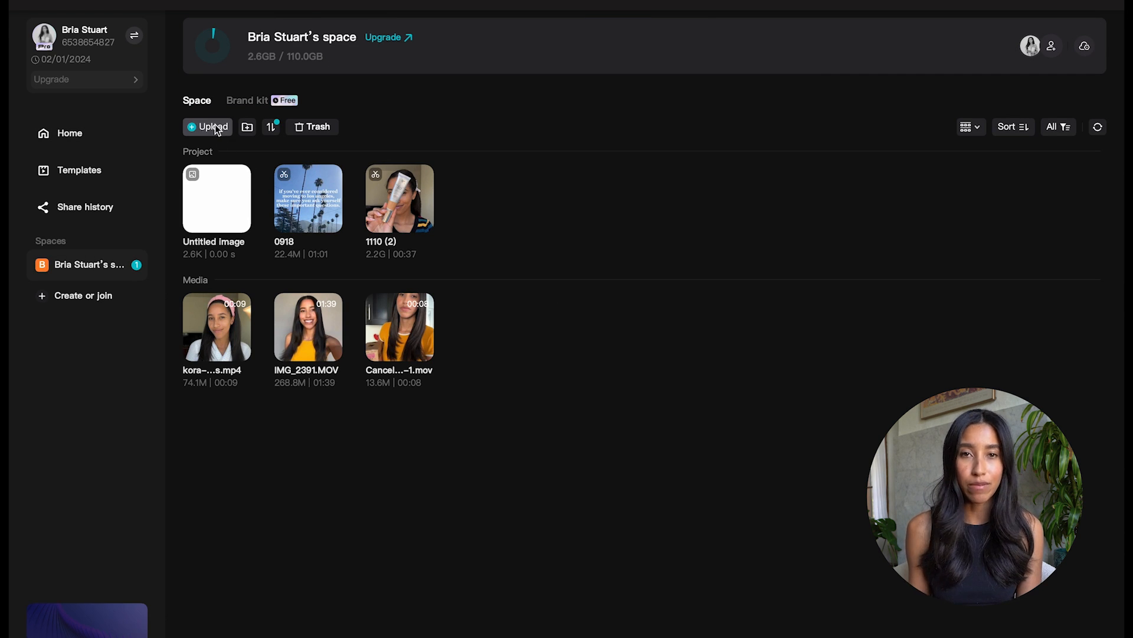
{"action": "left_click", "coordinate": [212, 126]}
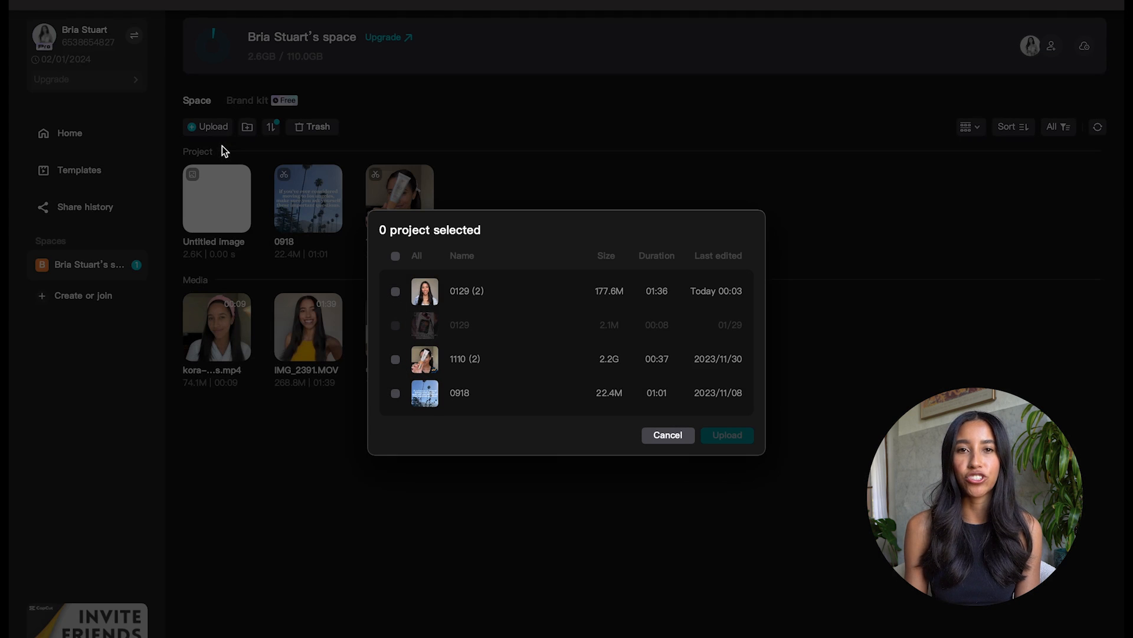
{"action": "left_click", "coordinate": [396, 290]}
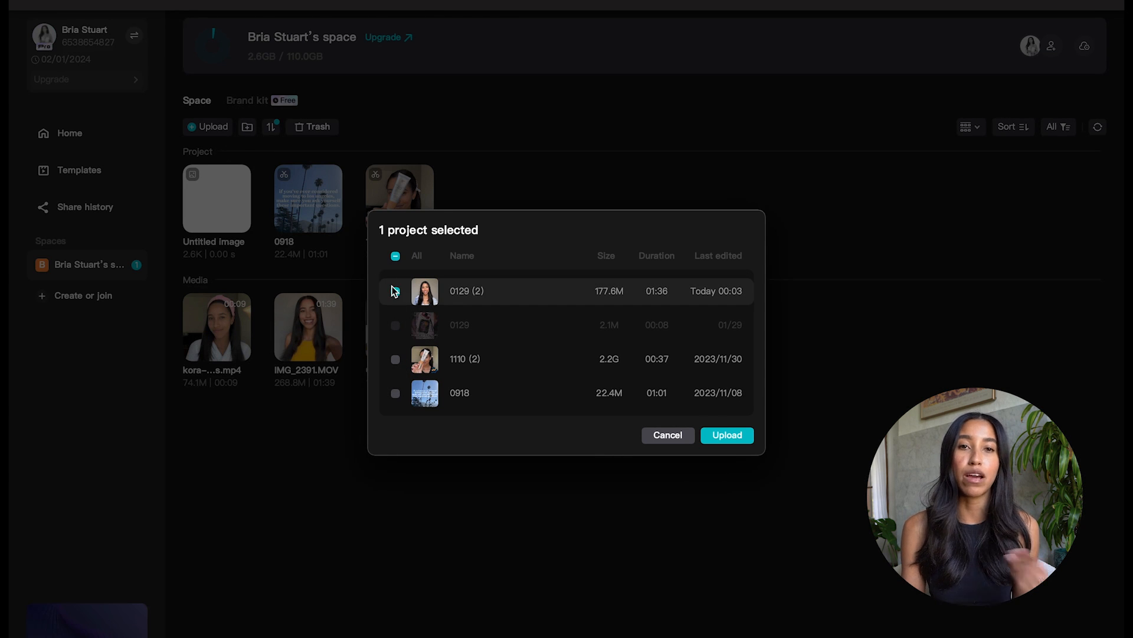
{"action": "left_click", "coordinate": [395, 291]}
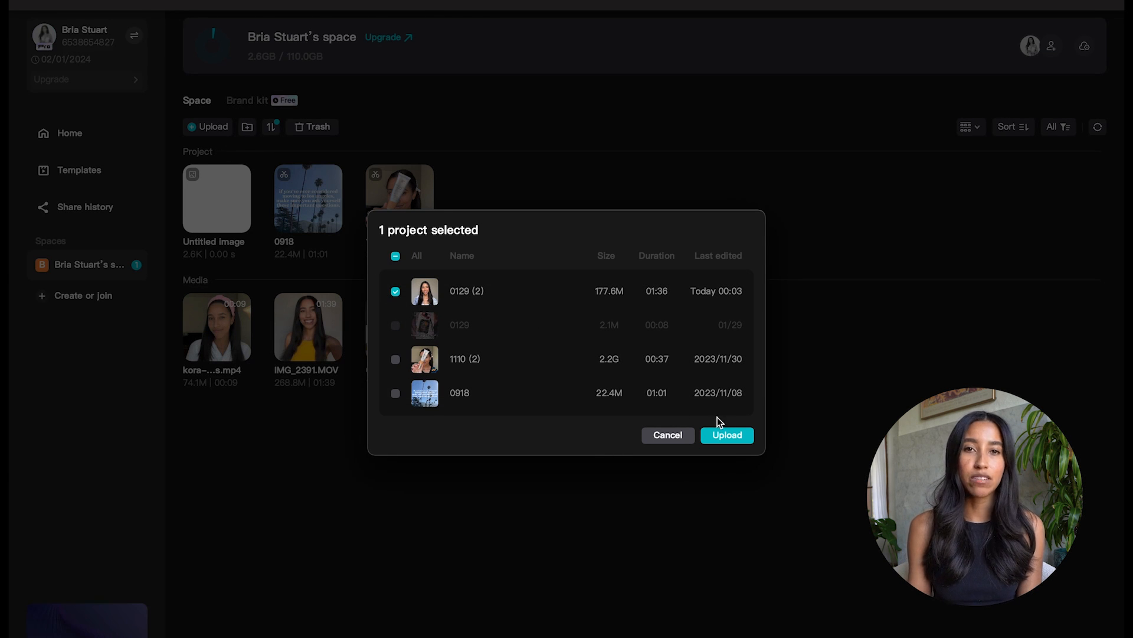
{"action": "left_click", "coordinate": [727, 434]}
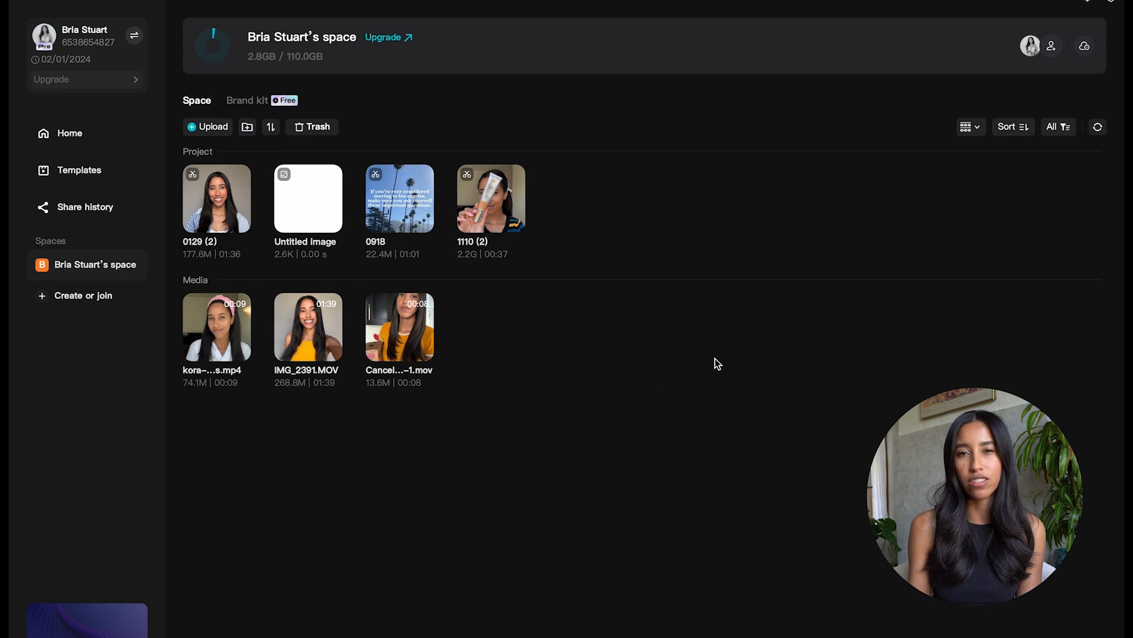
{"action": "mouse_move", "coordinate": [921, 185]}
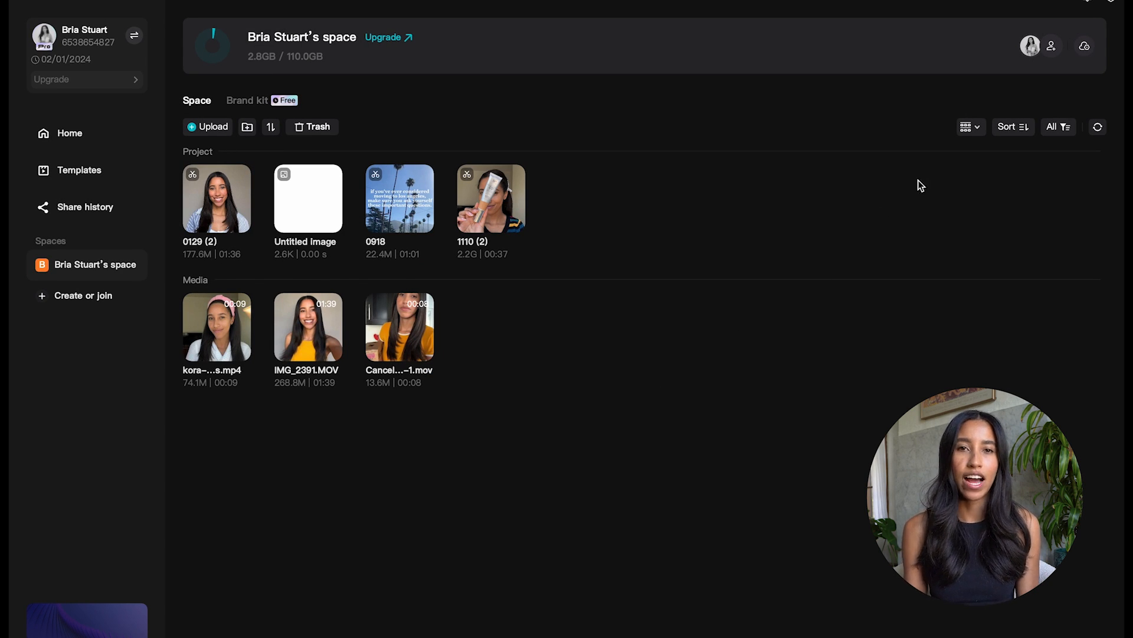
{"action": "left_click", "coordinate": [1052, 45]}
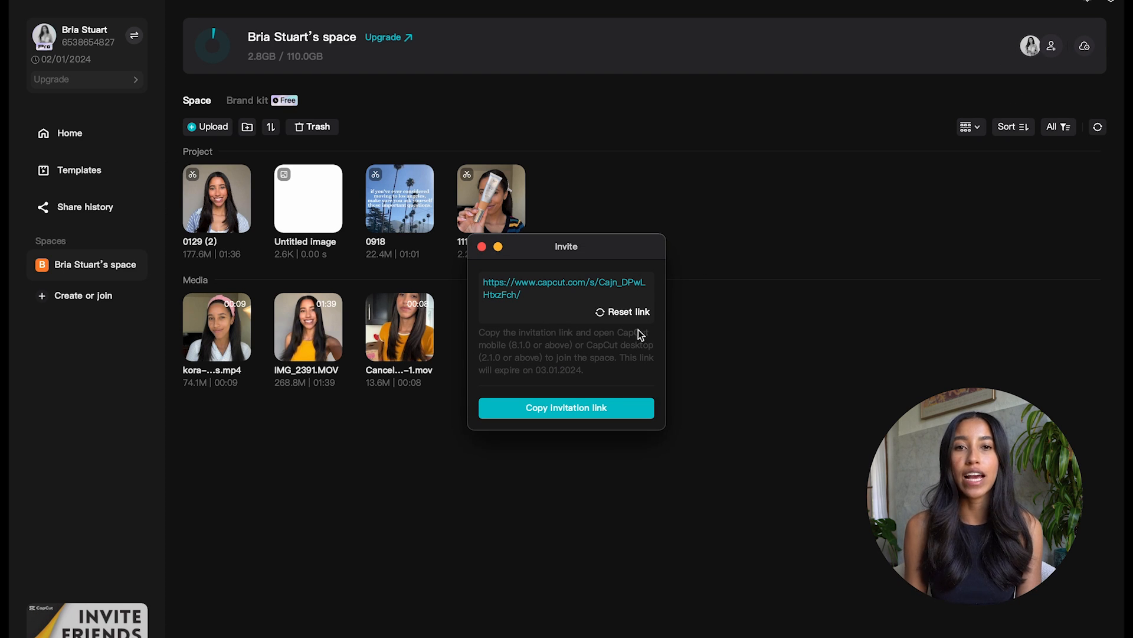
{"action": "mouse_move", "coordinate": [604, 413]}
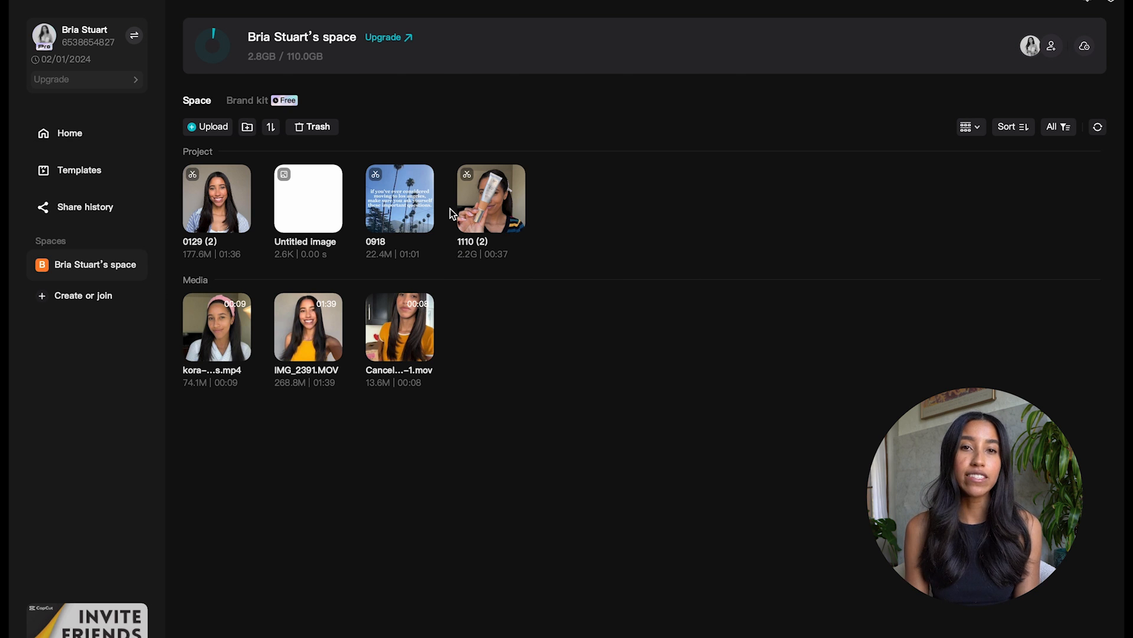
Browse the space's Brand kit logos, text and adjustment presets, then return Home.
{"action": "left_click", "coordinate": [246, 101]}
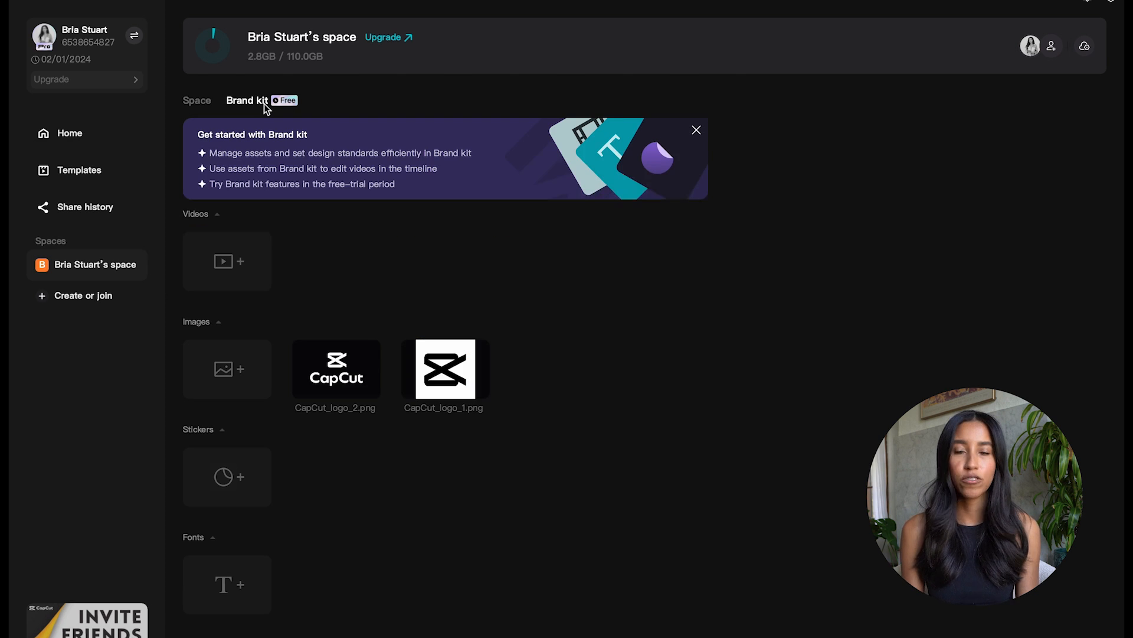
{"action": "mouse_move", "coordinate": [478, 176]}
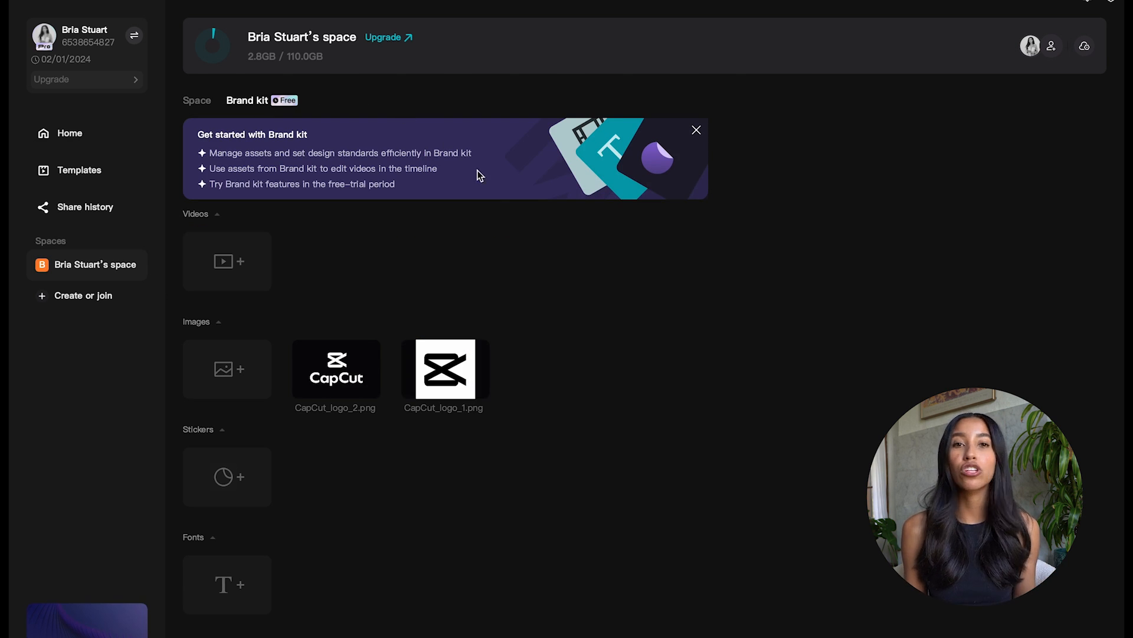
{"action": "left_click", "coordinate": [695, 130]}
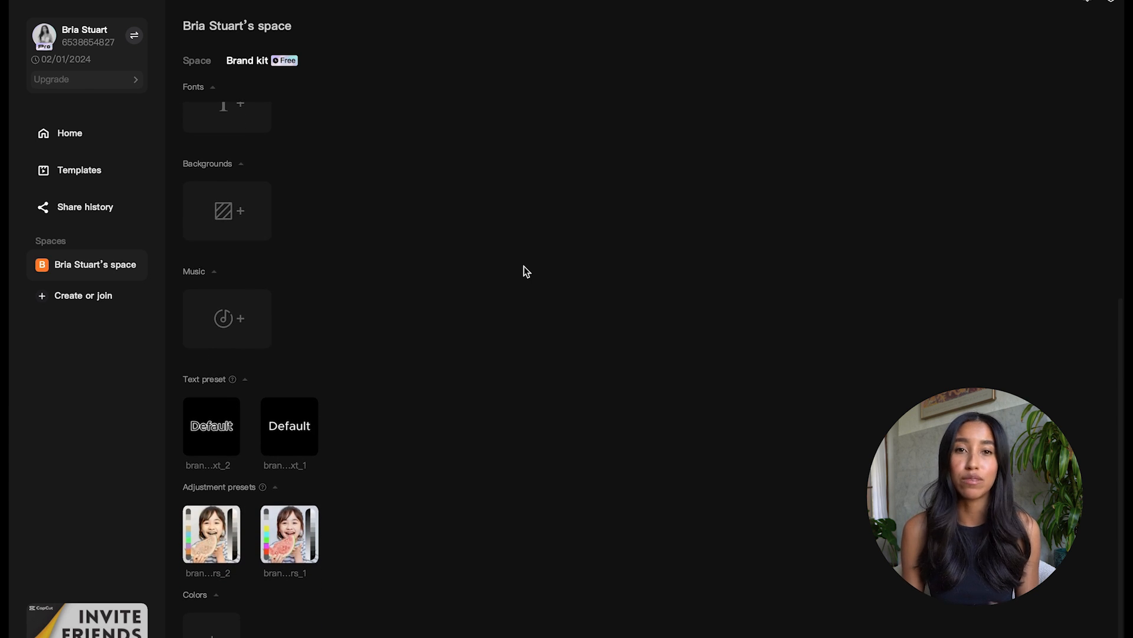
{"action": "left_click", "coordinate": [69, 133]}
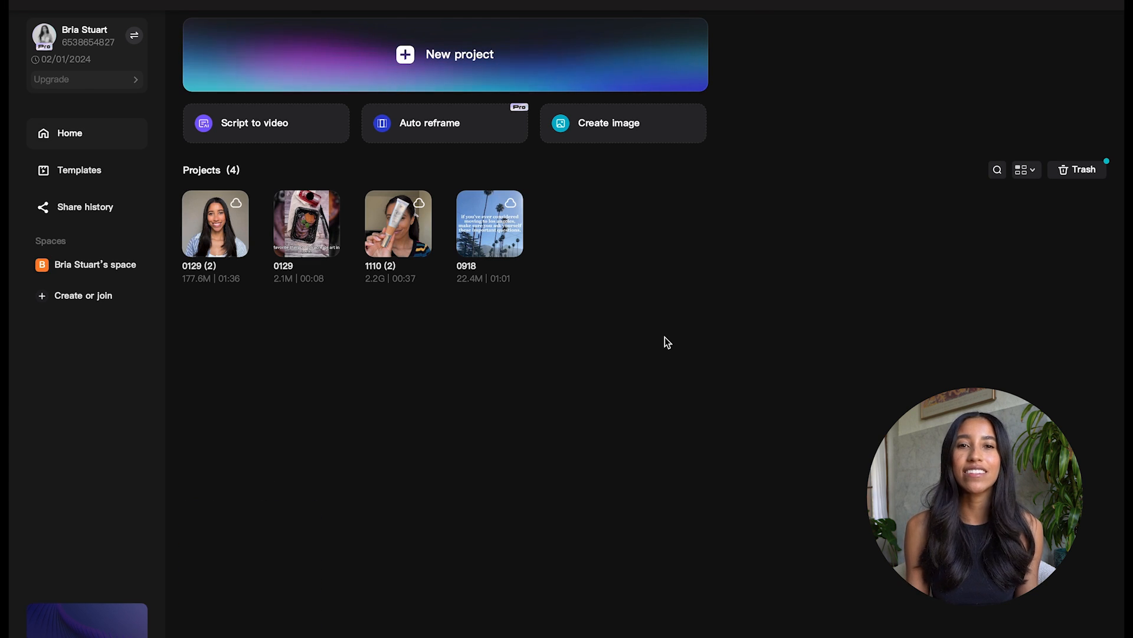
{"action": "mouse_move", "coordinate": [650, 297]}
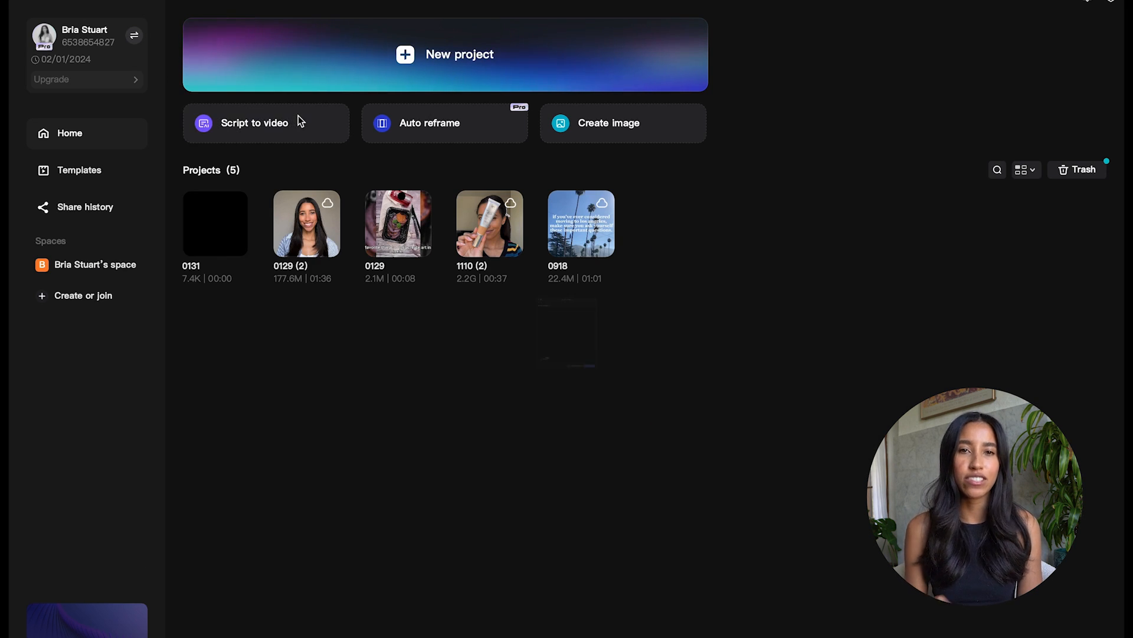
Enter the makeup-party TikTok script, choose the Jessie voice, and use Smart generation.
{"action": "left_click", "coordinate": [254, 123]}
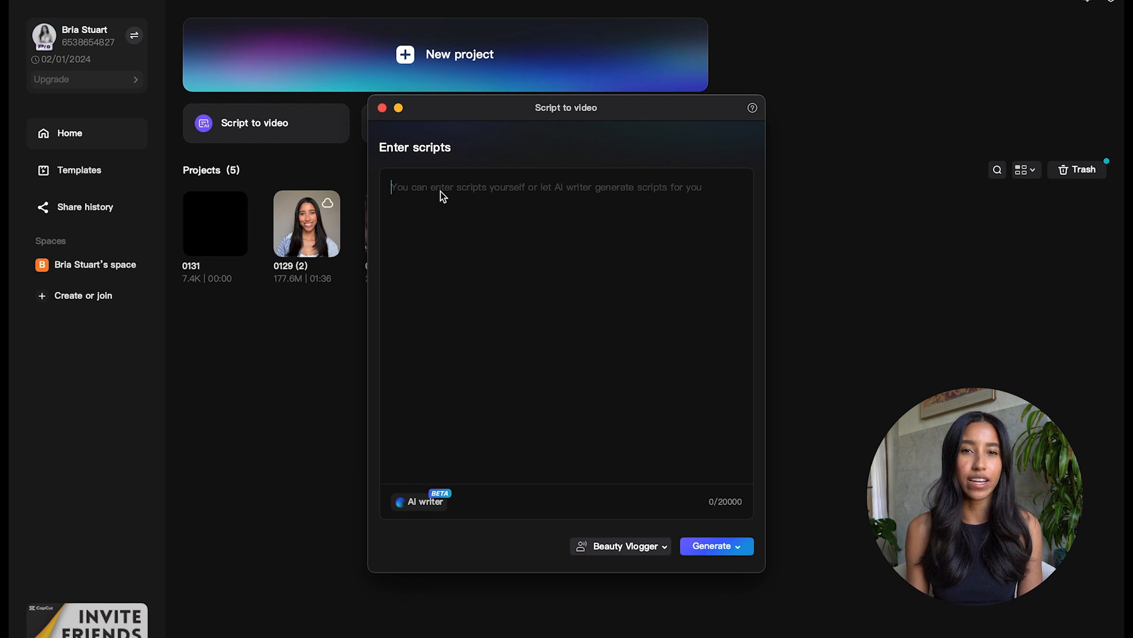
{"action": "type", "text": "H"}
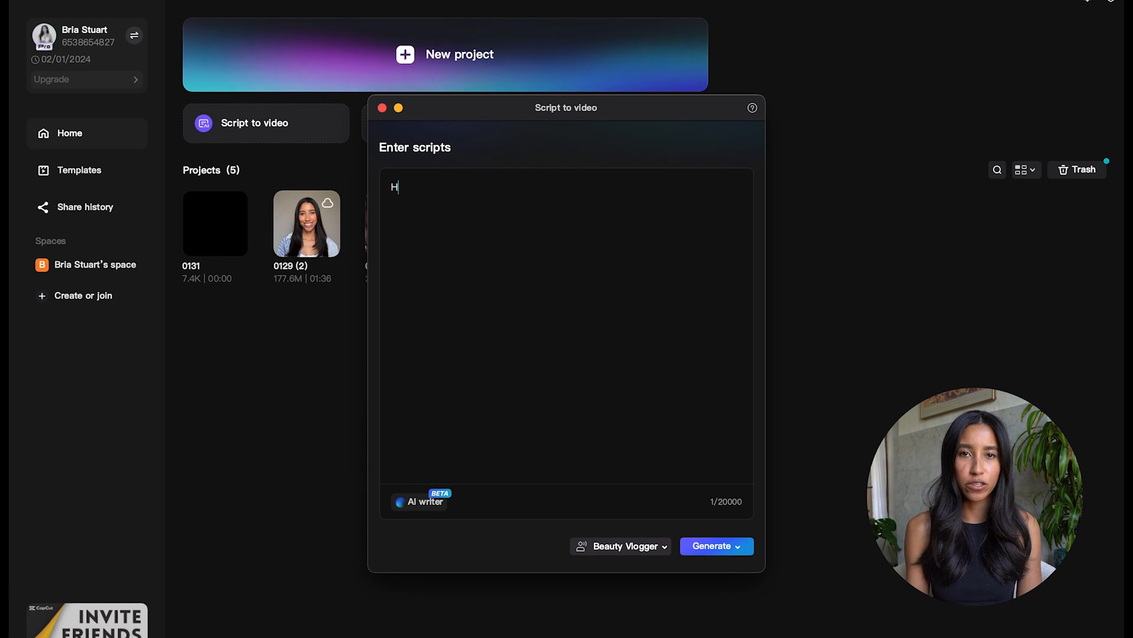
{"action": "type", "text": "Hi, friend! Welcome back to my TikTok. Today, I wanna tell you all about the makeup that I wore to my holiday party... You're gonna love this look."}
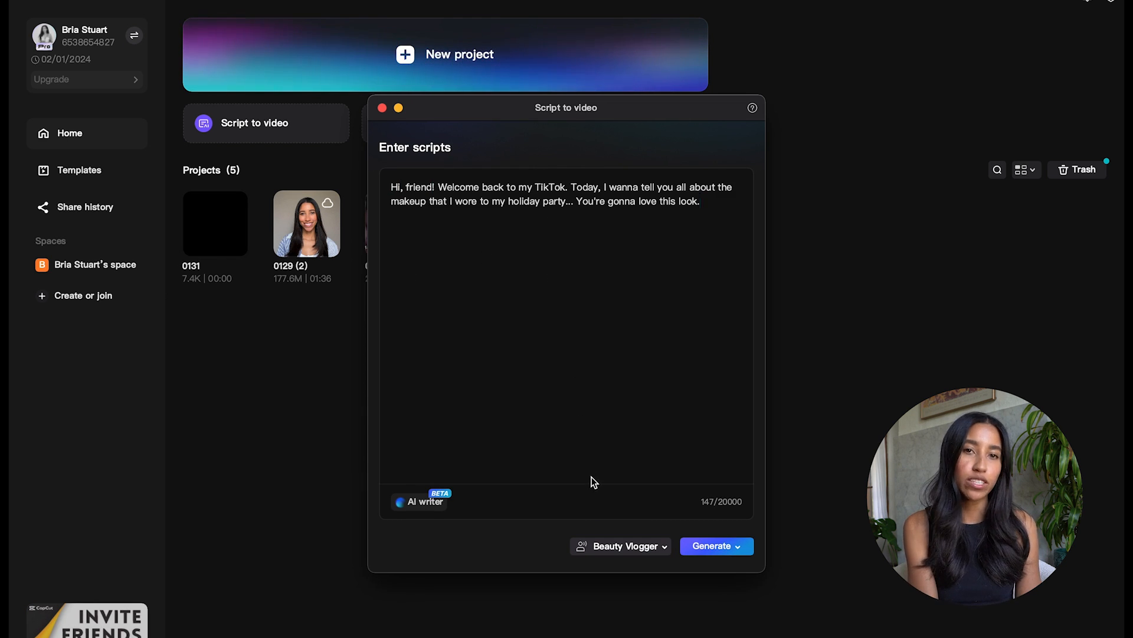
{"action": "left_click", "coordinate": [620, 545]}
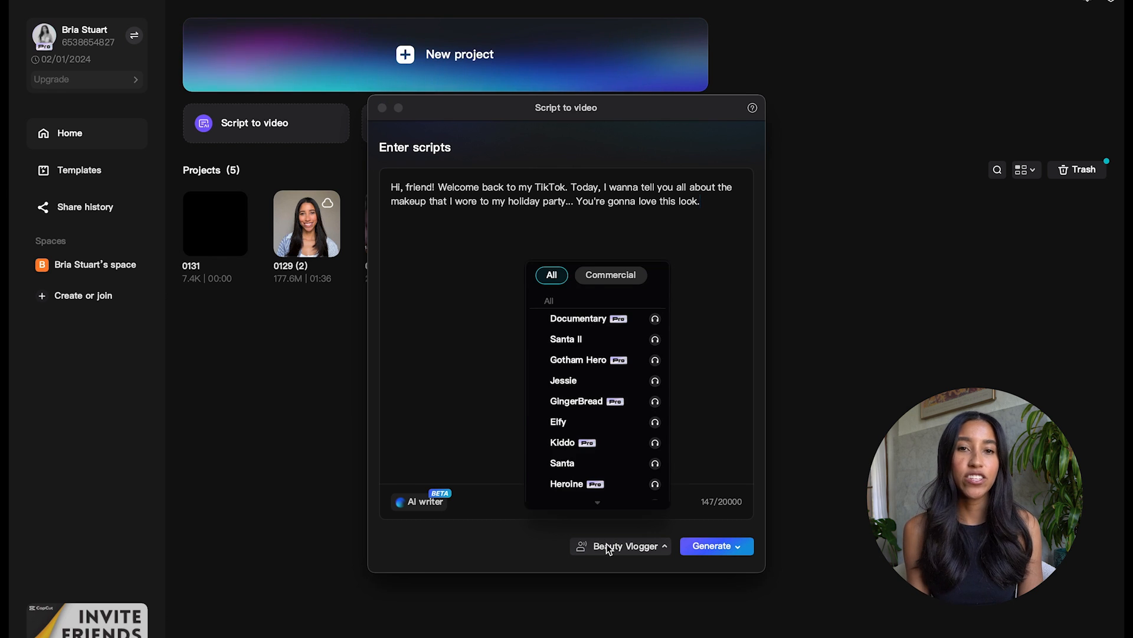
{"action": "scroll", "scroll_direction": "down", "scroll_amount": 3}
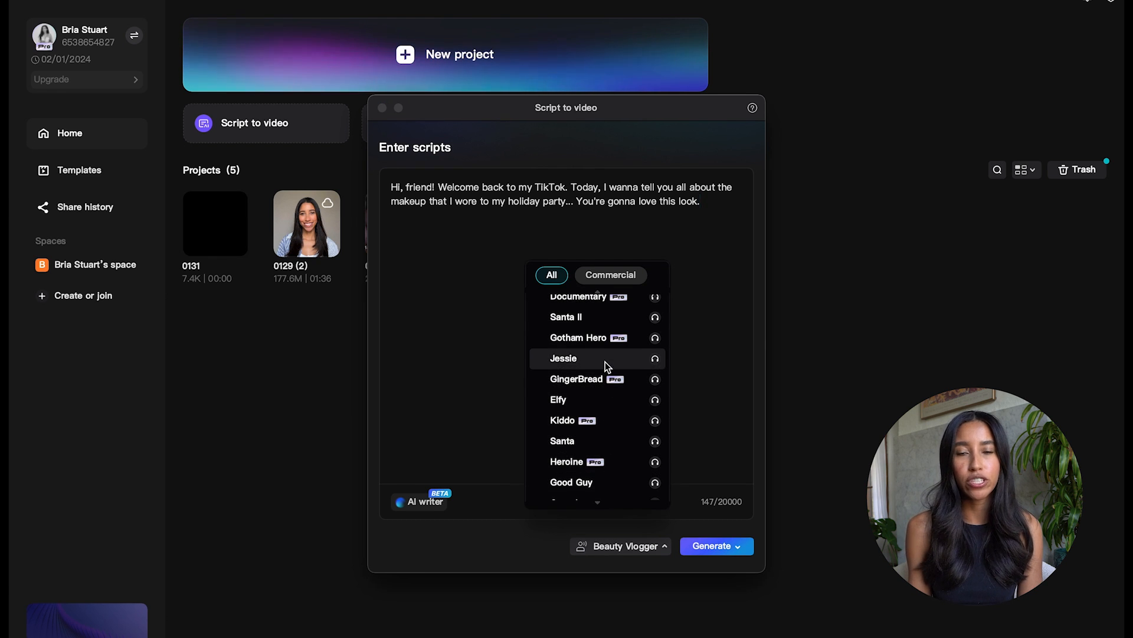
{"action": "left_click", "coordinate": [563, 358]}
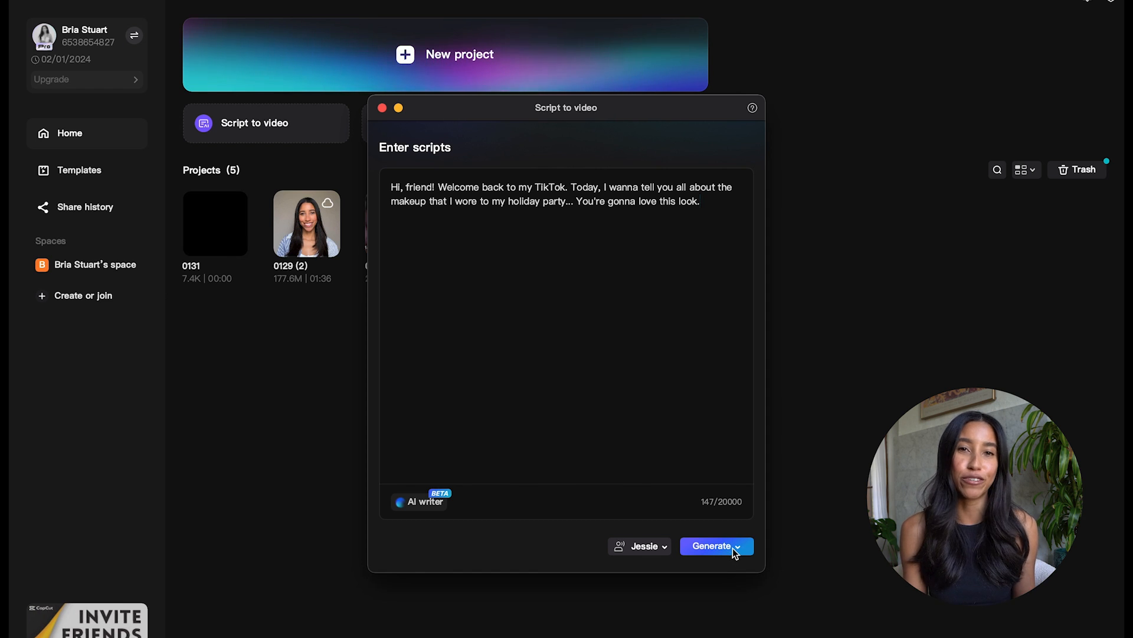
{"action": "left_click", "coordinate": [738, 546]}
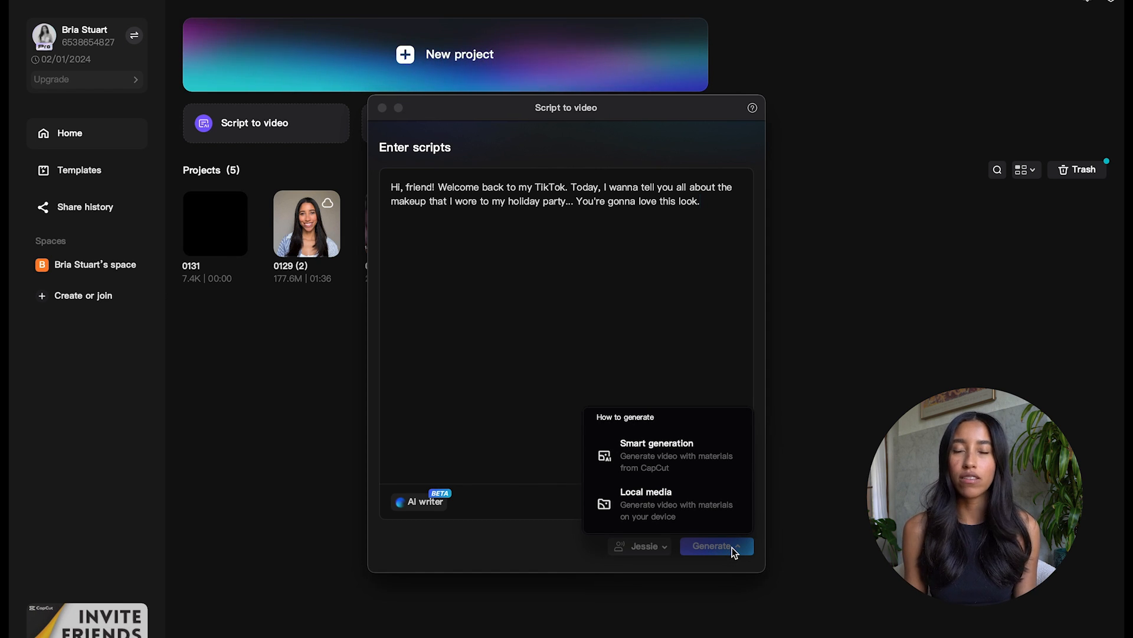
{"action": "mouse_move", "coordinate": [693, 456]}
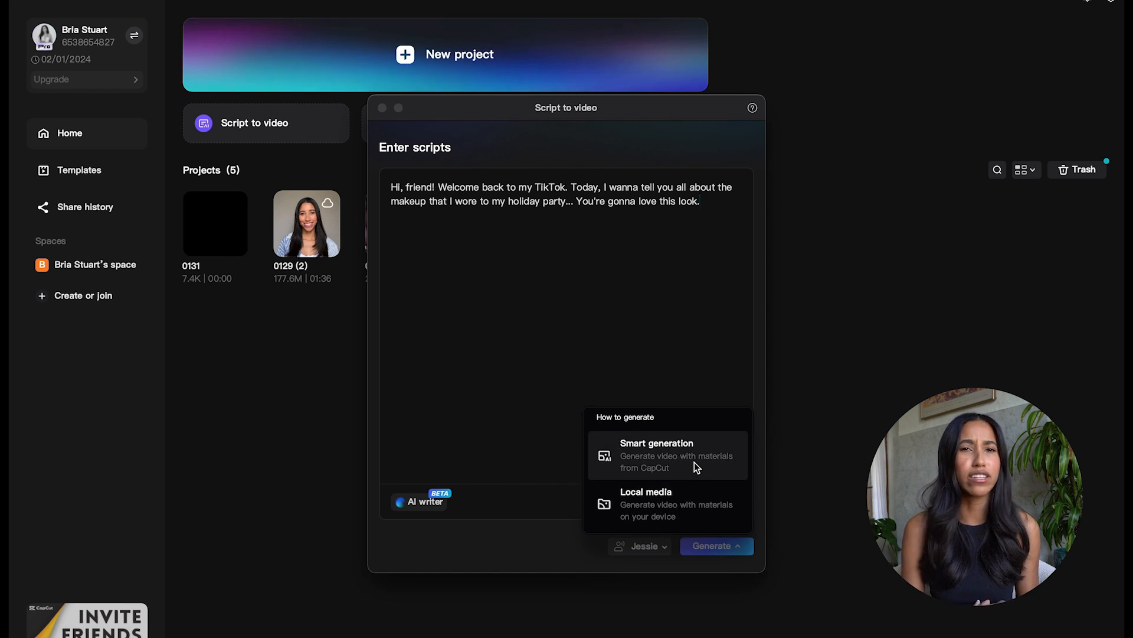
{"action": "left_click", "coordinate": [654, 455]}
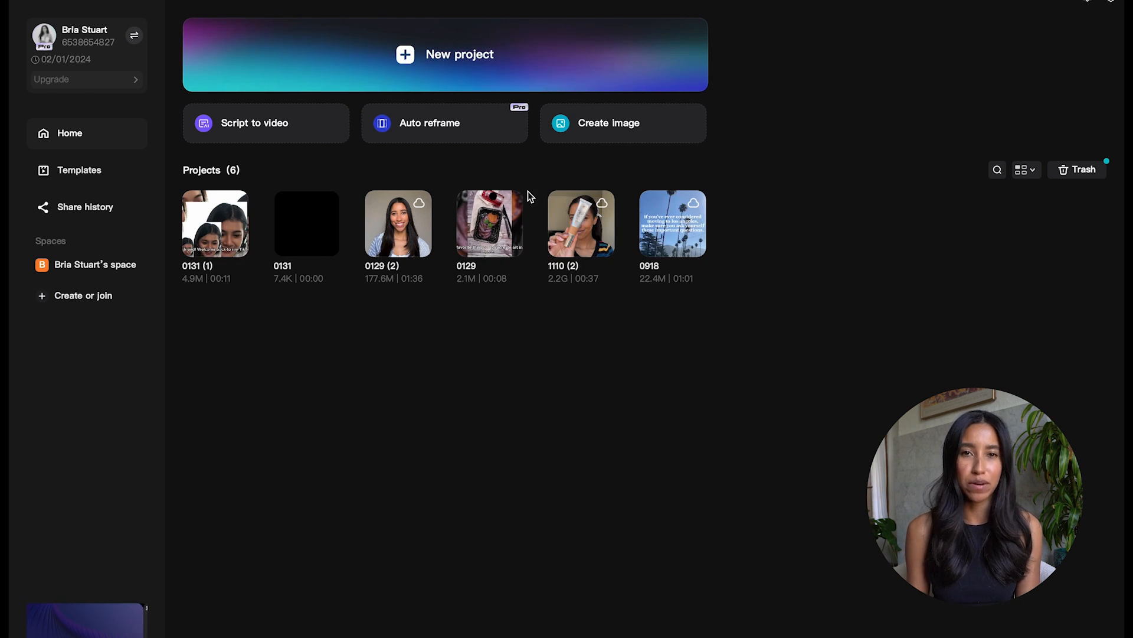
Auto-reframe an imported video to 9:16 and import it as project 0131 (2).
{"action": "left_click", "coordinate": [430, 123]}
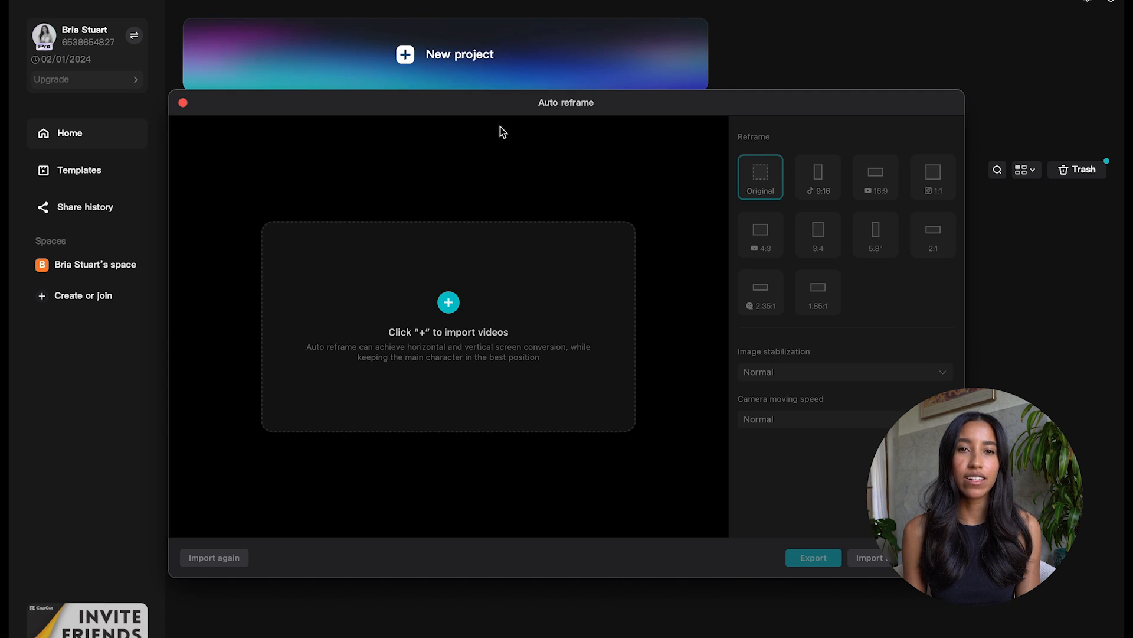
{"action": "left_click", "coordinate": [448, 302]}
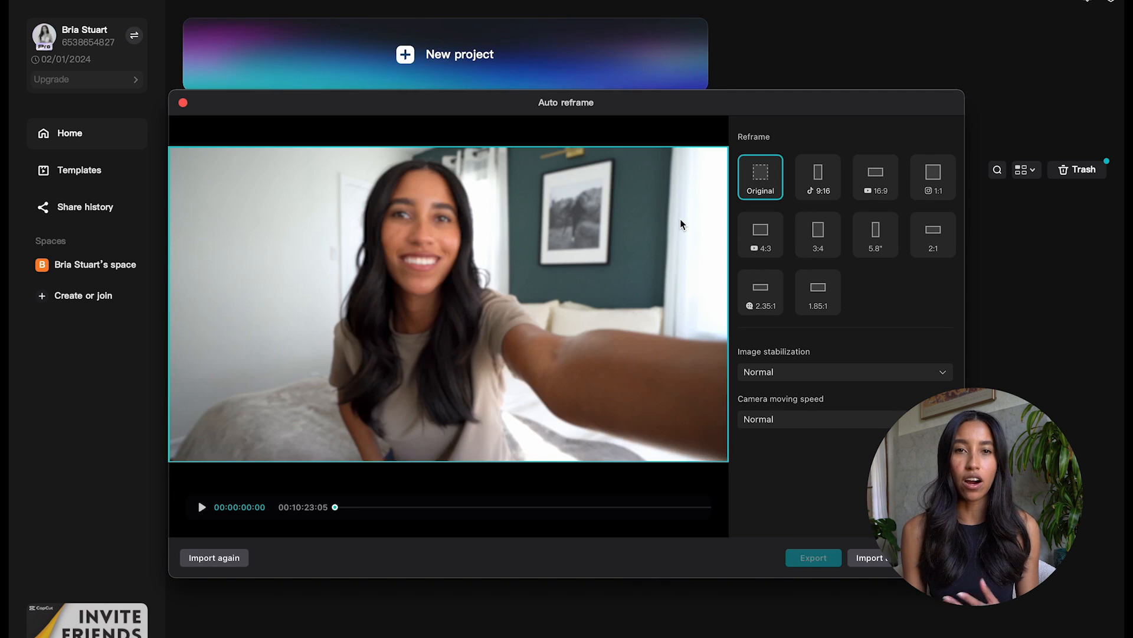
{"action": "left_click", "coordinate": [202, 507]}
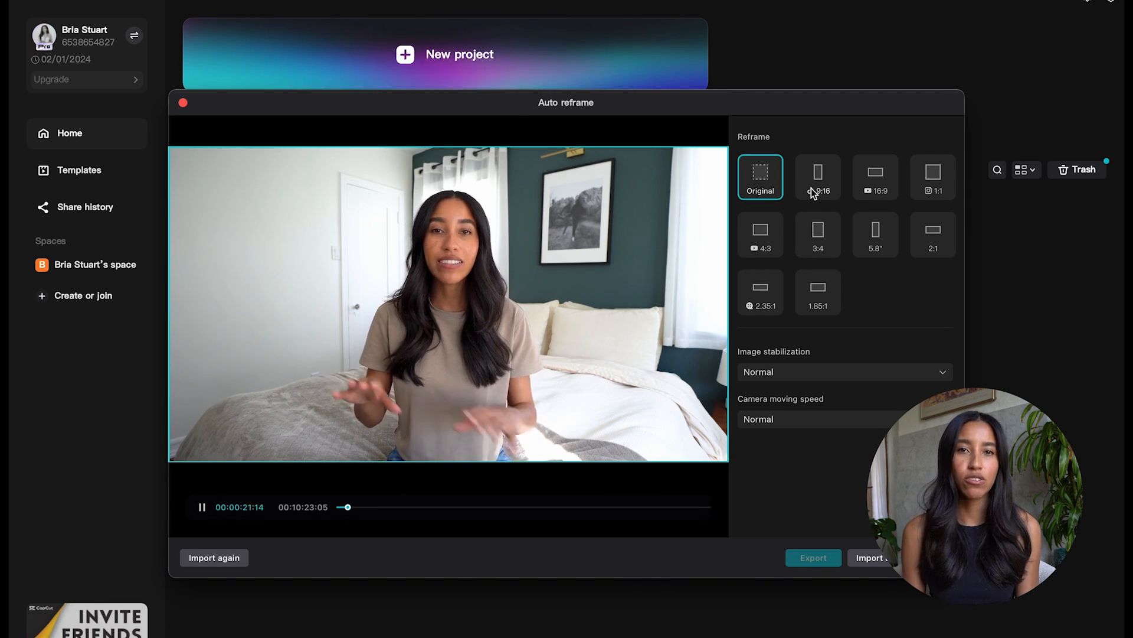
{"action": "left_click", "coordinate": [818, 177]}
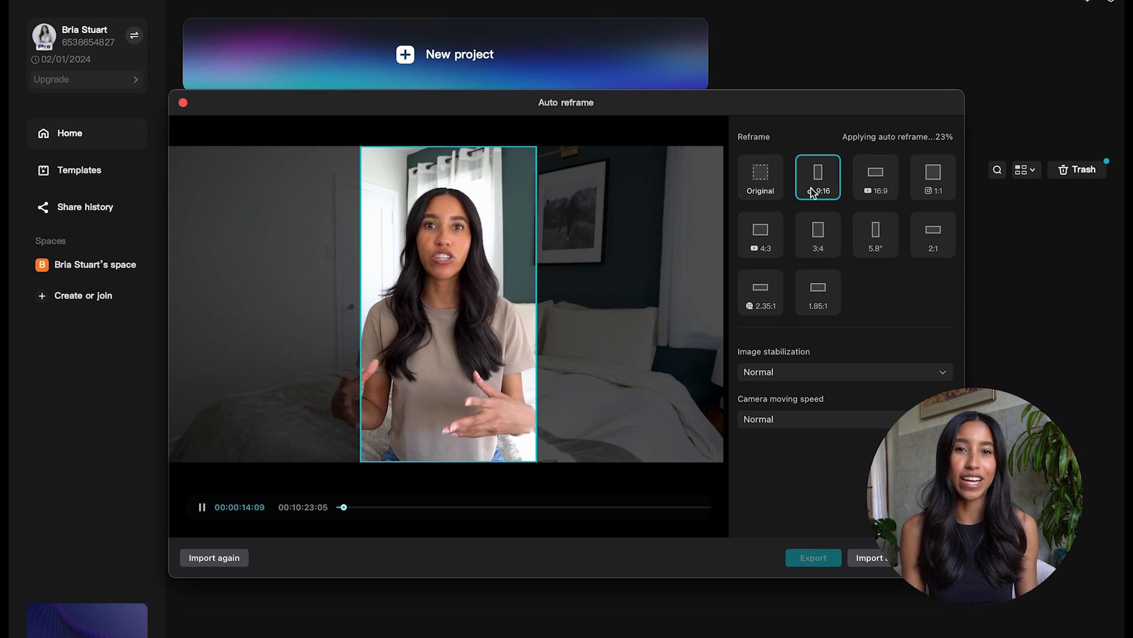
{"action": "left_click", "coordinate": [183, 102]}
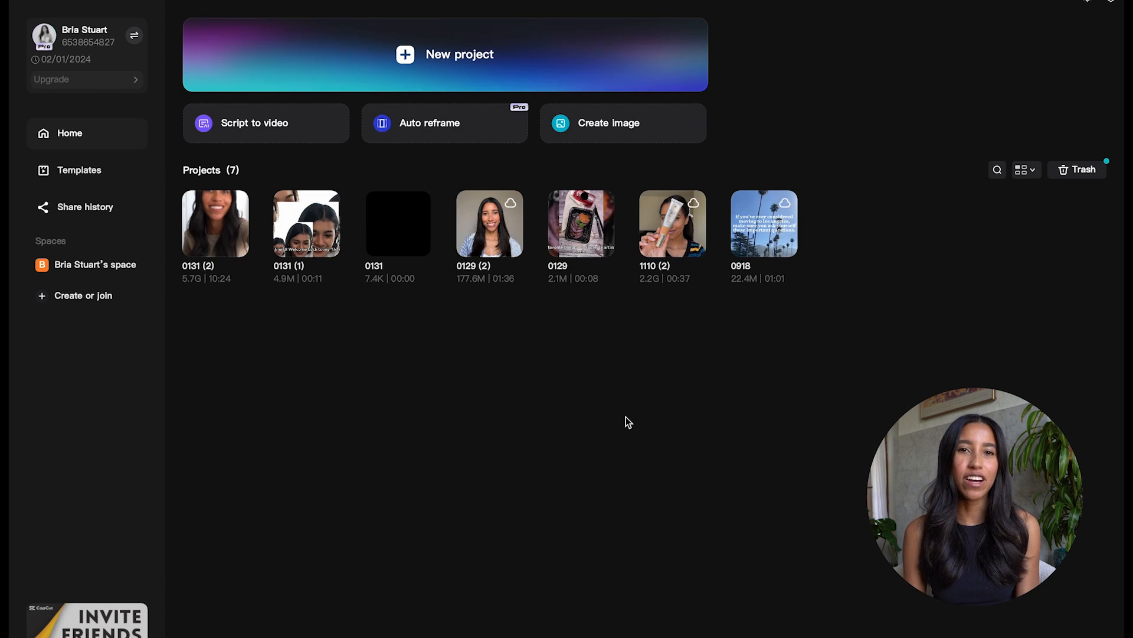
{"action": "mouse_move", "coordinate": [644, 123]}
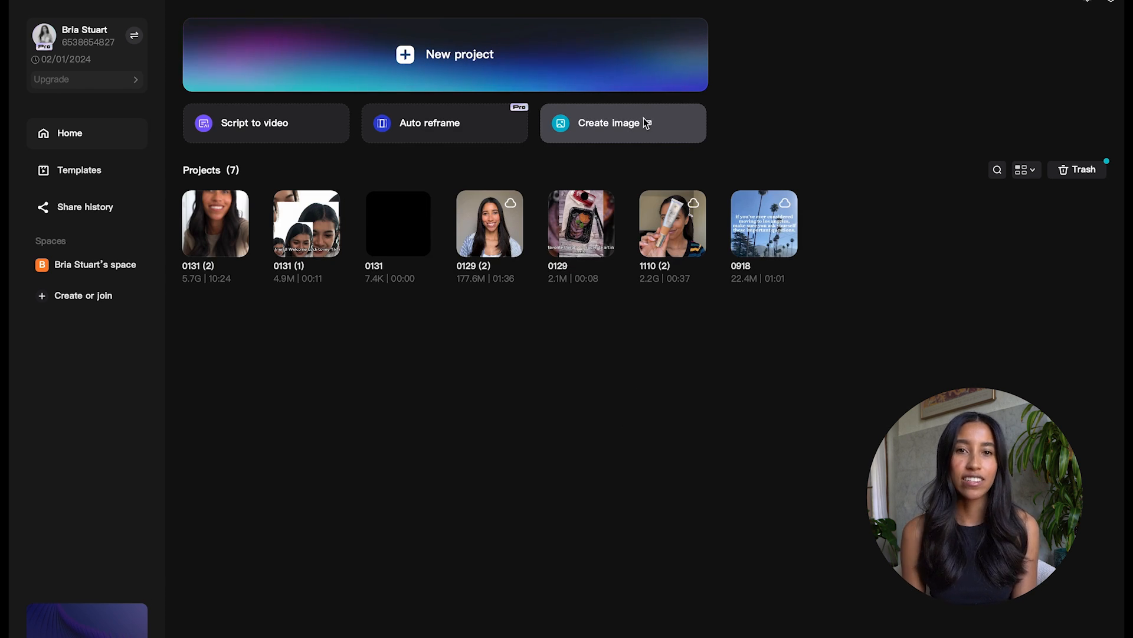
Browse Marketing, Education and Personal image sizes, then open a Happy Birthday photo collage.
{"action": "left_click", "coordinate": [609, 123]}
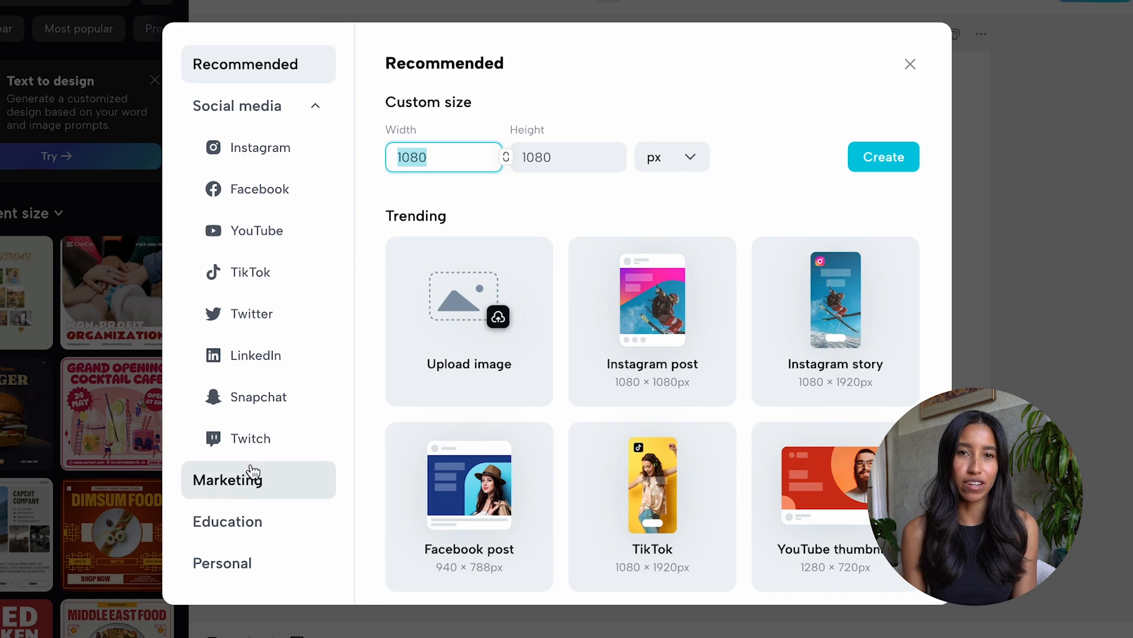
{"action": "left_click", "coordinate": [226, 480]}
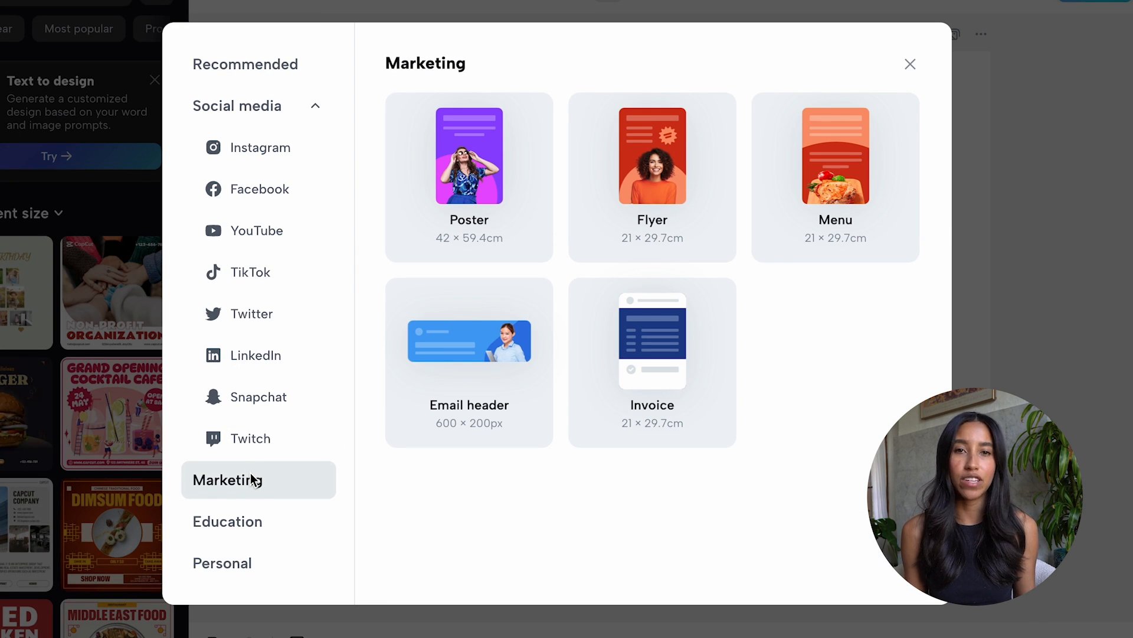
{"action": "left_click", "coordinate": [227, 521]}
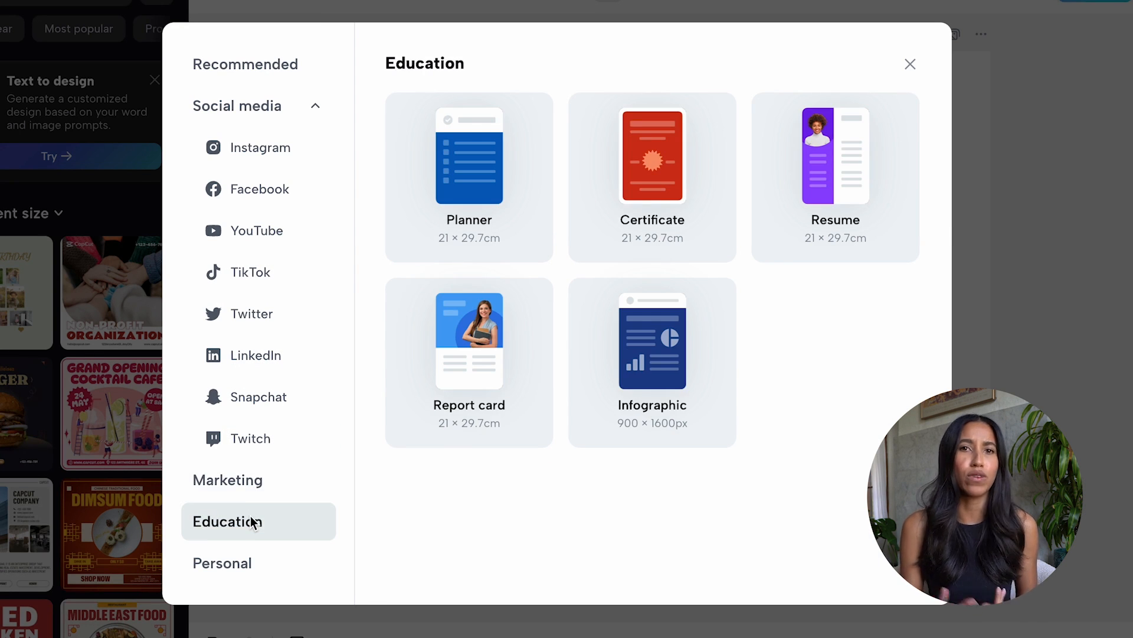
{"action": "left_click", "coordinate": [222, 563]}
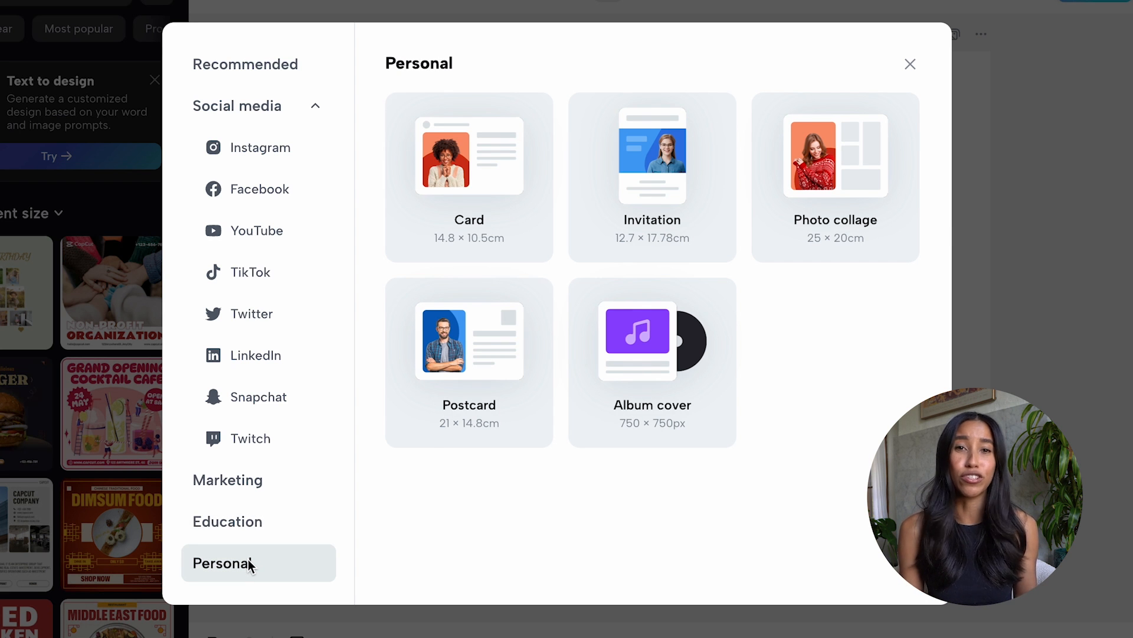
{"action": "left_click", "coordinate": [910, 63]}
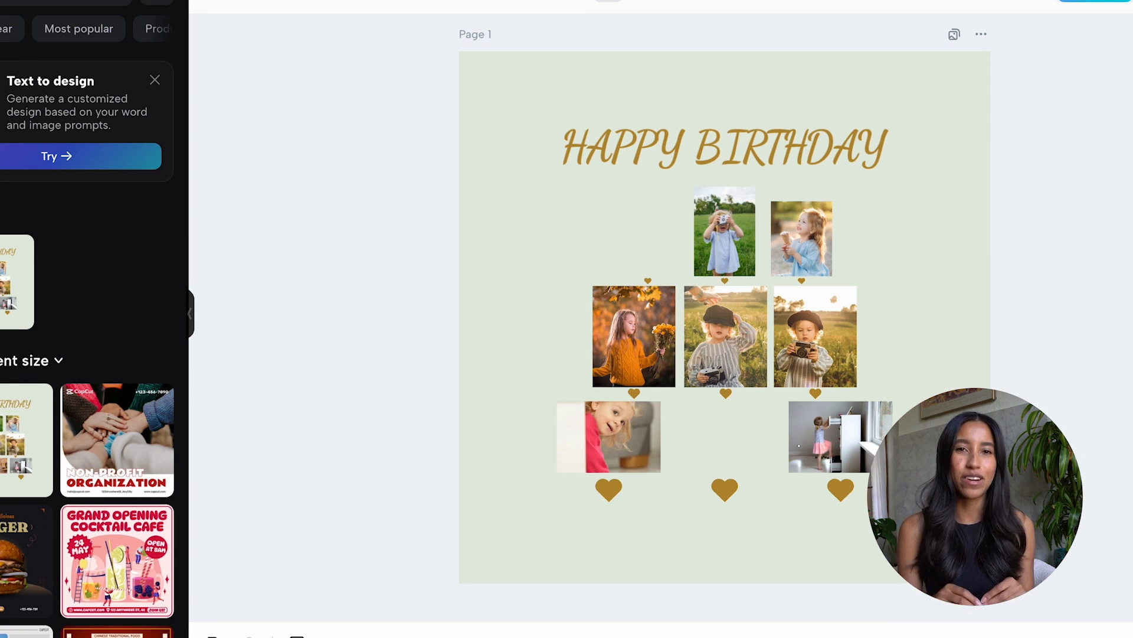
Type the message 'Happy B-Day, Jenny! happy Gemini szn! ;)' under the collage.
{"action": "type", "text": "Happy B-Day, Jenny! Hope this year is"}
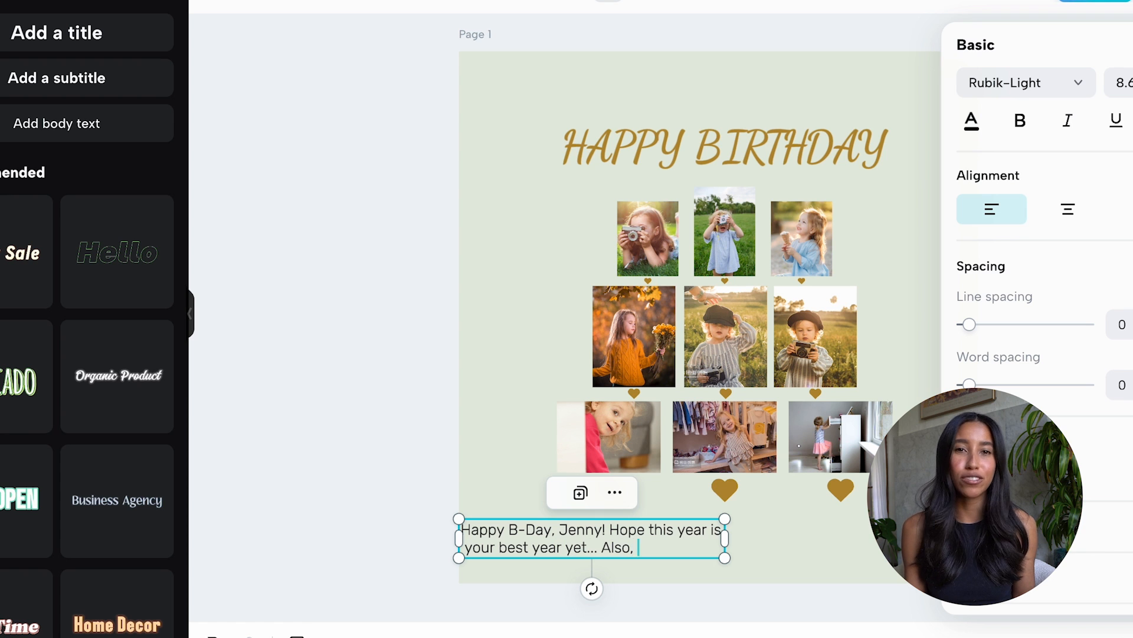
{"action": "type", "text": "happy Gemini s"}
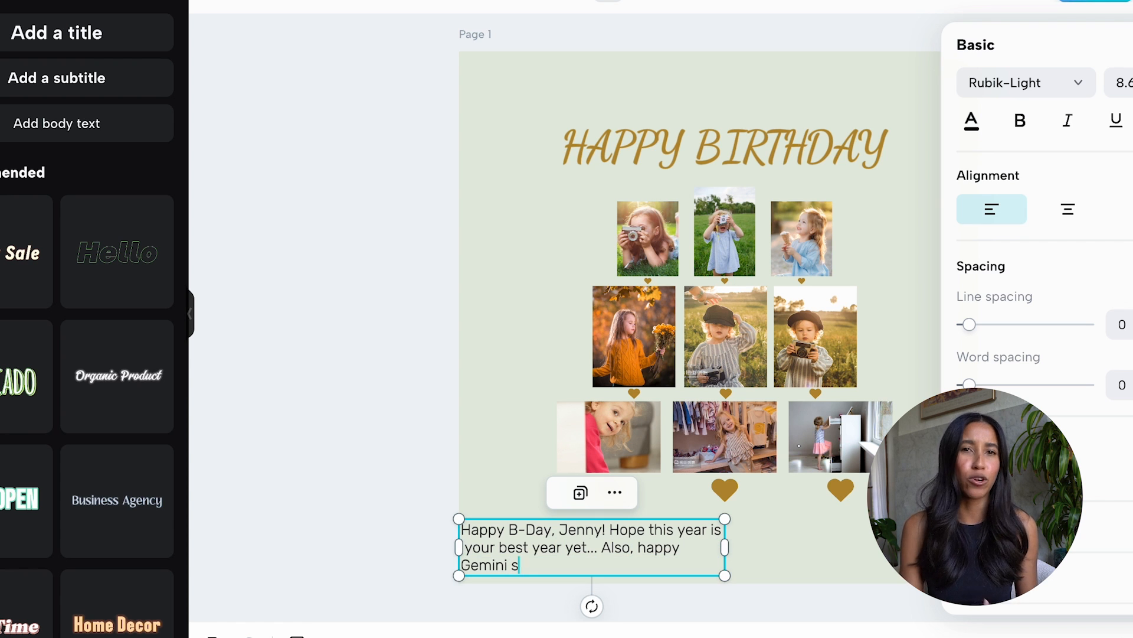
{"action": "type", "text": "zn! ;)"}
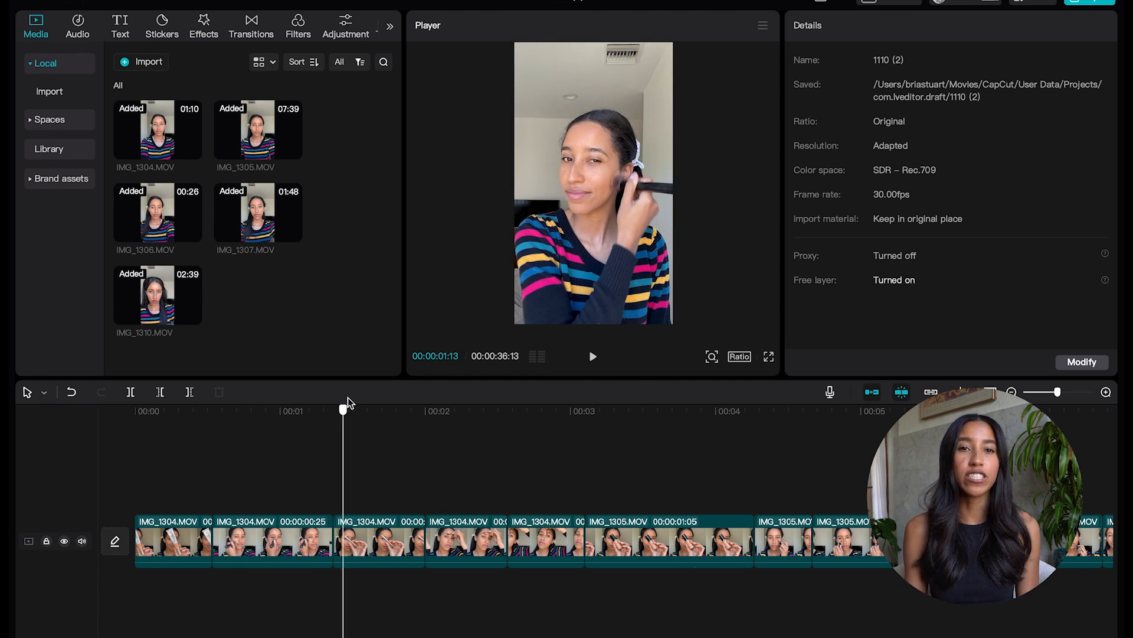
Switch the timeline to Split mode and cut the makeup clips into shorter pieces.
{"action": "left_click", "coordinate": [275, 409]}
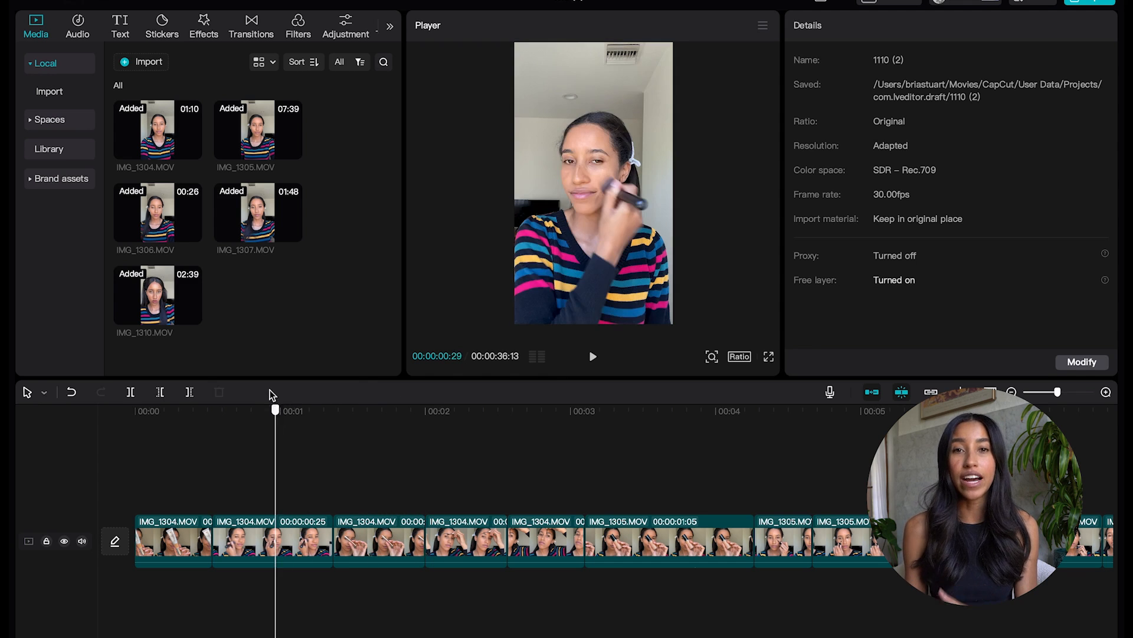
{"action": "left_click", "coordinate": [130, 392]}
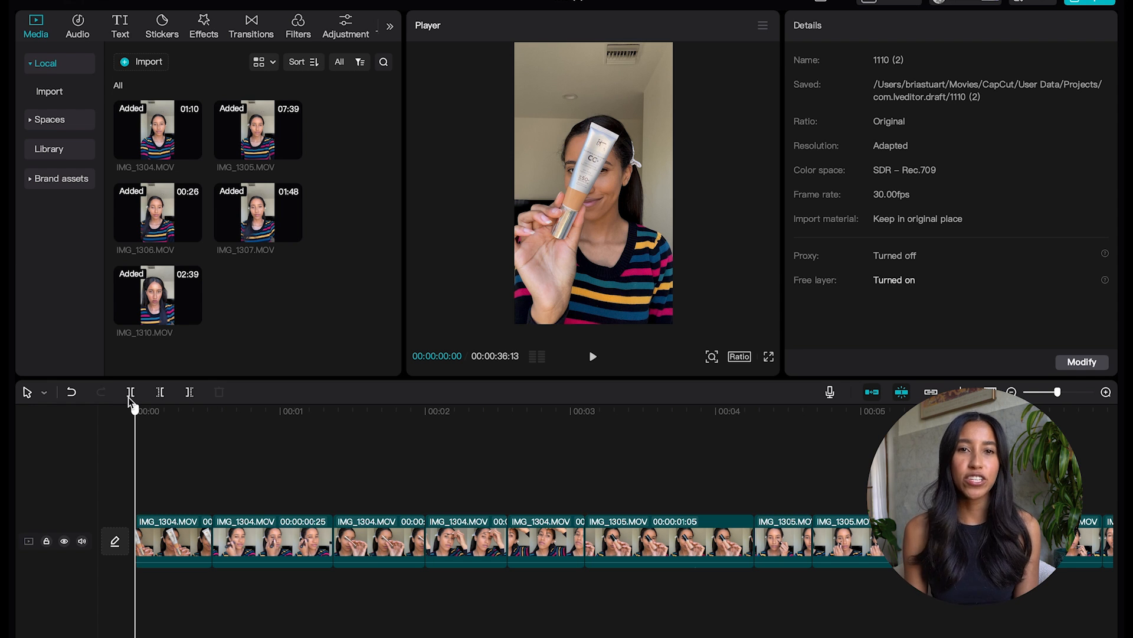
{"action": "left_click", "coordinate": [41, 392]}
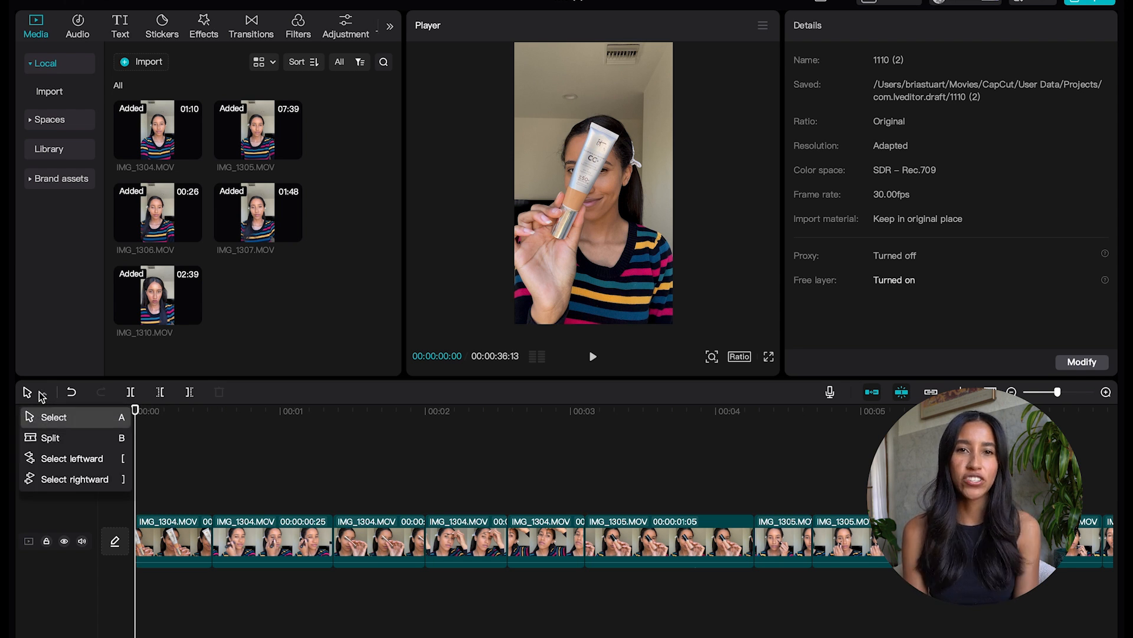
{"action": "left_click", "coordinate": [29, 392]}
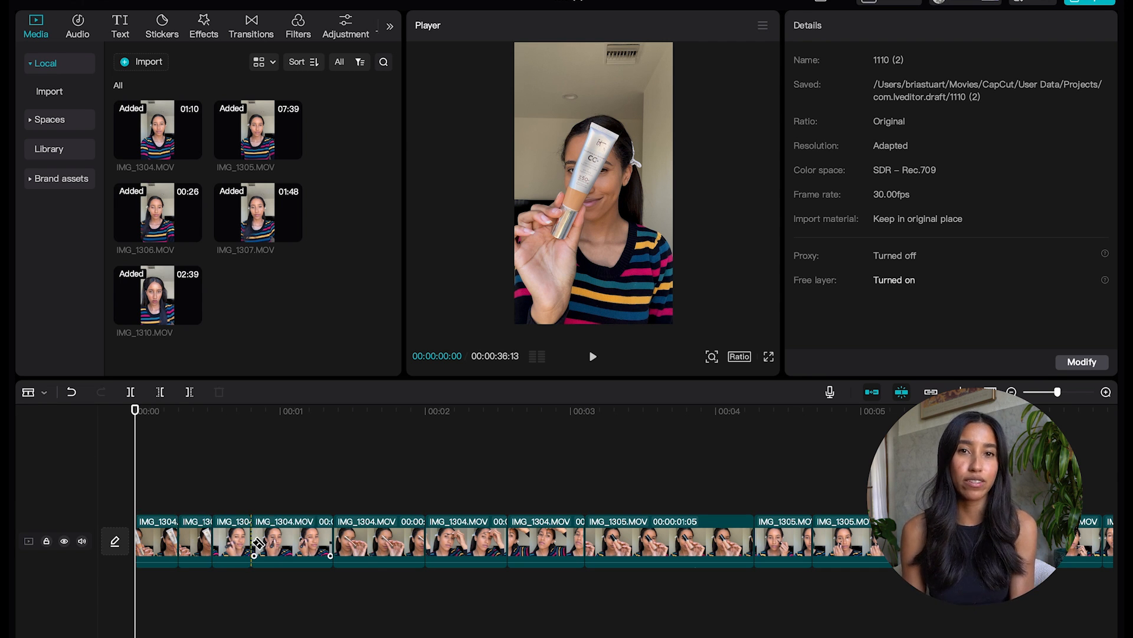
{"action": "left_click", "coordinate": [44, 395]}
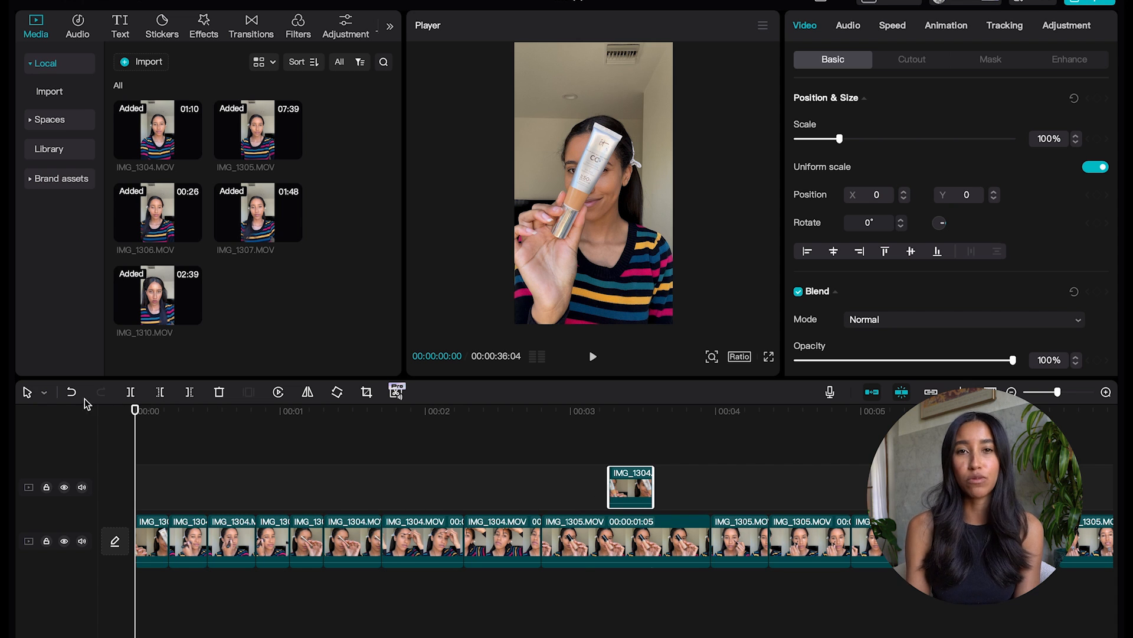
{"action": "left_click", "coordinate": [71, 392]}
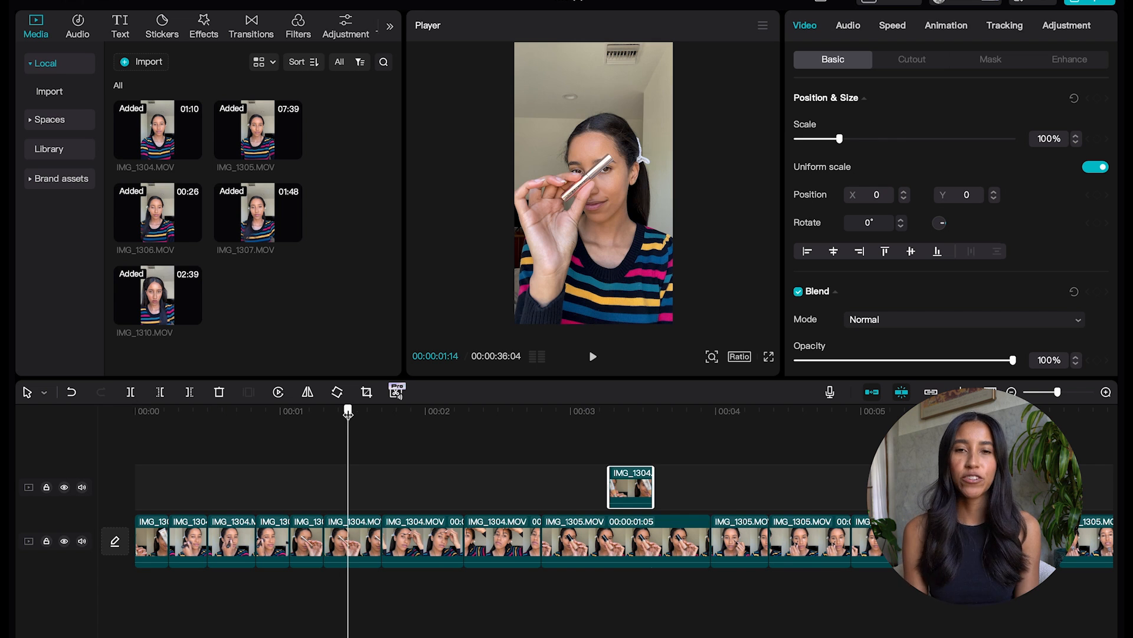
{"action": "left_click", "coordinate": [131, 391]}
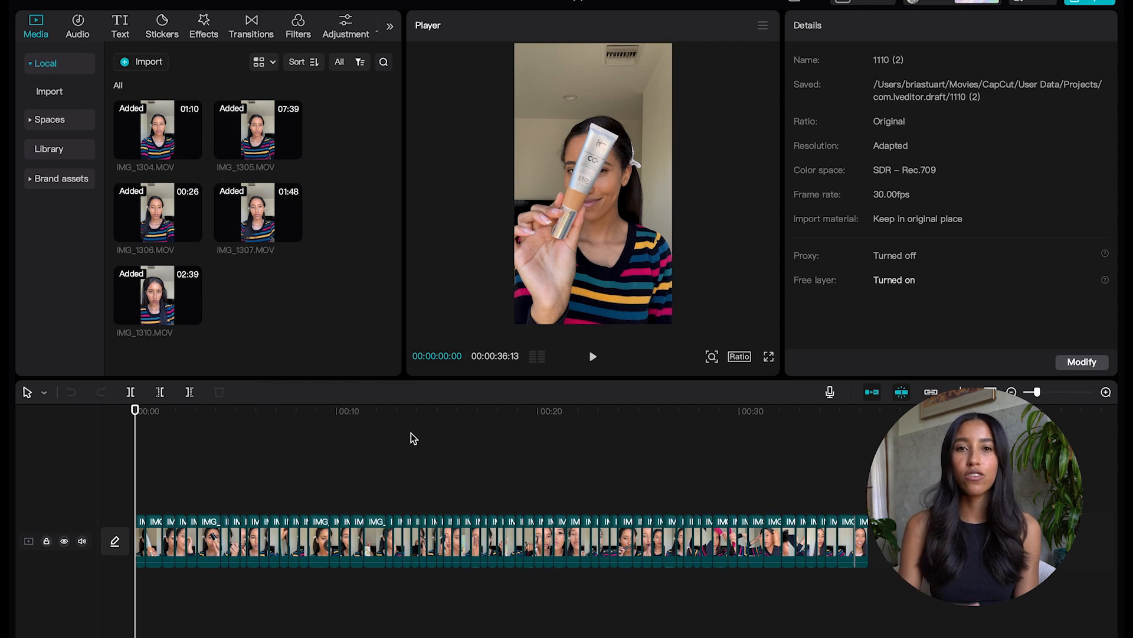
{"action": "mouse_move", "coordinate": [830, 392]}
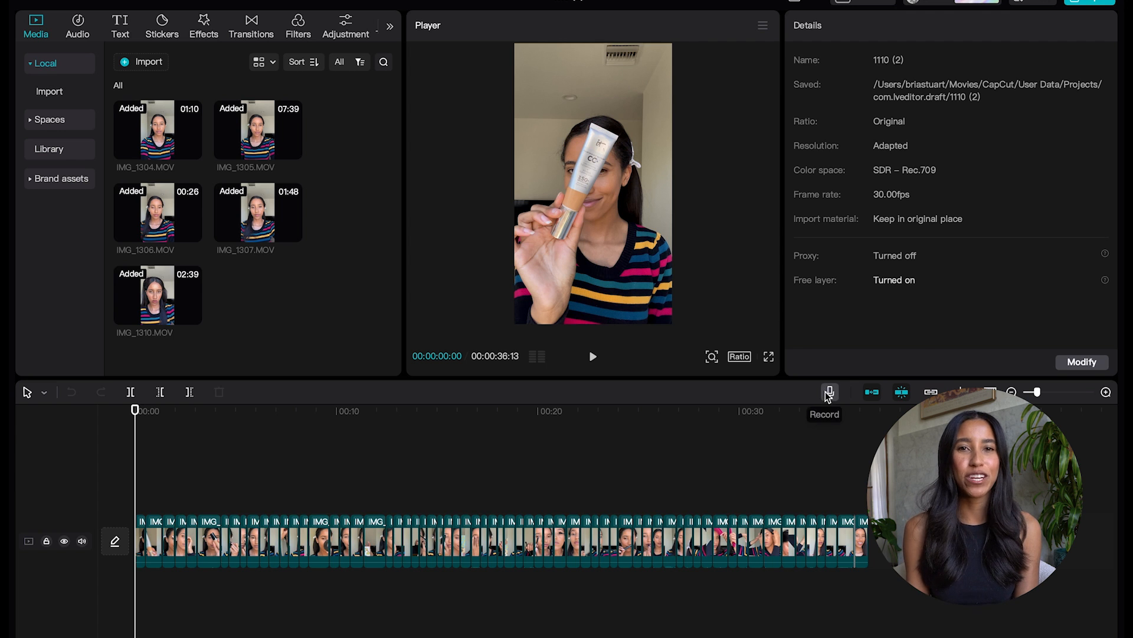
Record a short voiceover into the media library with echo reduction turned on.
{"action": "left_click", "coordinate": [830, 391]}
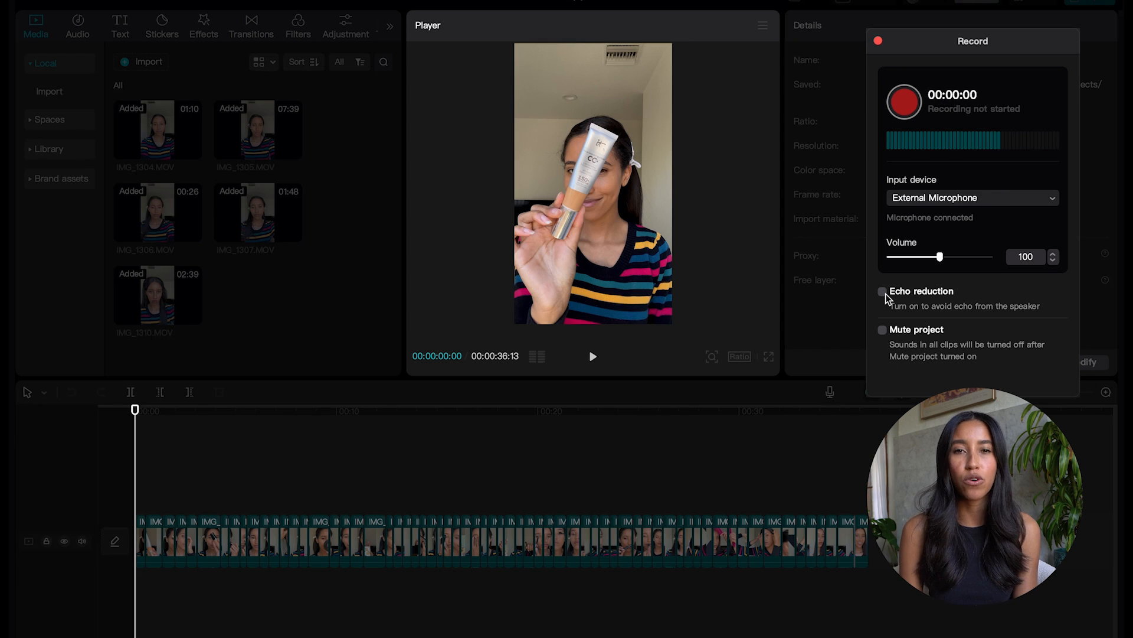
{"action": "left_click", "coordinate": [882, 291]}
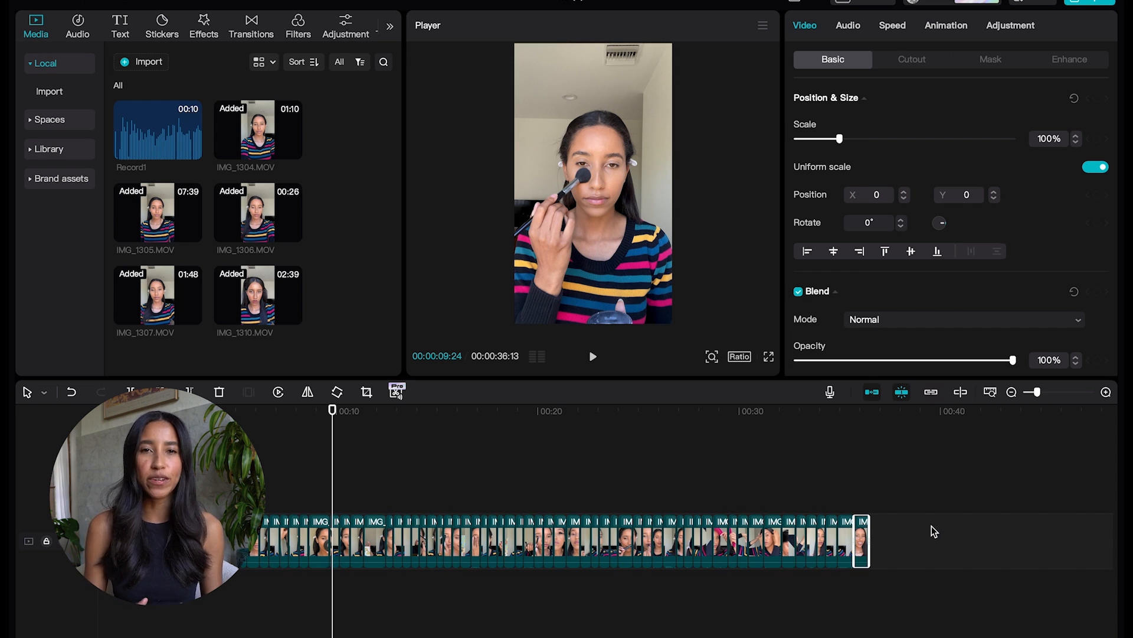
{"action": "left_click", "coordinate": [872, 391]}
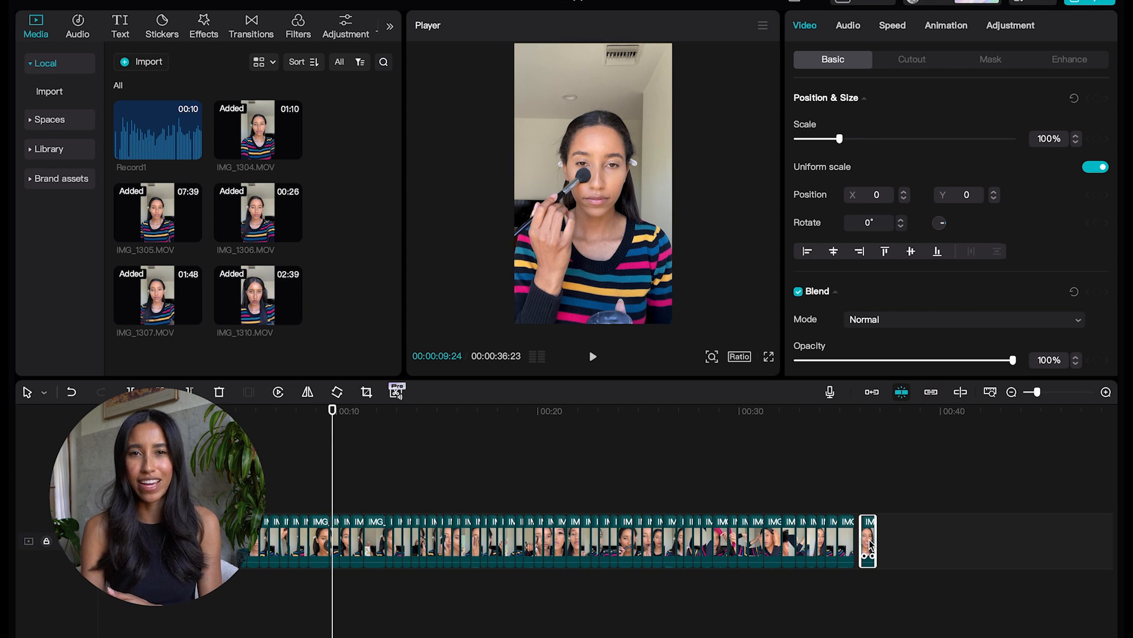
Lengthen the final IMG_1310 clip, switch off auto snapping, and drag the clip apart.
{"action": "left_click", "coordinate": [693, 410]}
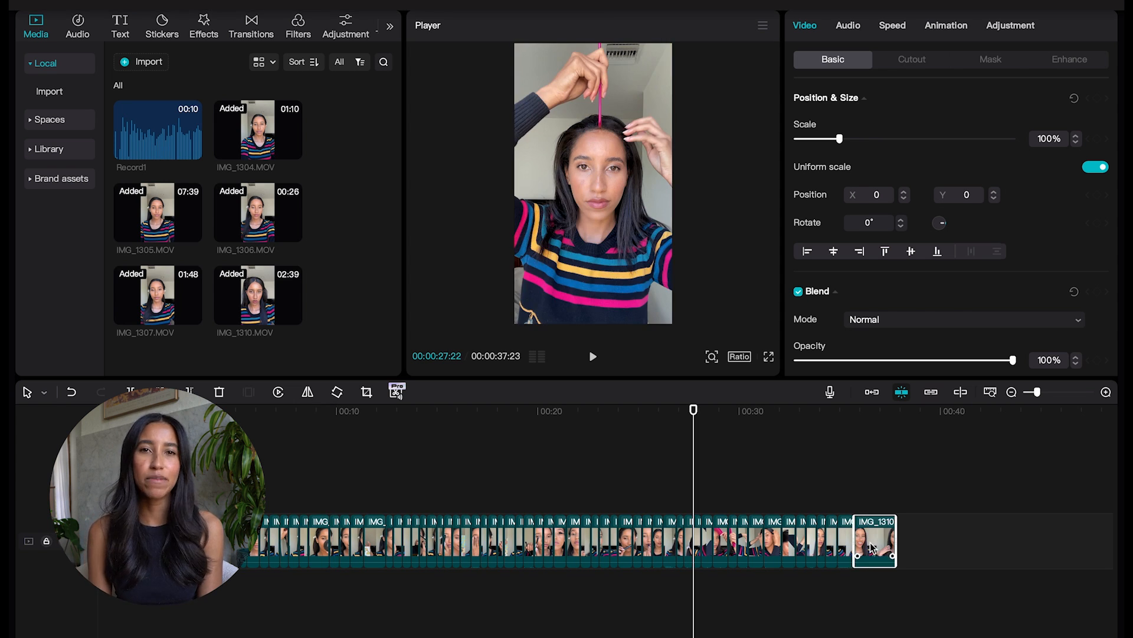
{"action": "left_click_drag", "start_coordinate": [875, 542], "coordinate": [945, 546]}
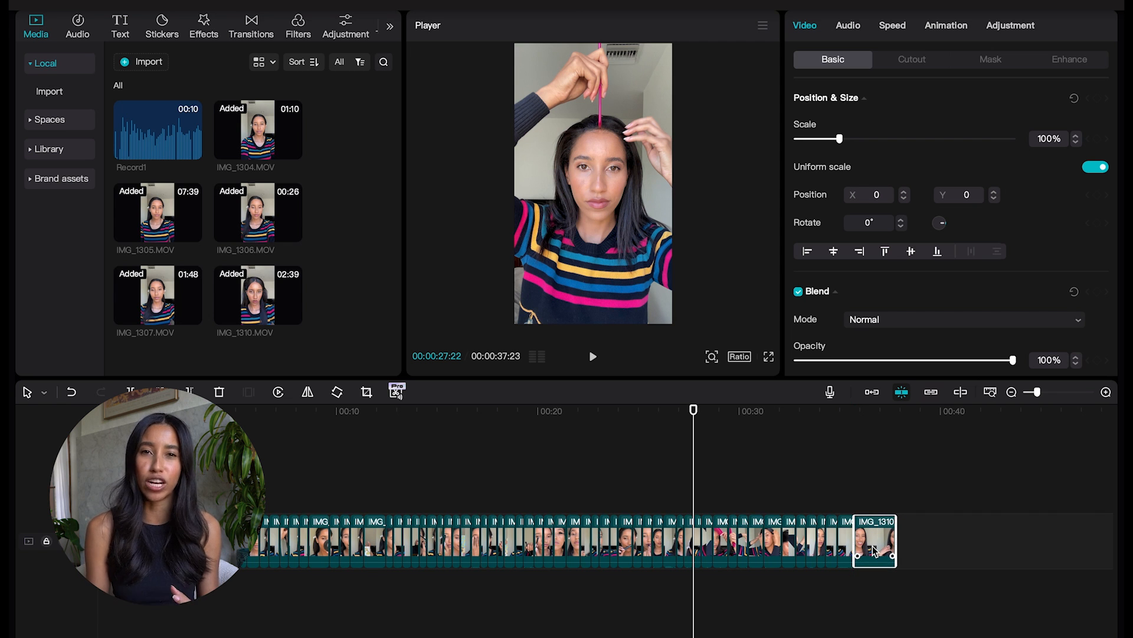
{"action": "mouse_move", "coordinate": [903, 399]}
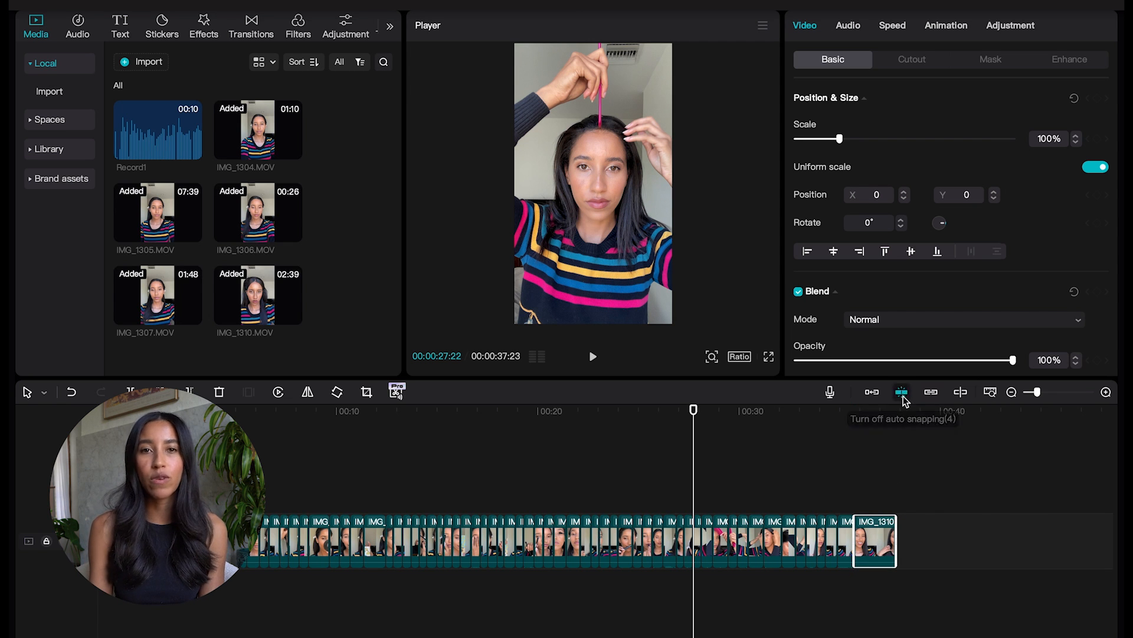
{"action": "left_click_drag", "start_coordinate": [875, 541], "coordinate": [949, 533]}
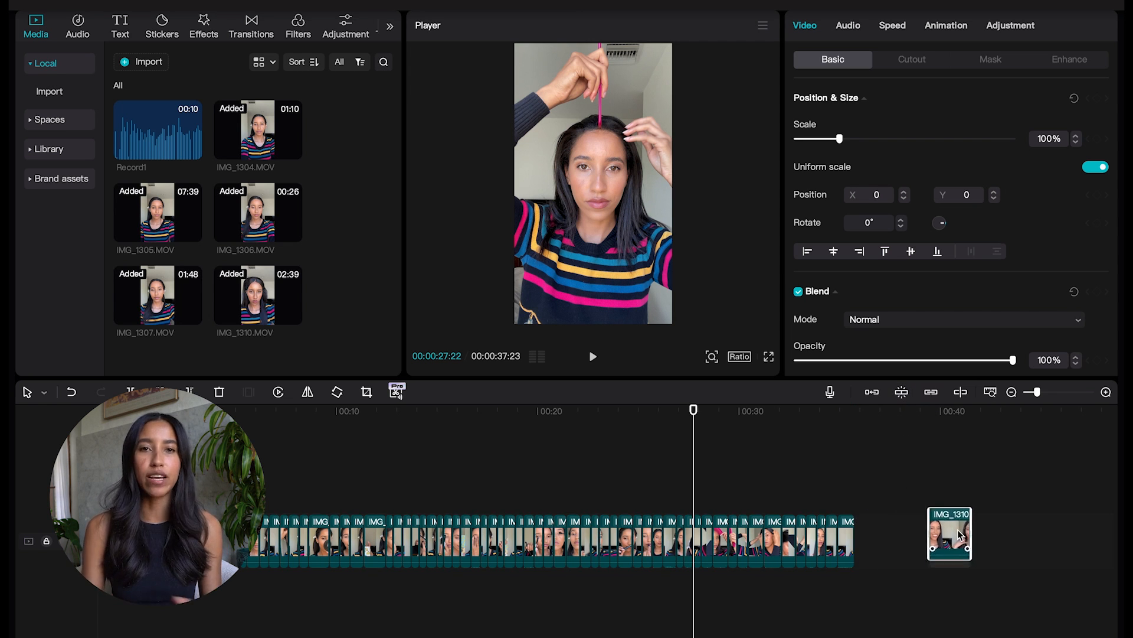
{"action": "left_click_drag", "start_coordinate": [949, 534], "coordinate": [867, 525]}
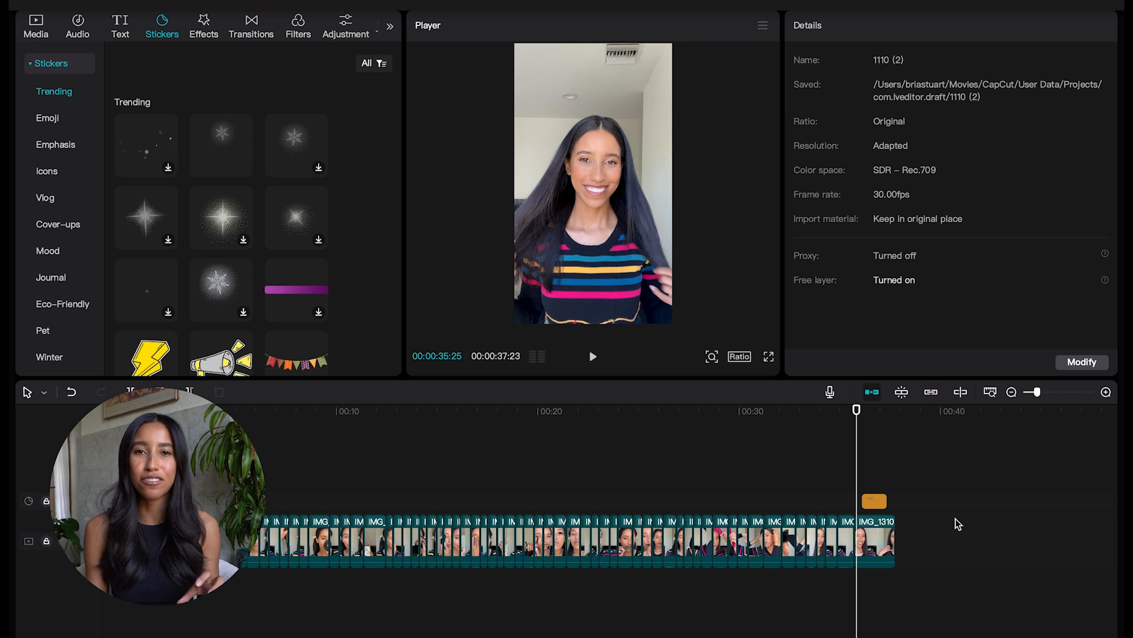
{"action": "mouse_move", "coordinate": [954, 405]}
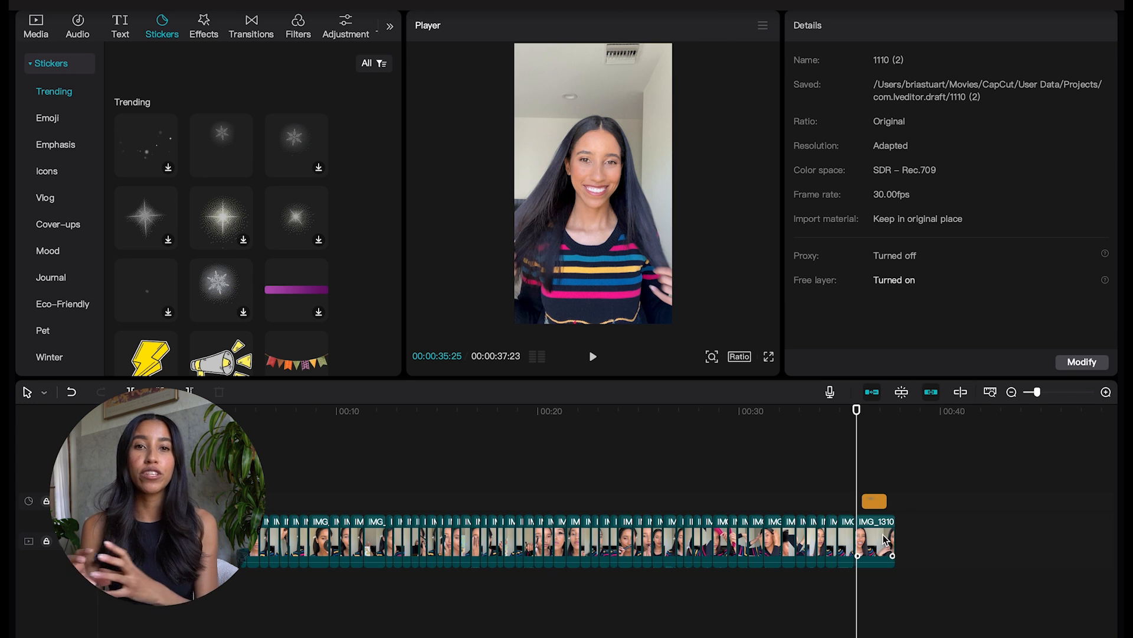
Rejoin IMG_1310 to the main track's end, add a sparkle sticker, and zoom to the ending.
{"action": "left_click", "coordinate": [875, 538]}
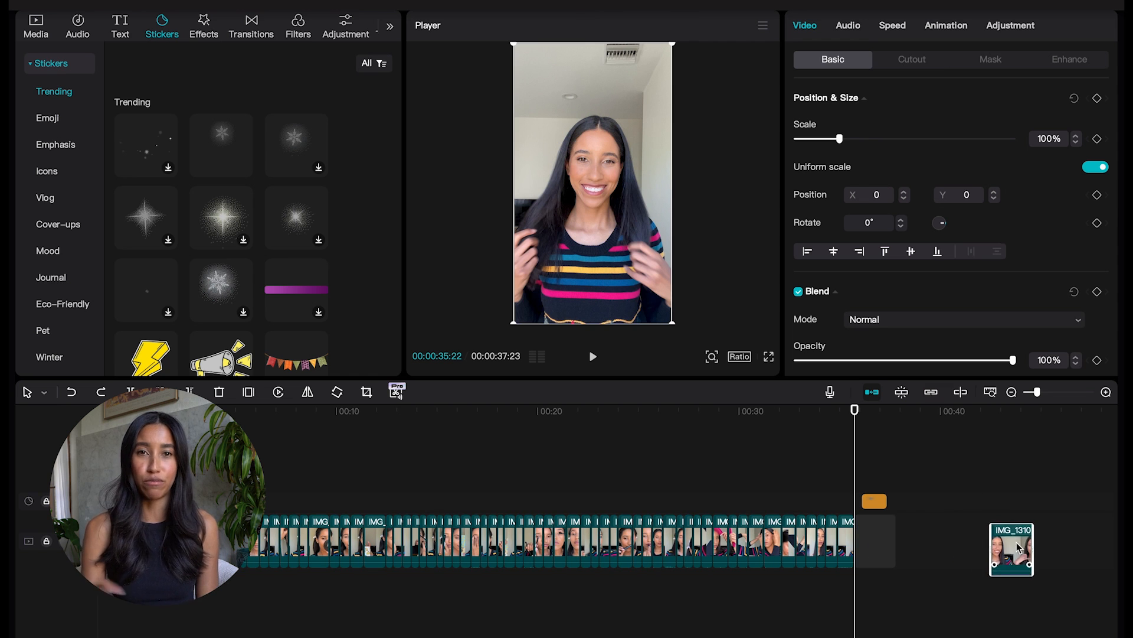
{"action": "left_click_drag", "start_coordinate": [1010, 548], "coordinate": [687, 487]}
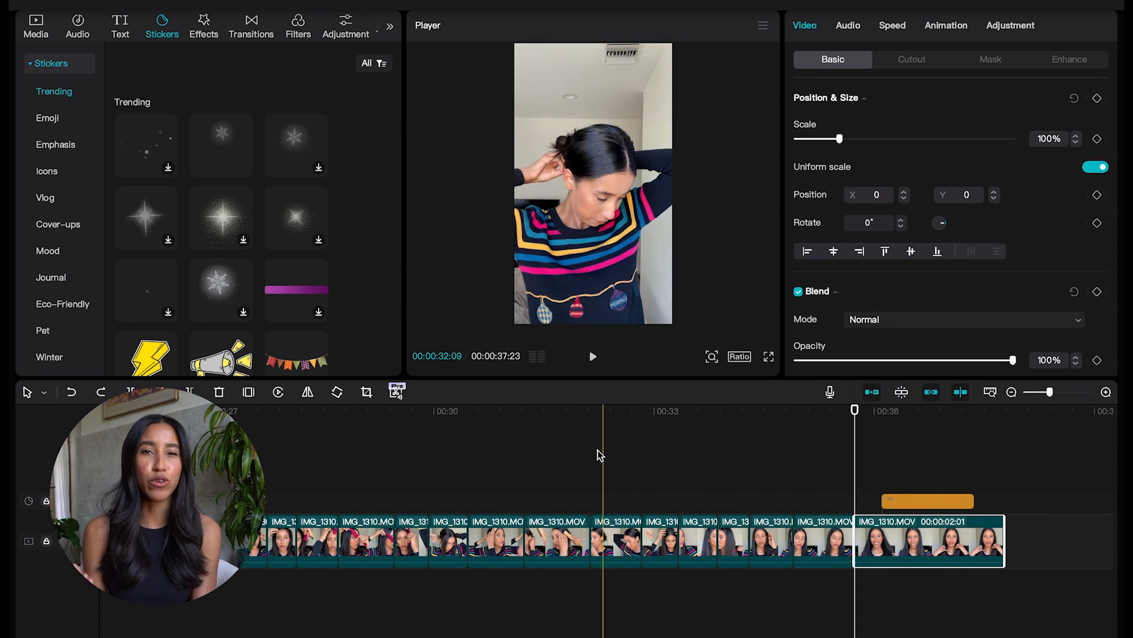
{"action": "left_click", "coordinate": [687, 467]}
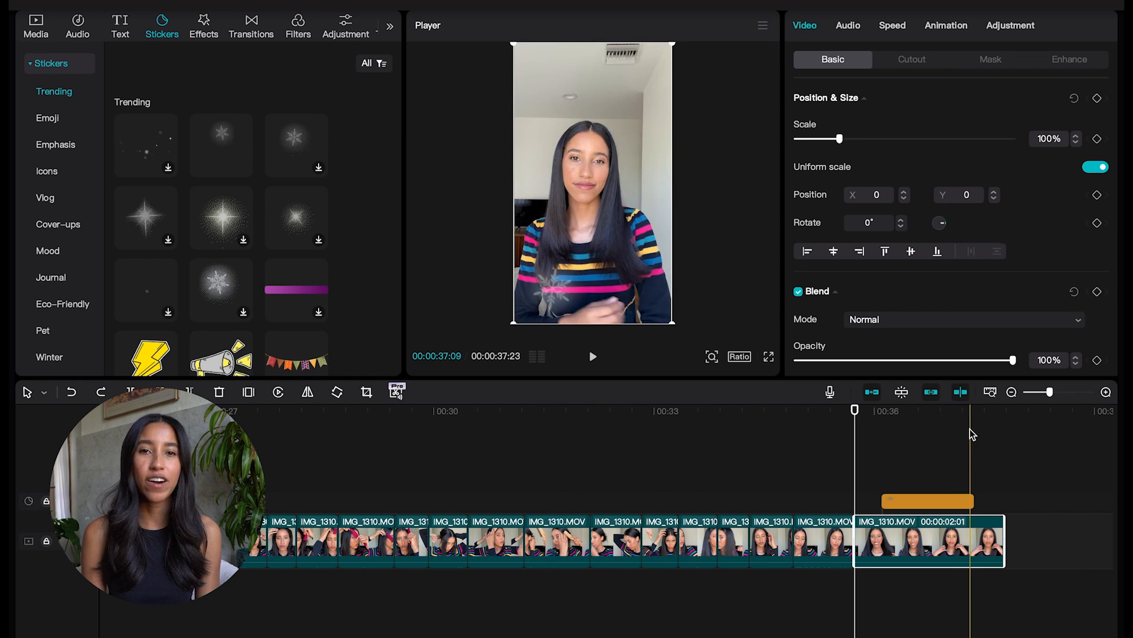
{"action": "left_click", "coordinate": [36, 23]}
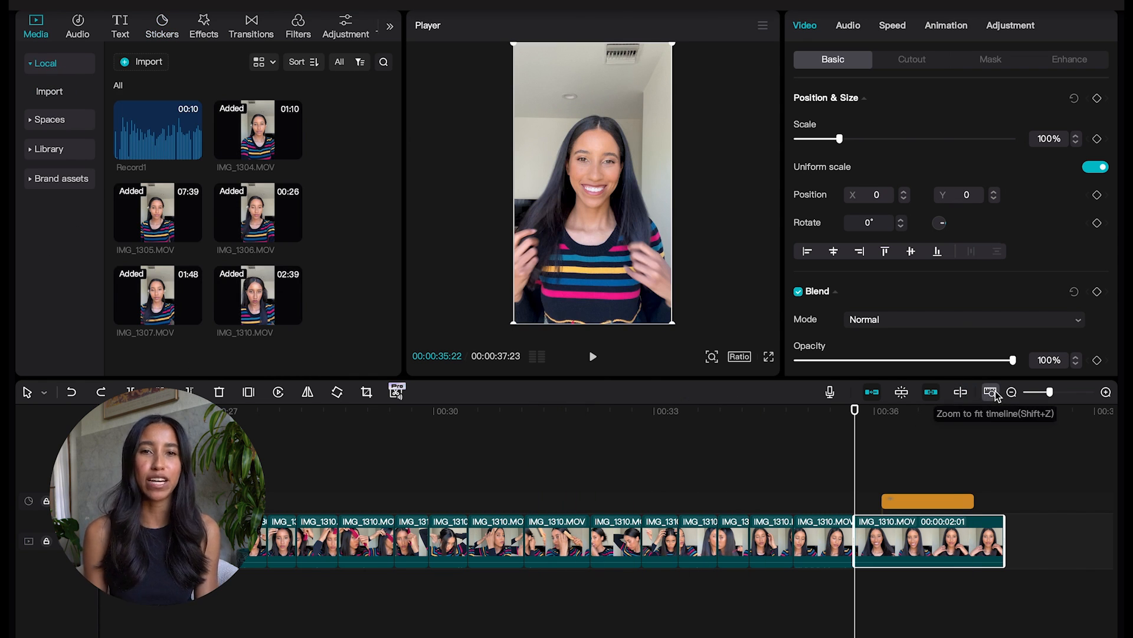
{"action": "left_click", "coordinate": [991, 392]}
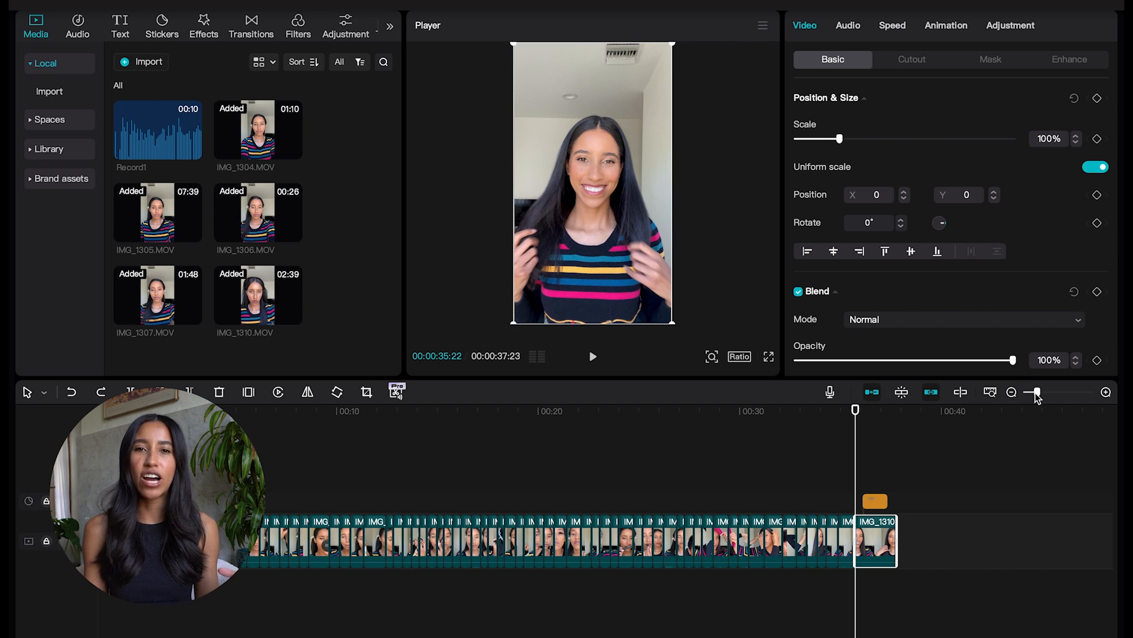
{"action": "left_click_drag", "start_coordinate": [1034, 392], "coordinate": [1077, 392]}
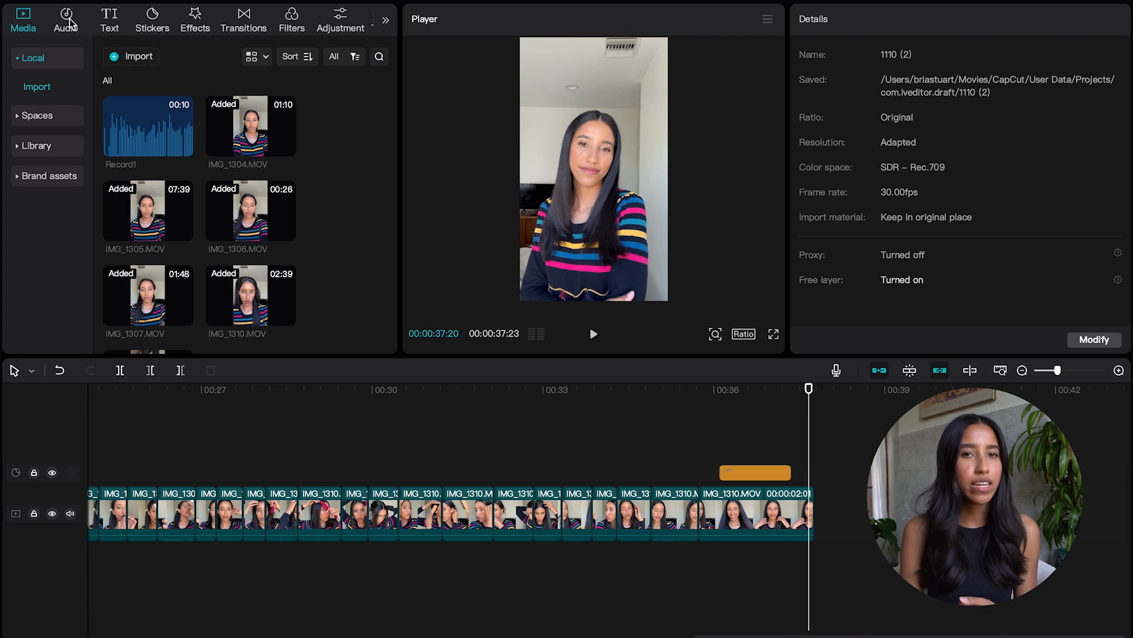
Tour the Audio, Text, Effects, Transitions and Filters asset tabs.
{"action": "left_click", "coordinate": [65, 14]}
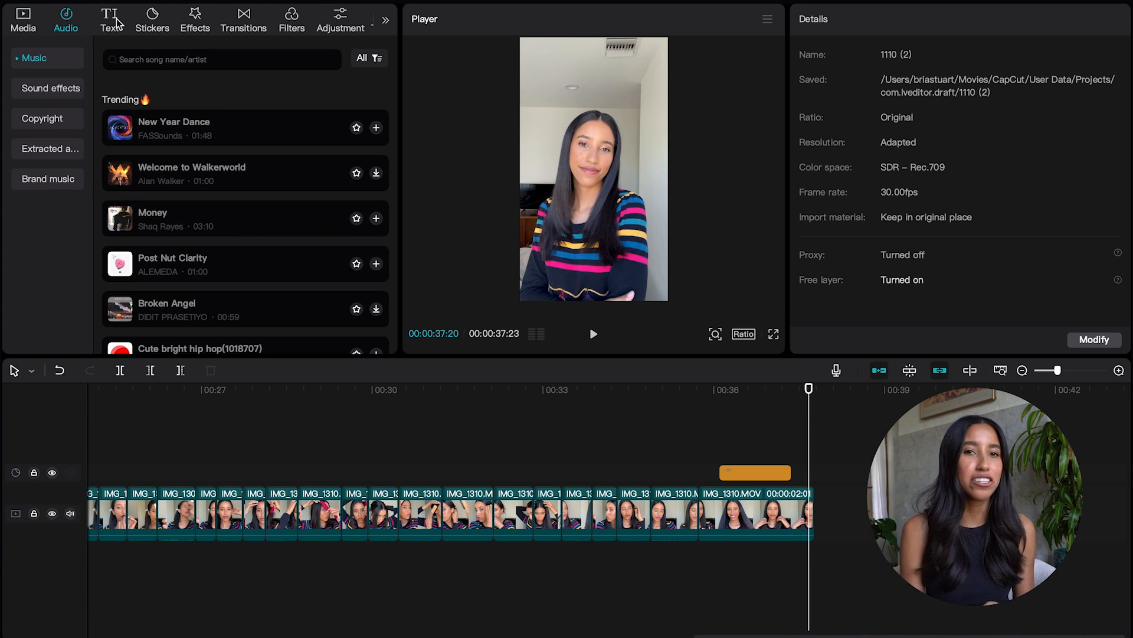
{"action": "left_click", "coordinate": [109, 19]}
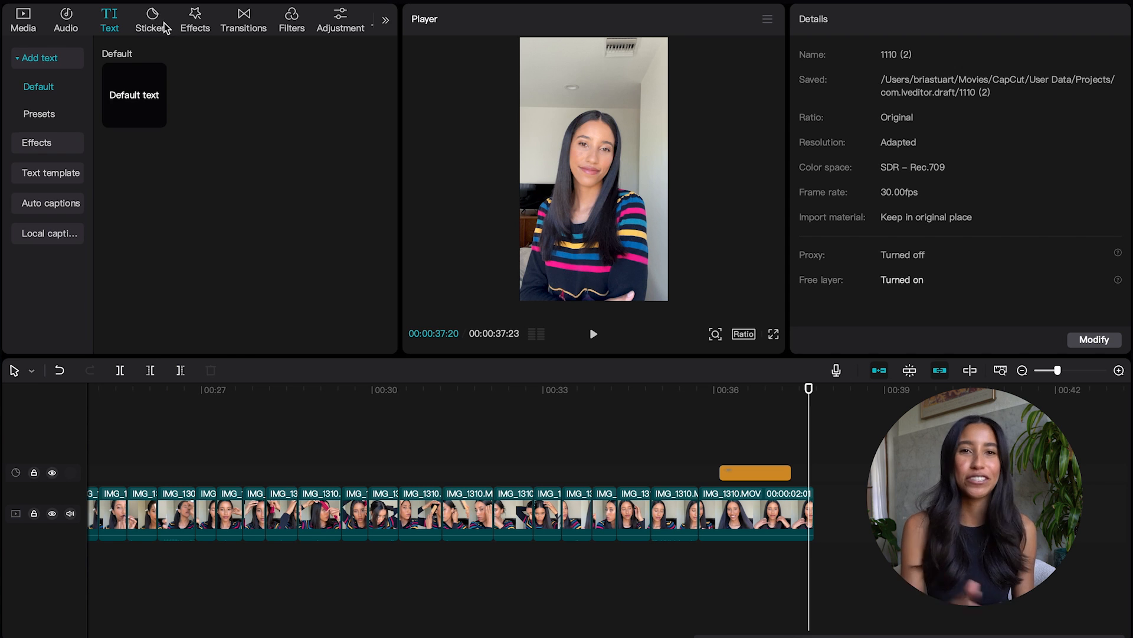
{"action": "left_click", "coordinate": [194, 19]}
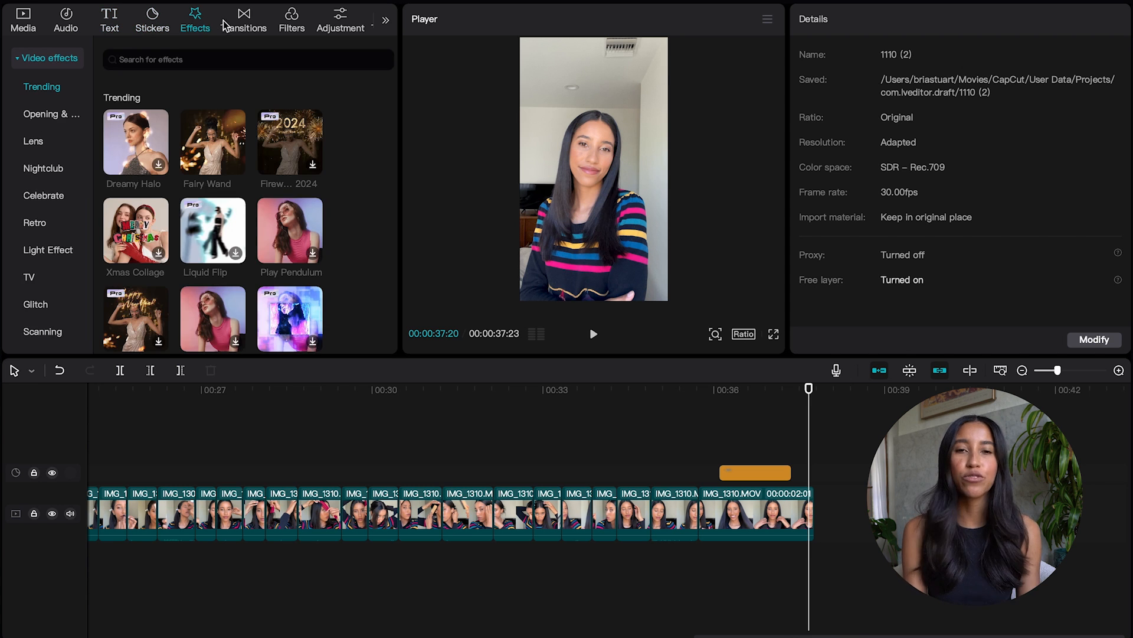
{"action": "left_click", "coordinate": [244, 19]}
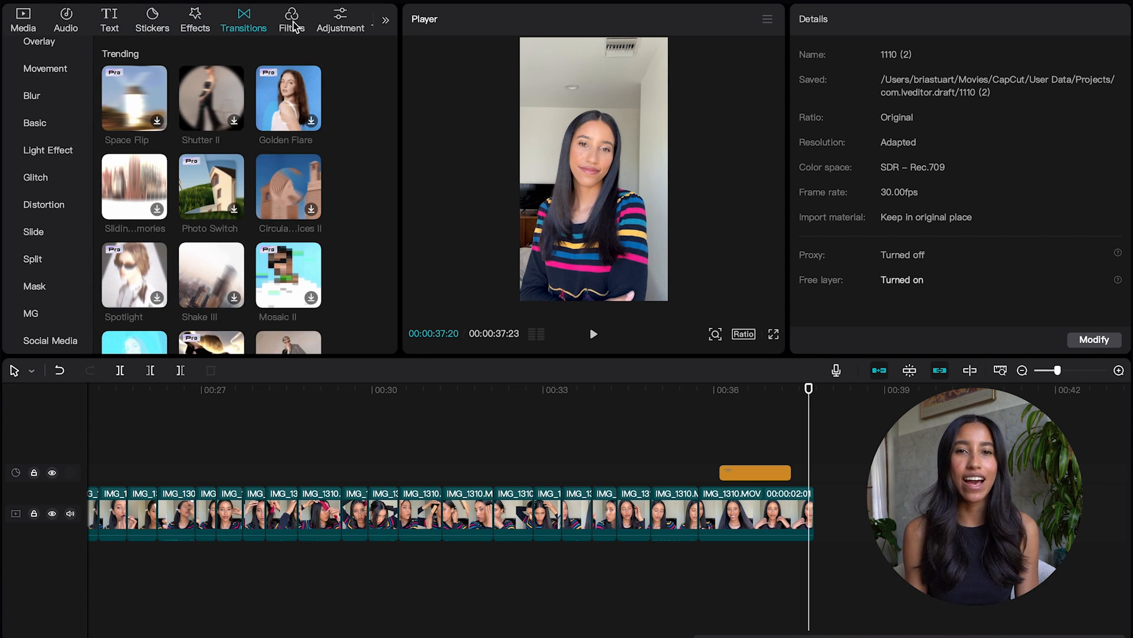
{"action": "left_click", "coordinate": [23, 13]}
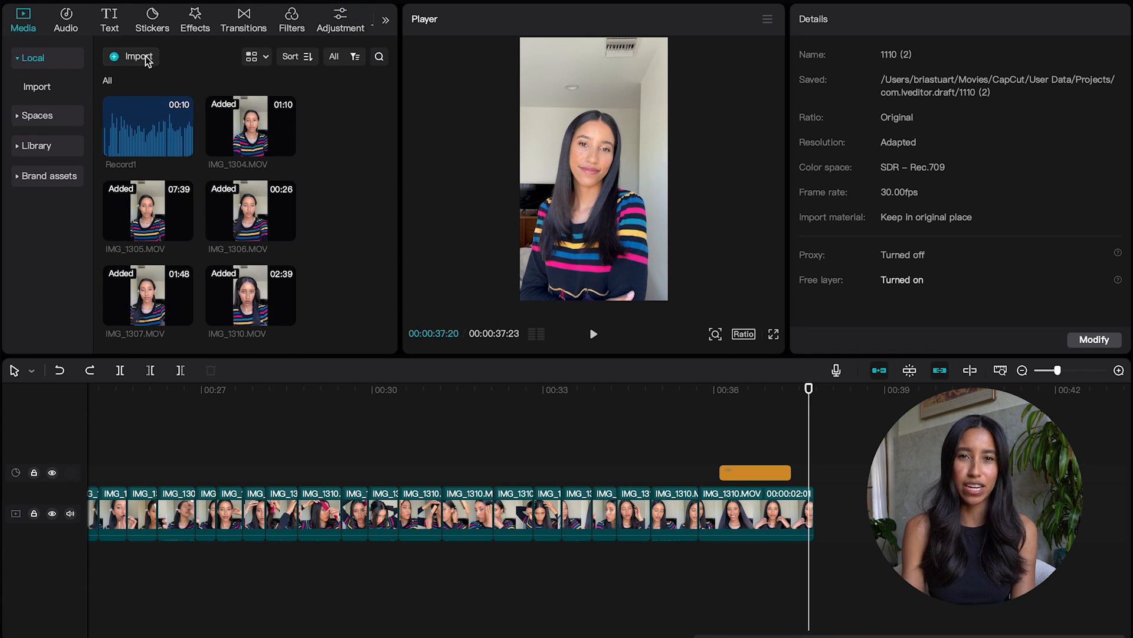
Open and close the Import picker, then show the two CapCut logo brand asset images.
{"action": "left_click", "coordinate": [138, 57]}
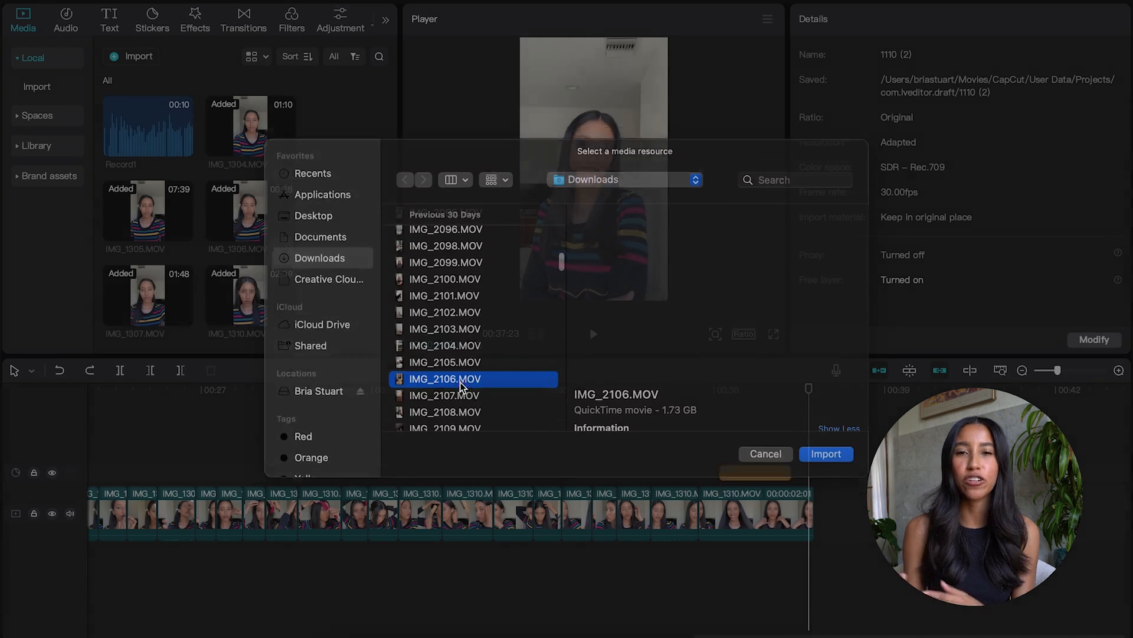
{"action": "left_click", "coordinate": [825, 454]}
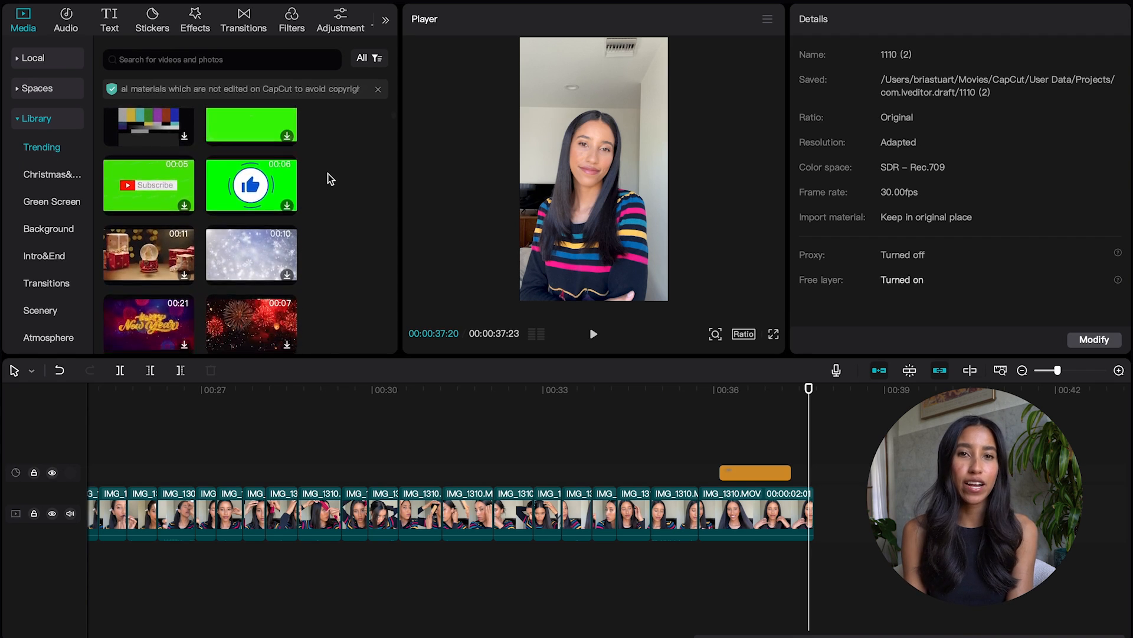
{"action": "left_click", "coordinate": [49, 149]}
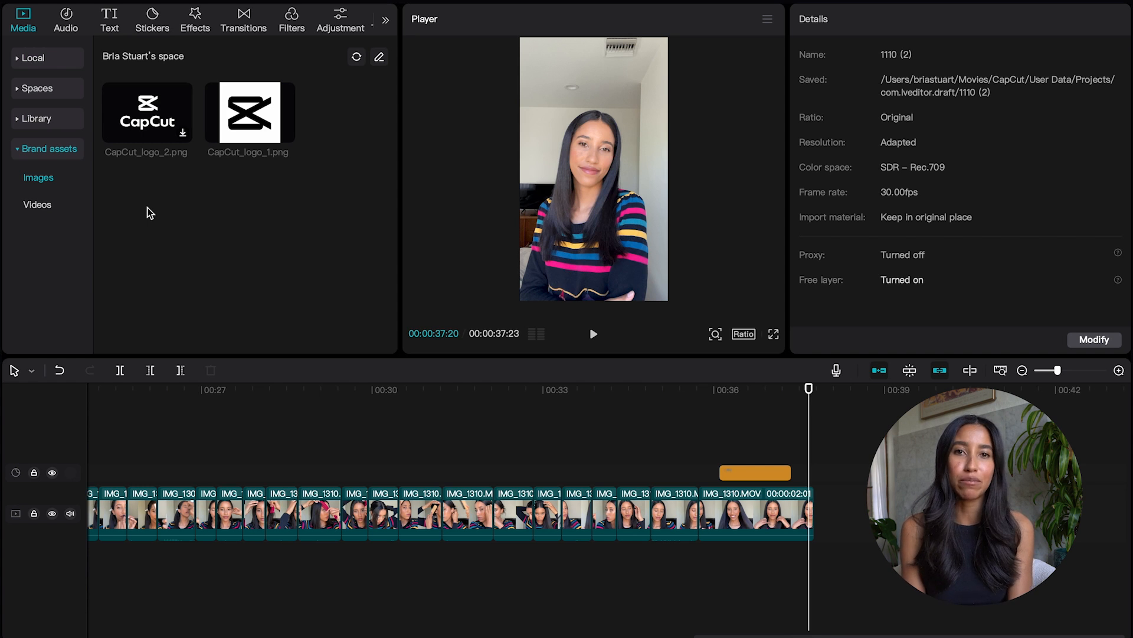
Browse the music categories and search for 'upbeat son'.
{"action": "left_click", "coordinate": [64, 19]}
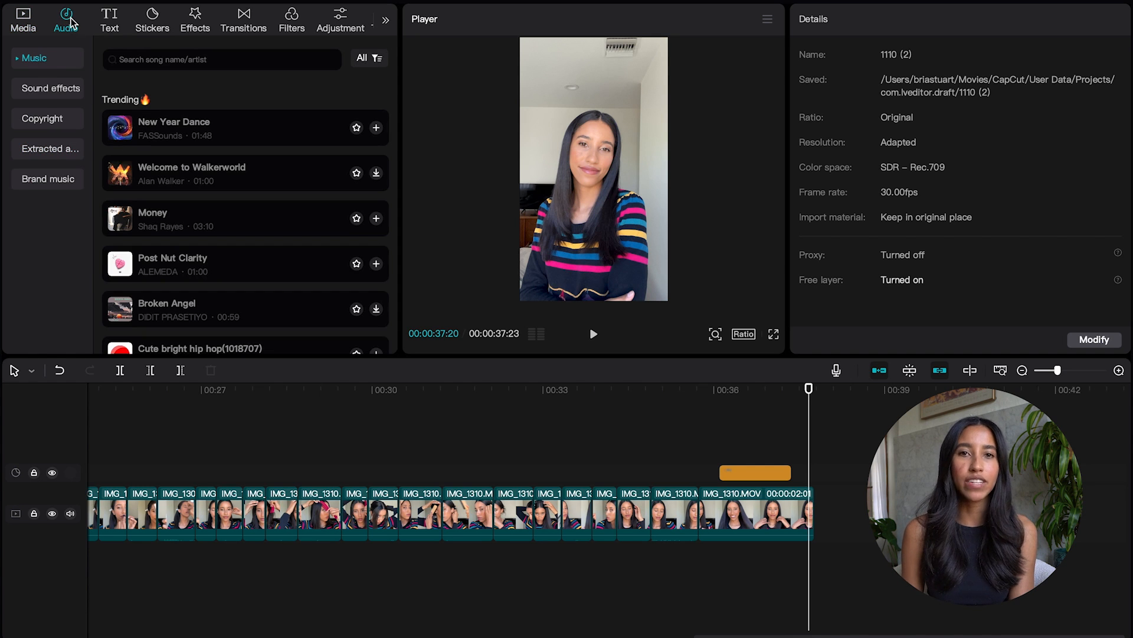
{"action": "left_click", "coordinate": [33, 57]}
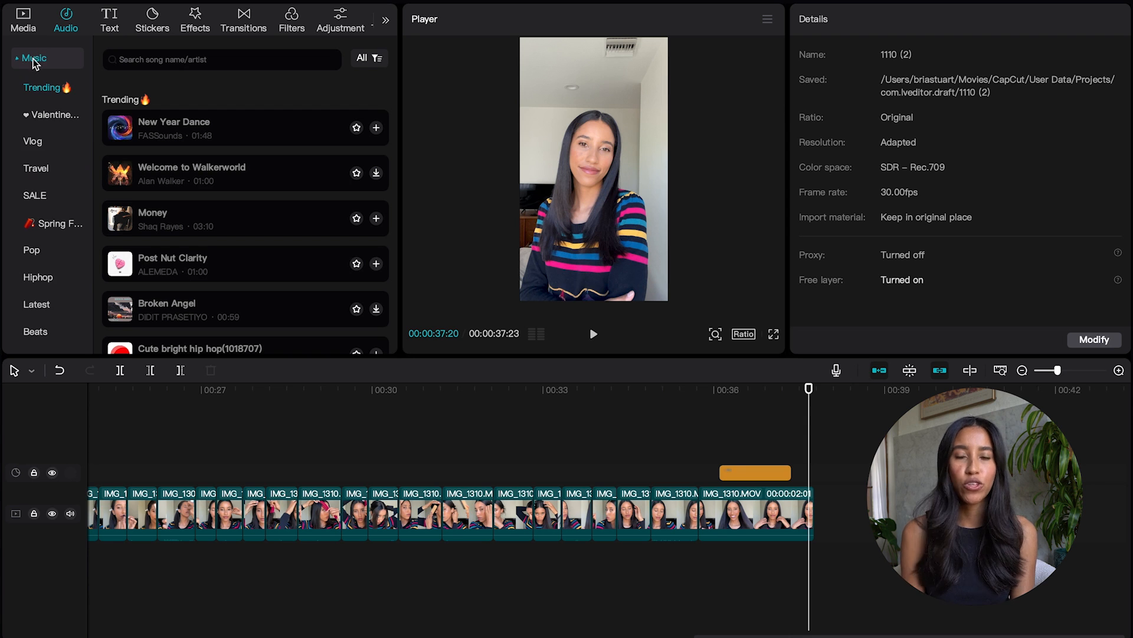
{"action": "scroll", "scroll_direction": "down", "scroll_amount": 3}
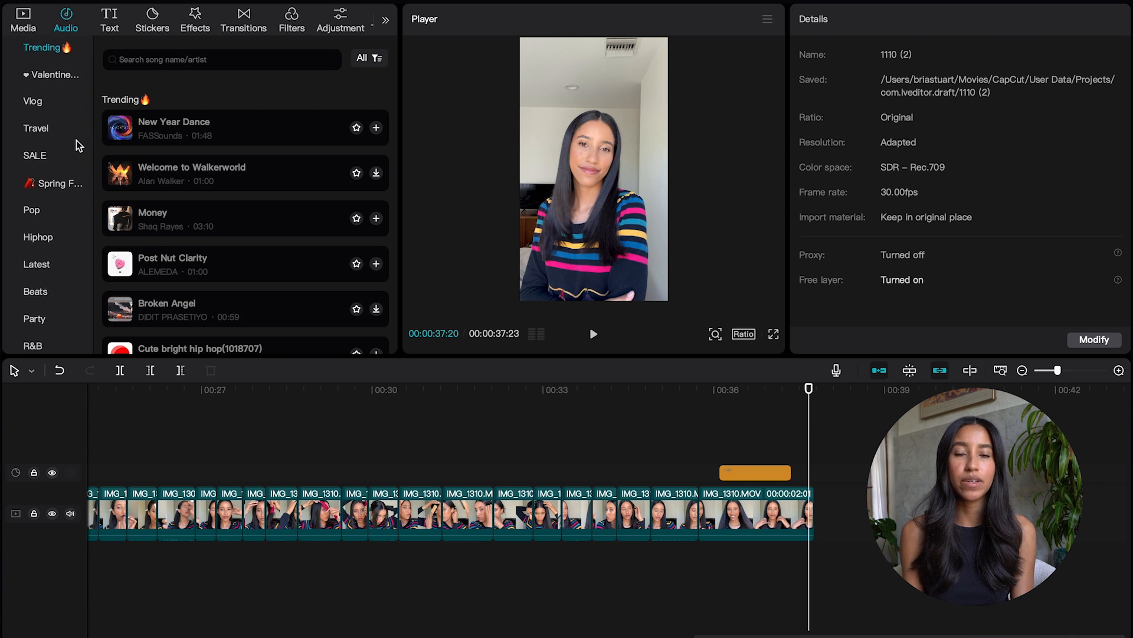
{"action": "type", "text": "upbeat song"}
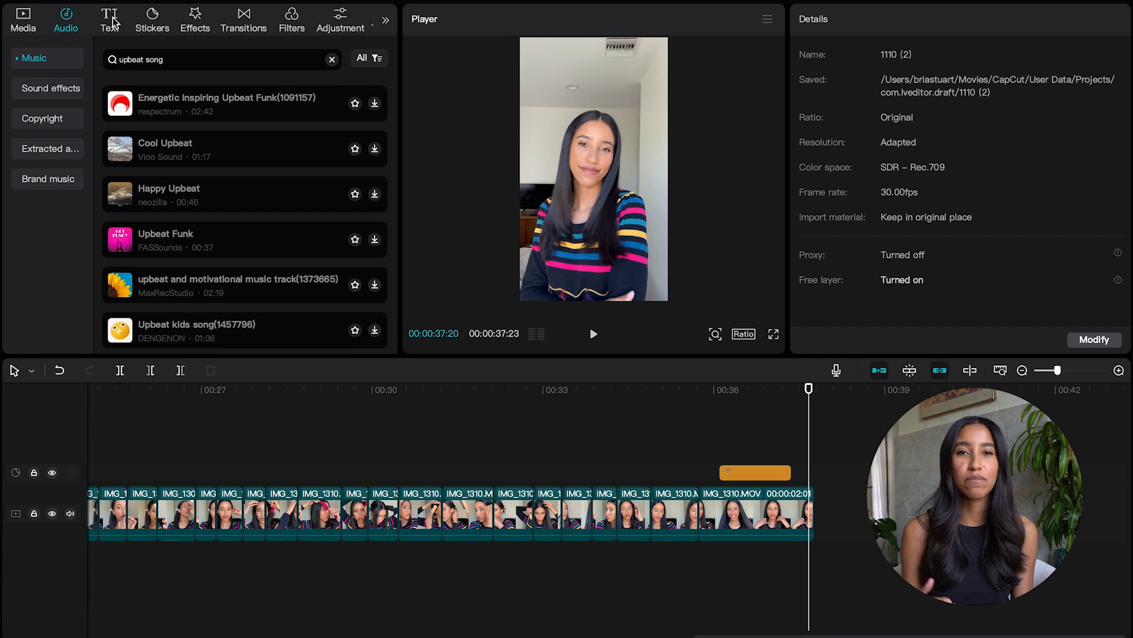
Add a comic-style text template reading 'hair tutorial time!' over the footage.
{"action": "left_click", "coordinate": [109, 19]}
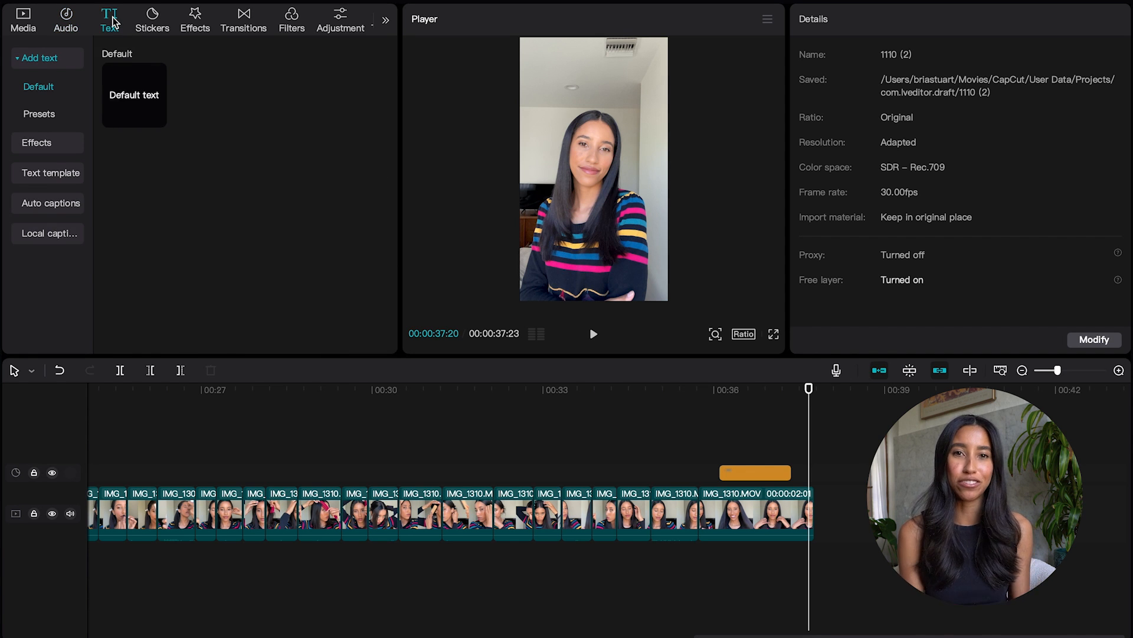
{"action": "left_click", "coordinate": [50, 173]}
{"action": "type", "text": "t"}
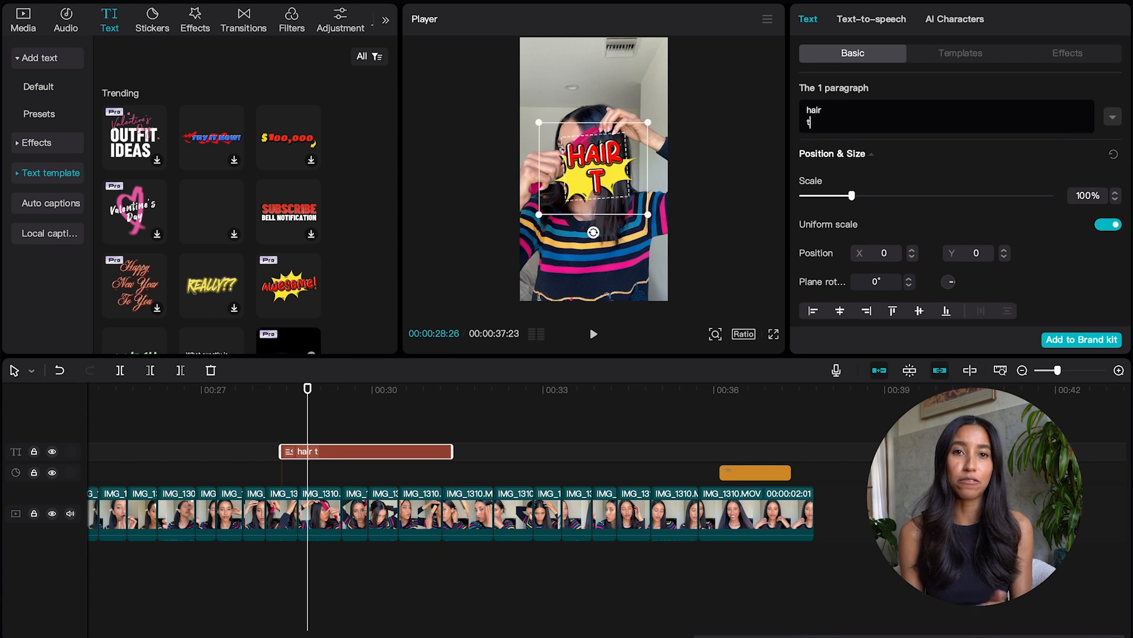
{"action": "type", "text": "utorial time!"}
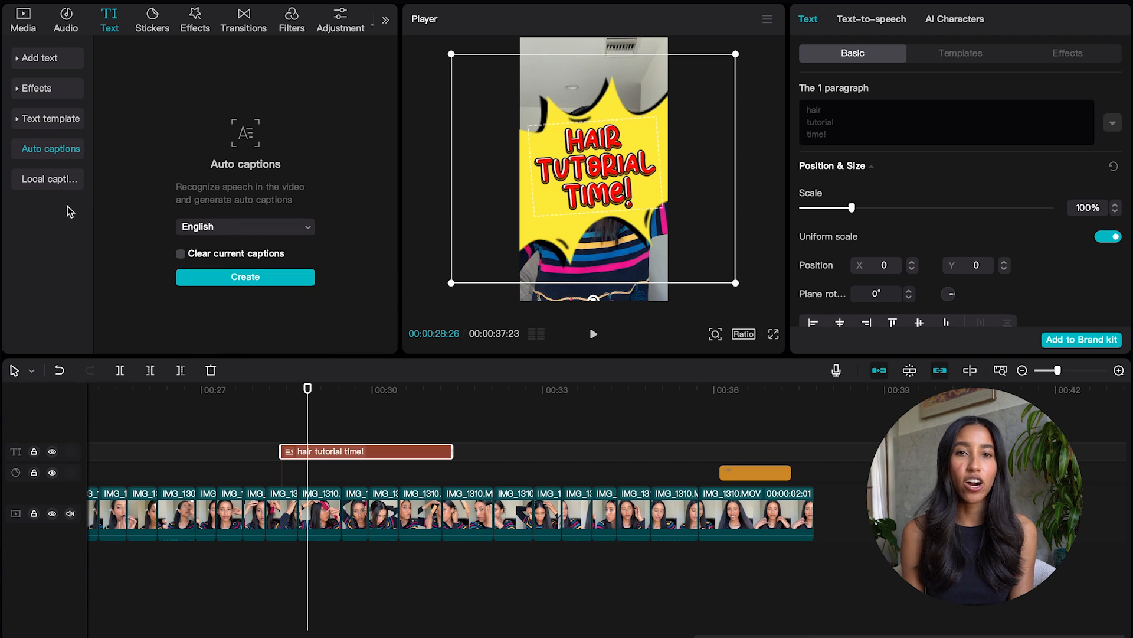
{"action": "left_click", "coordinate": [49, 178]}
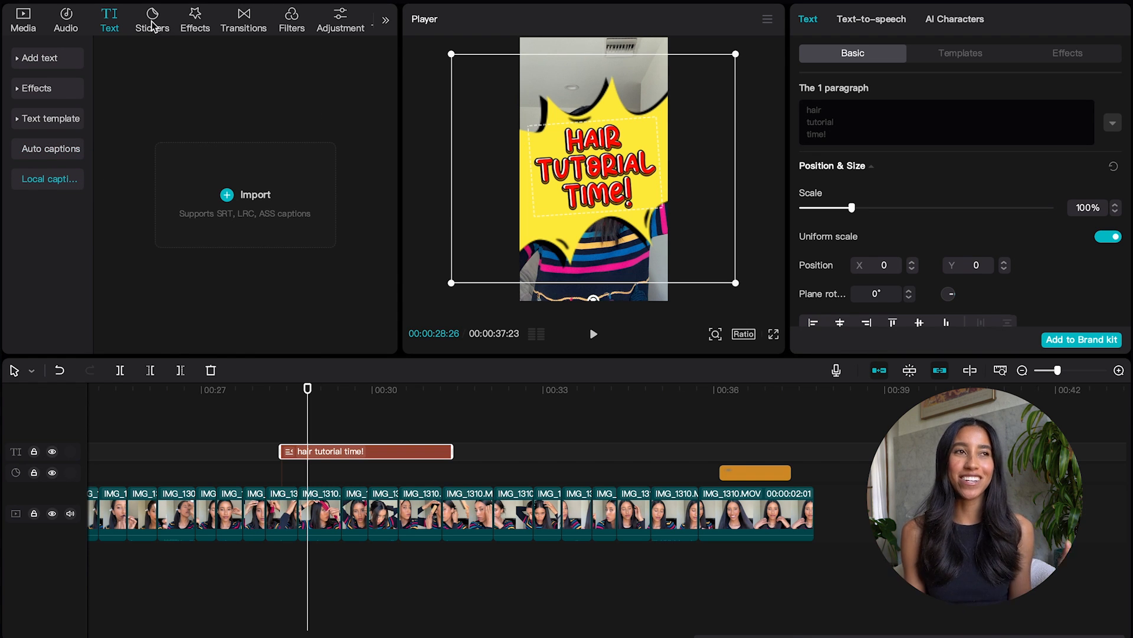
Scroll the sticker library and show the Vlog stickers.
{"action": "left_click", "coordinate": [152, 19]}
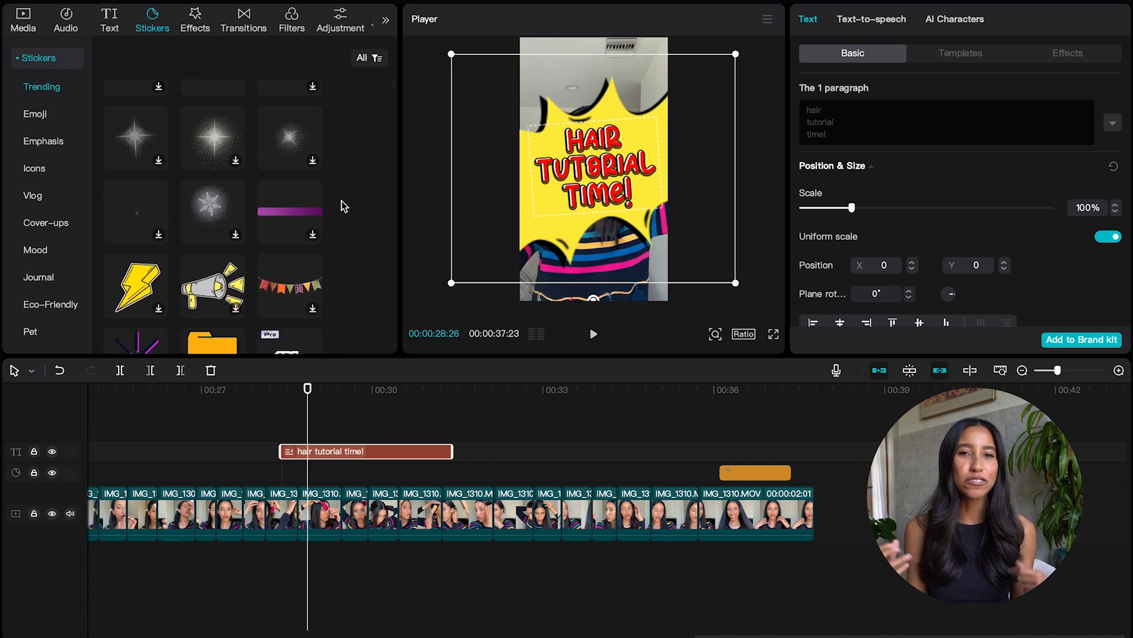
{"action": "scroll", "scroll_direction": "down", "scroll_amount": 3}
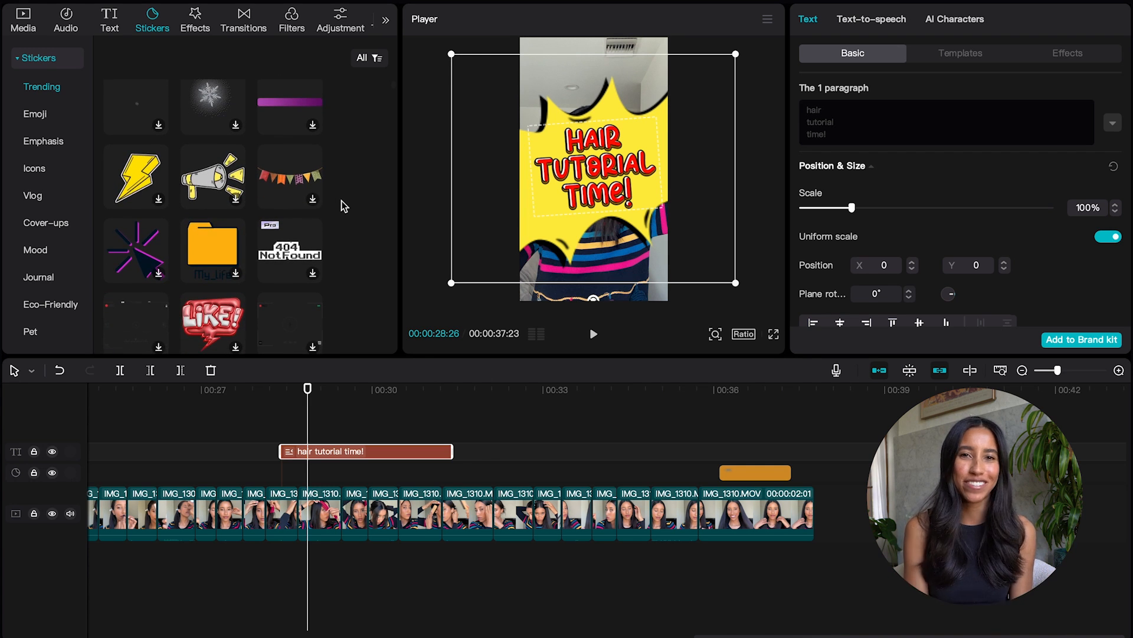
{"action": "left_click", "coordinate": [33, 196]}
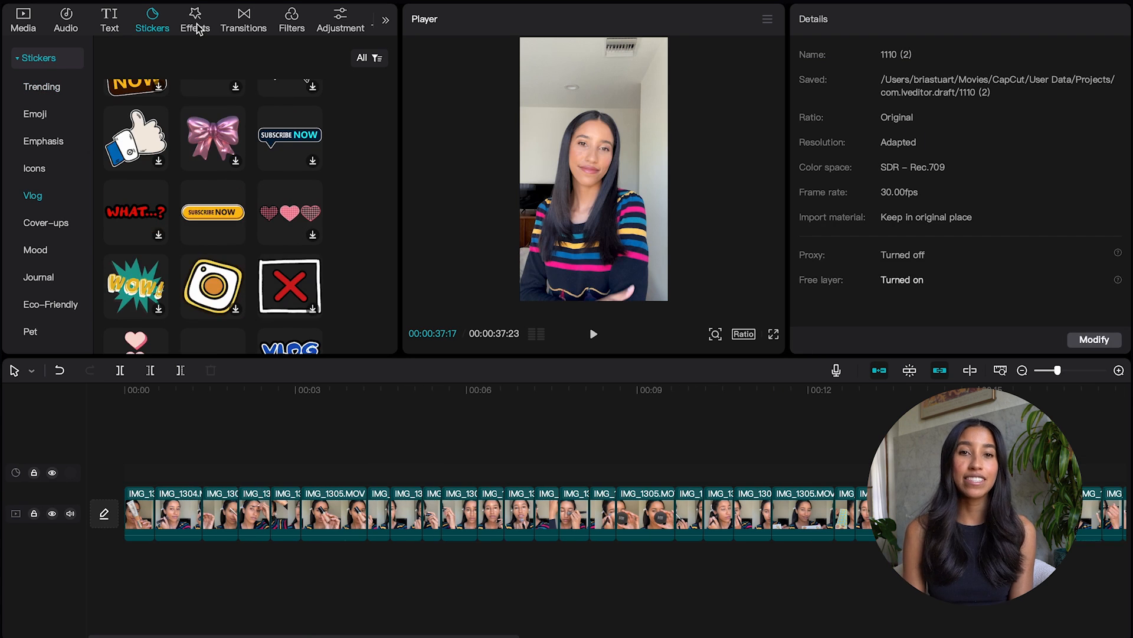
Add the Dreamy Halo effect, view its settings, and insert Shake III transitions between clips.
{"action": "left_click", "coordinate": [195, 19]}
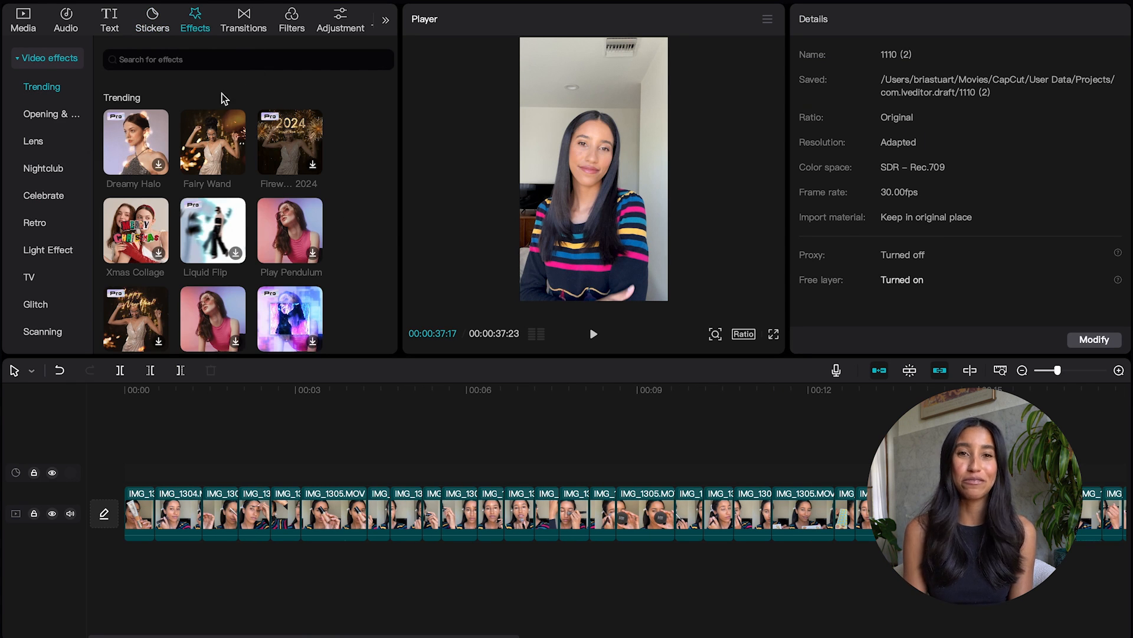
{"action": "mouse_move", "coordinate": [150, 141]}
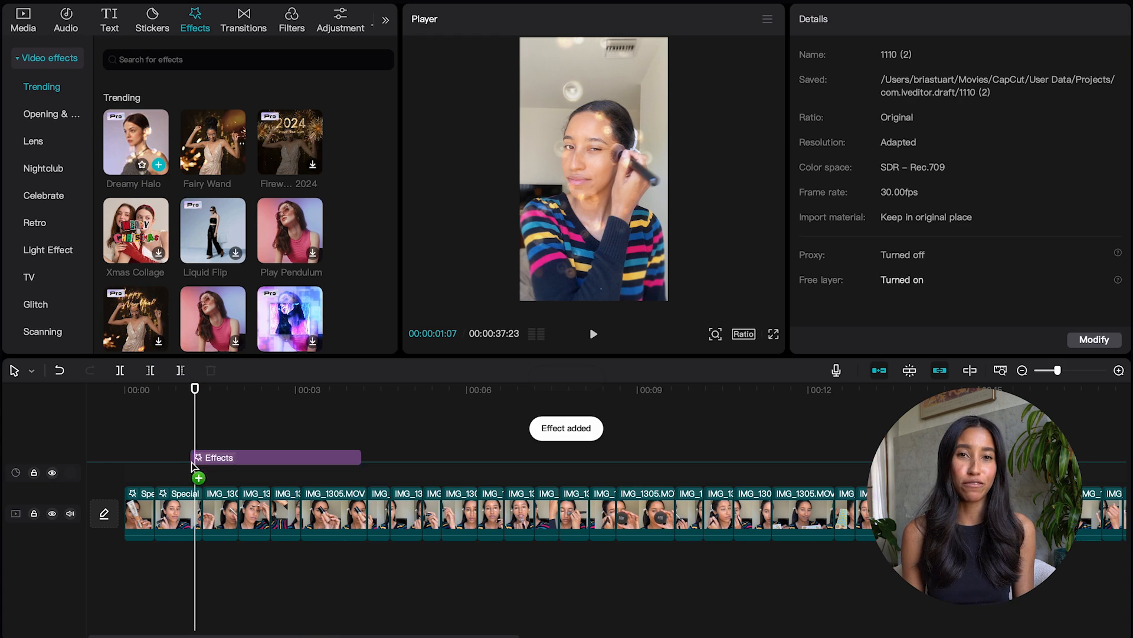
{"action": "left_click", "coordinate": [134, 142]}
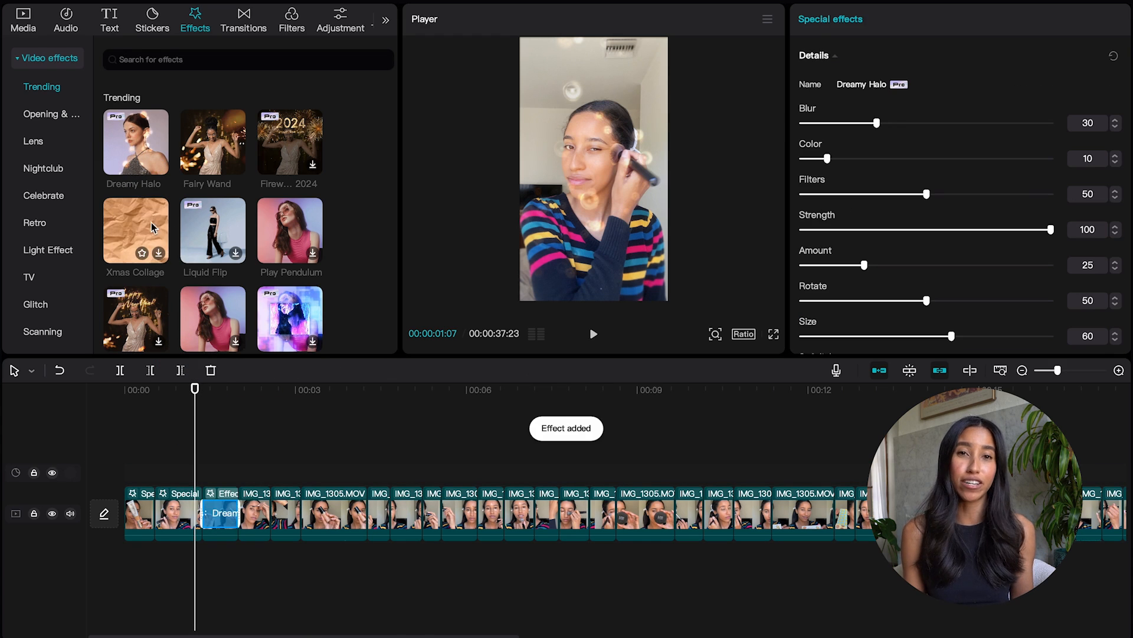
{"action": "left_click", "coordinate": [244, 19]}
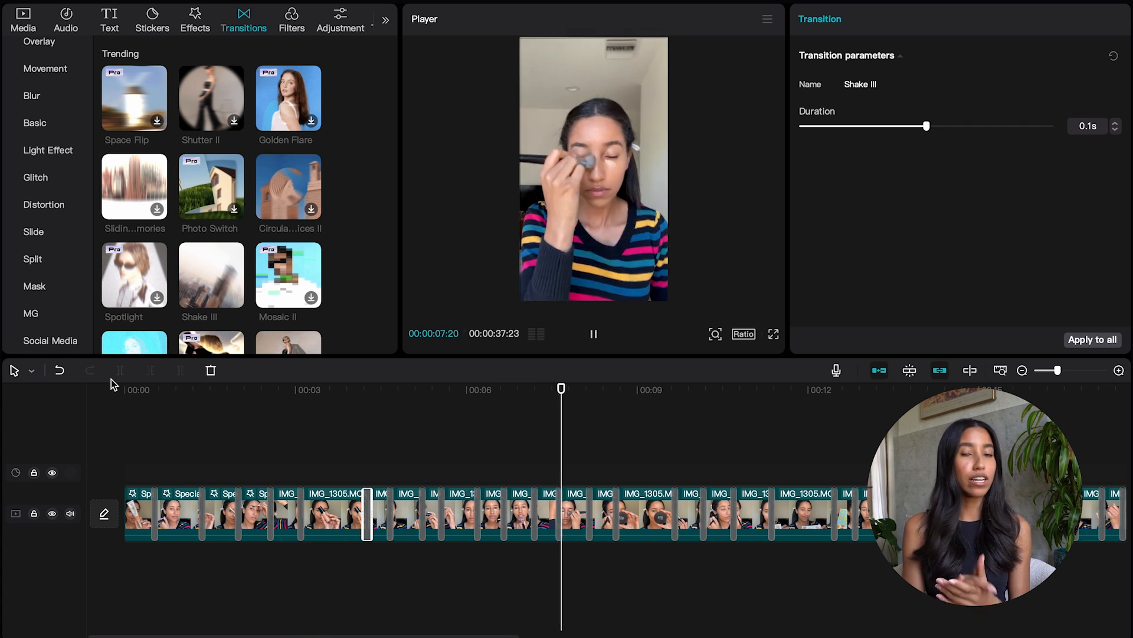
Scroll past the Featured filters to show Retro filters such as VHS and 1968.
{"action": "left_click", "coordinate": [291, 19]}
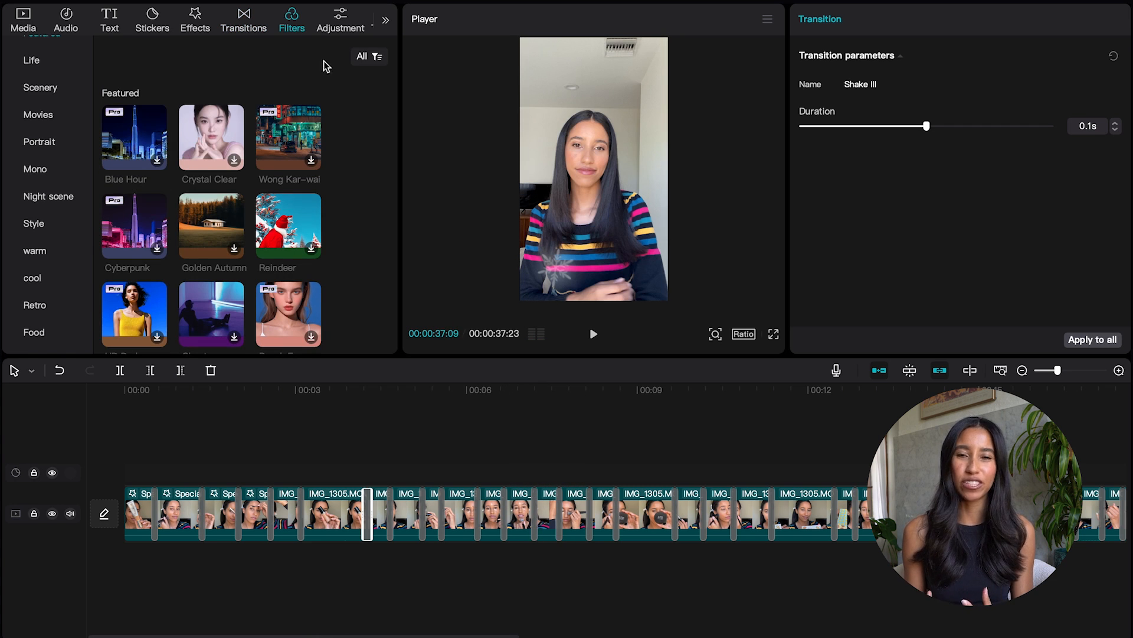
{"action": "scroll", "scroll_direction": "down", "scroll_amount": 3}
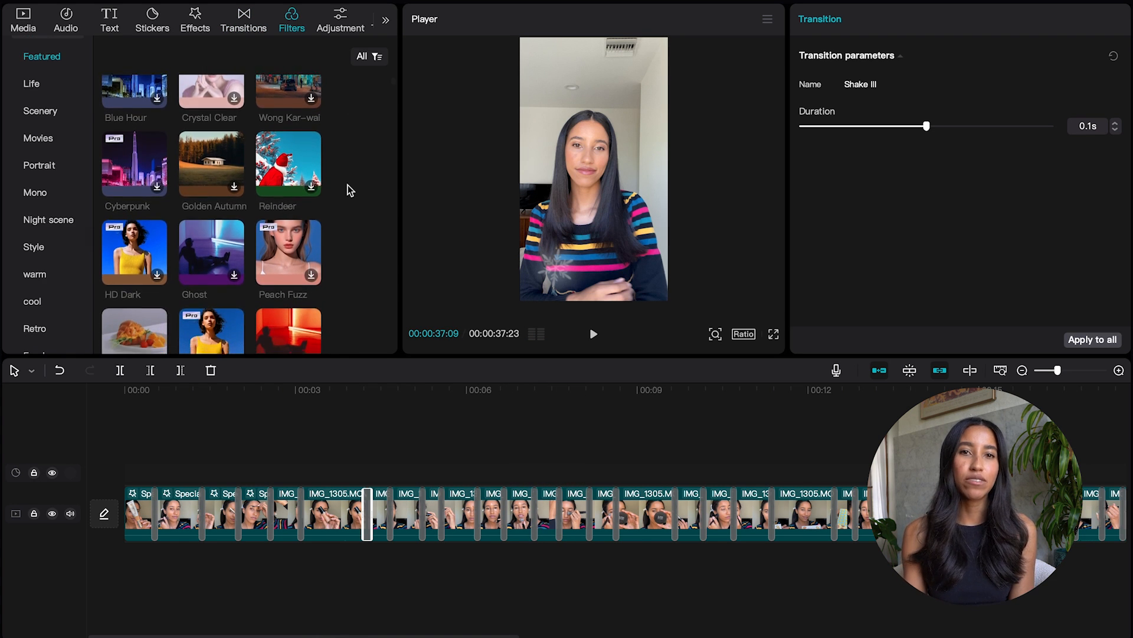
{"action": "scroll", "scroll_direction": "down", "scroll_amount": 3}
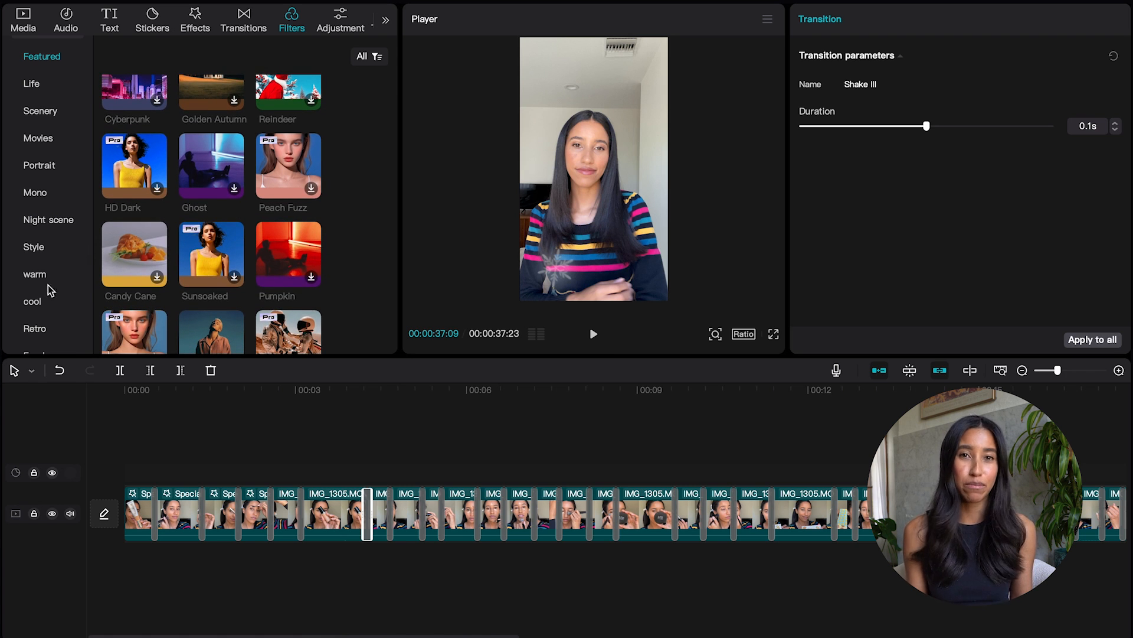
{"action": "left_click", "coordinate": [35, 328]}
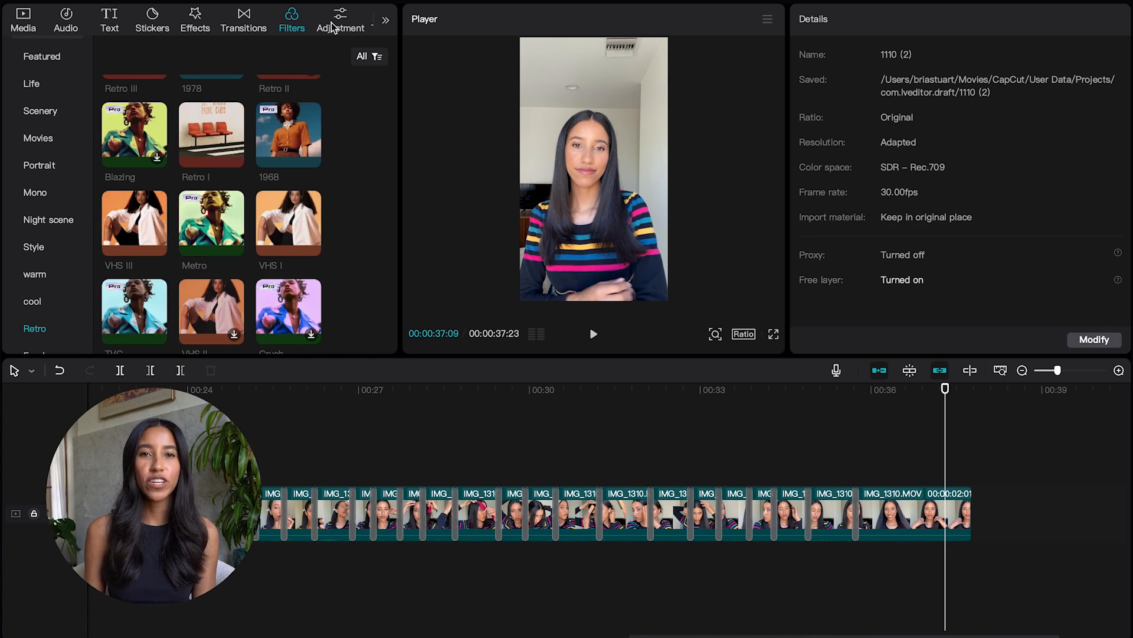
Add a Custom adjustment with temperature 10 and saturation 5, then show the templates library.
{"action": "left_click", "coordinate": [341, 19]}
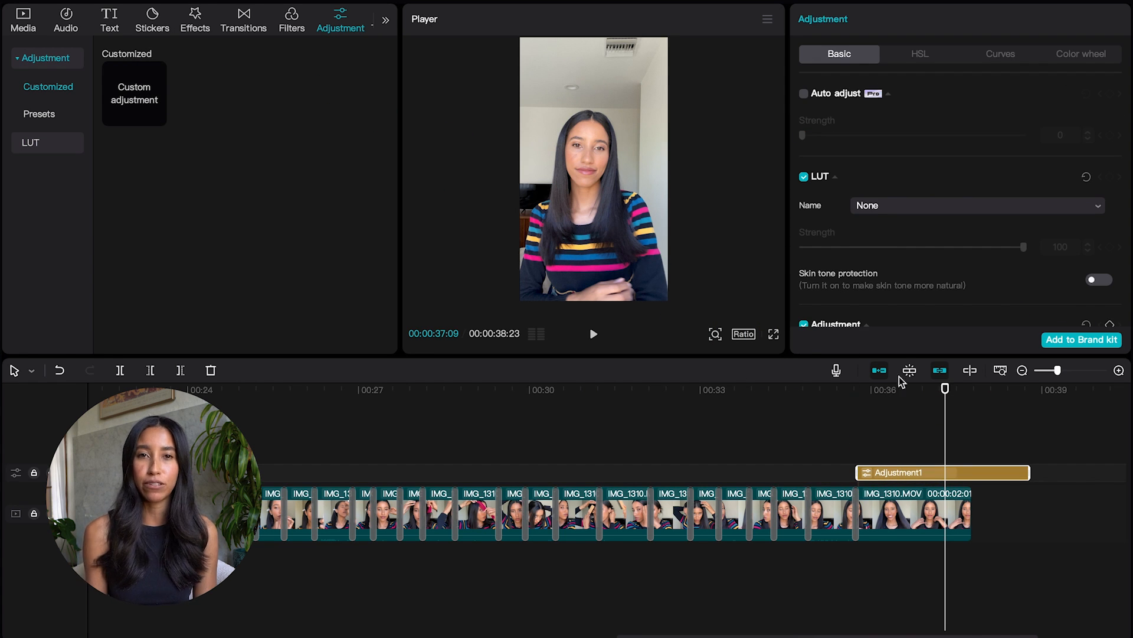
{"action": "scroll", "scroll_direction": "down", "scroll_amount": 3}
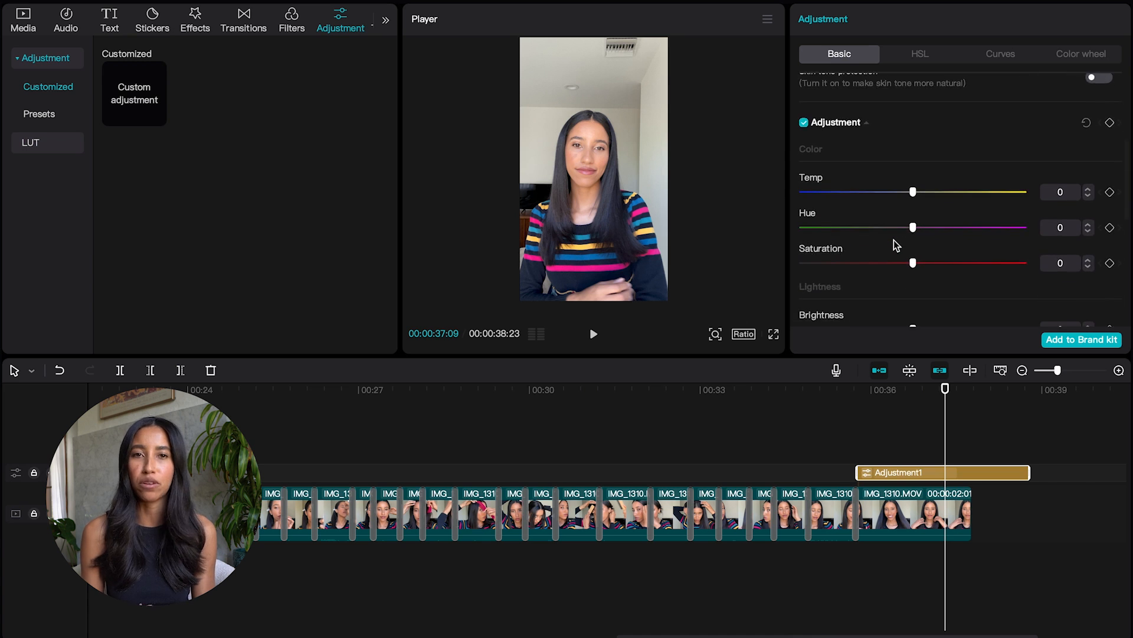
{"action": "left_click_drag", "start_coordinate": [913, 270], "coordinate": [933, 269]}
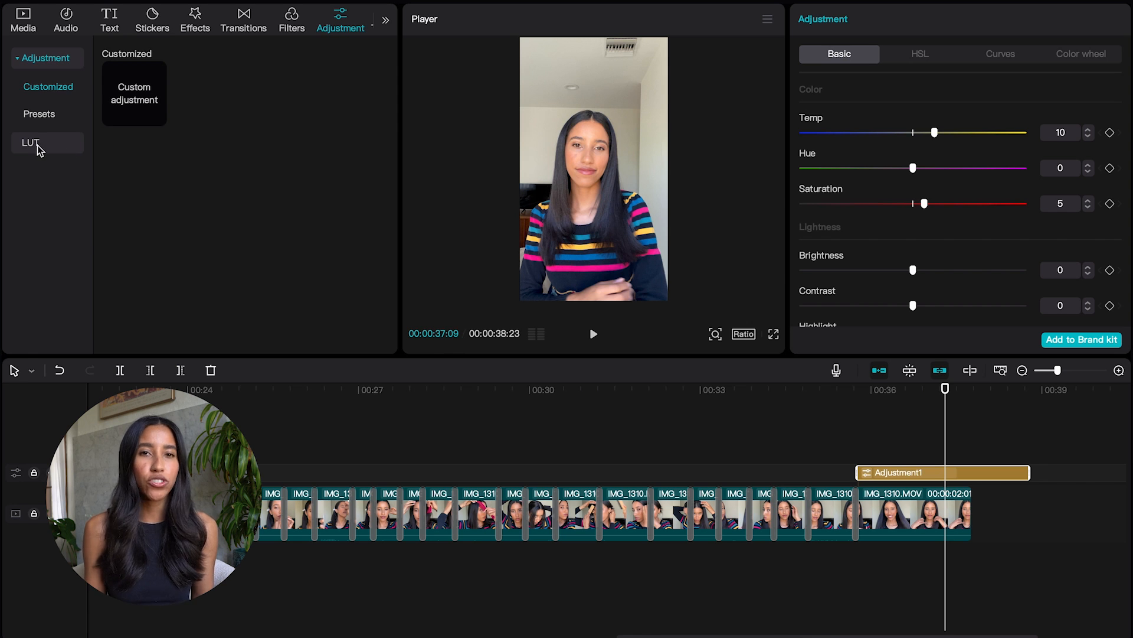
{"action": "left_click", "coordinate": [348, 19]}
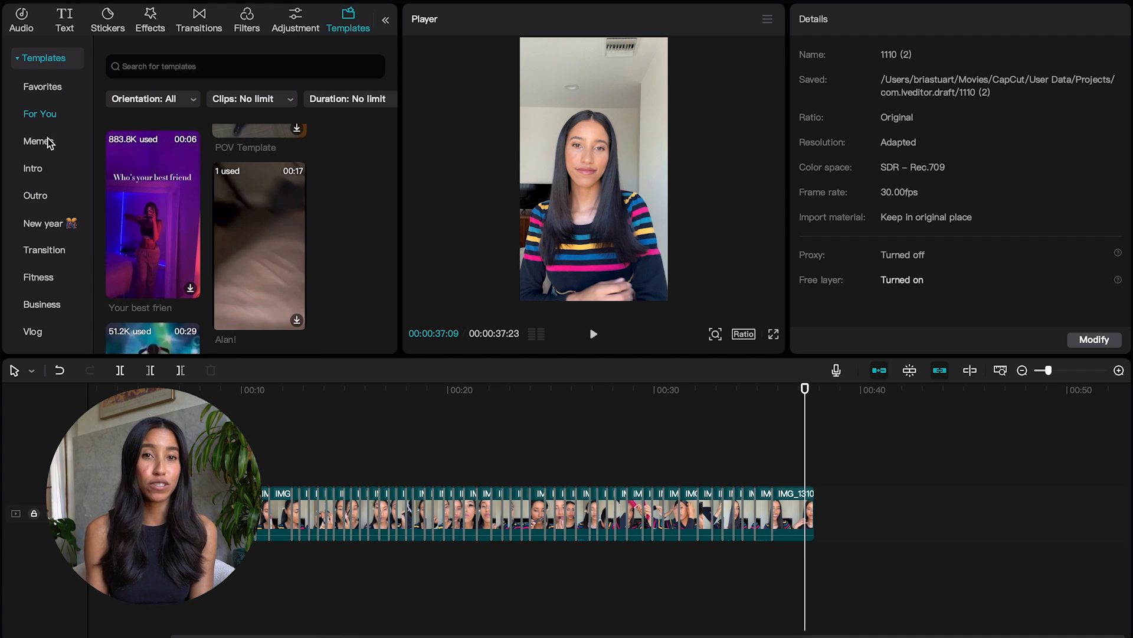
Show the Transition templates, then switch to the Vlog template category.
{"action": "left_click", "coordinate": [45, 249]}
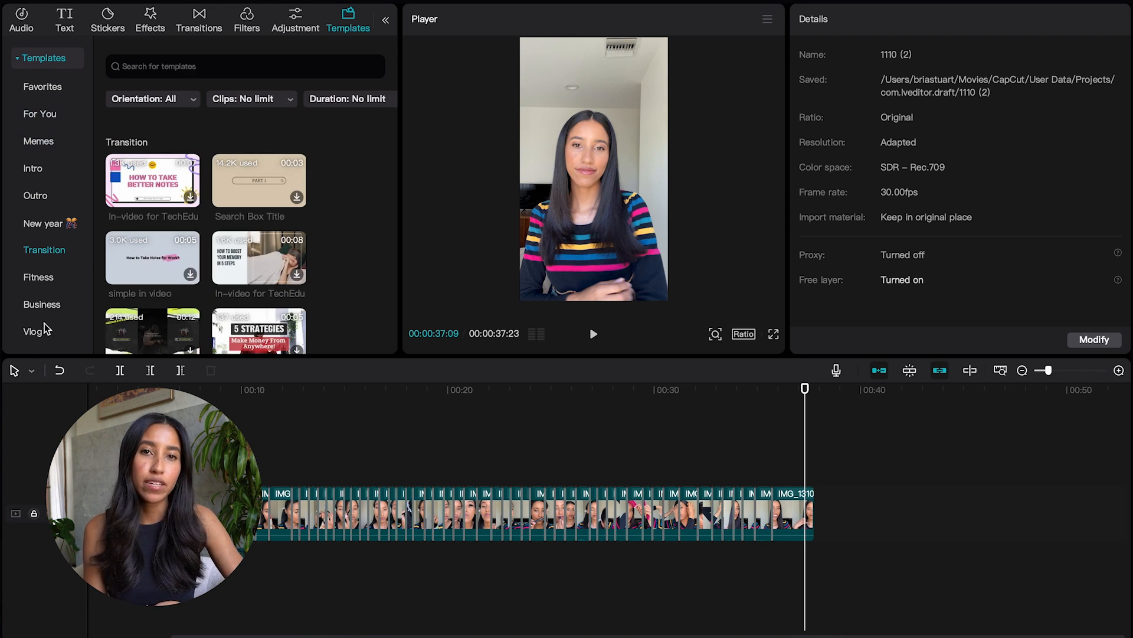
{"action": "left_click", "coordinate": [34, 332]}
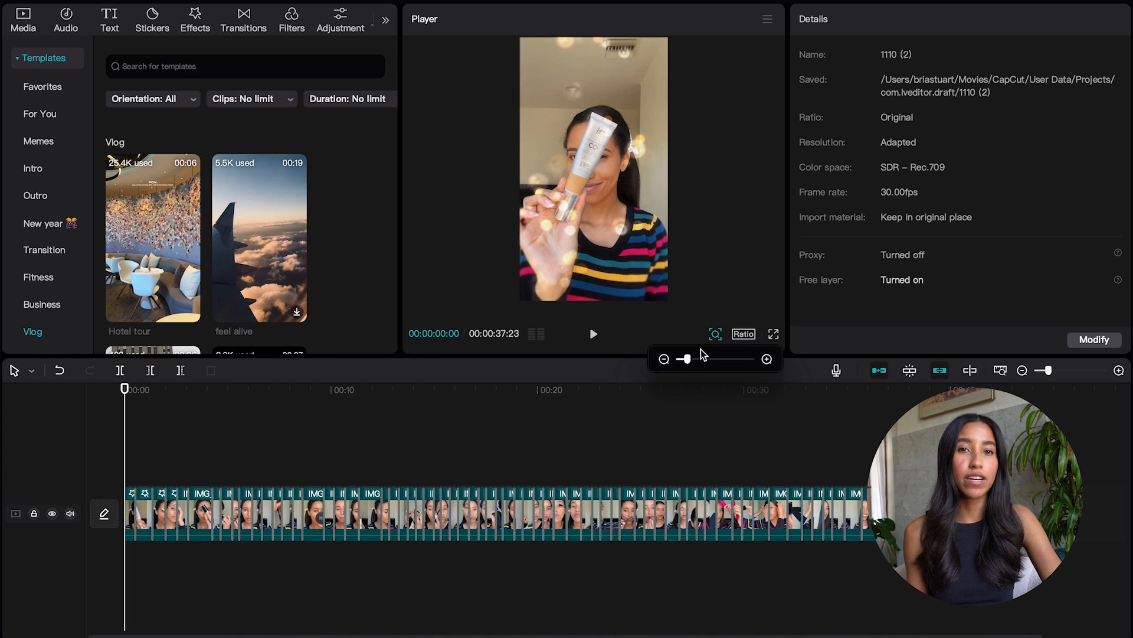
Shrink the preview with the zoom slider, toggle Ratio, and enter then exit full-screen preview.
{"action": "left_click_drag", "start_coordinate": [685, 360], "coordinate": [735, 360]}
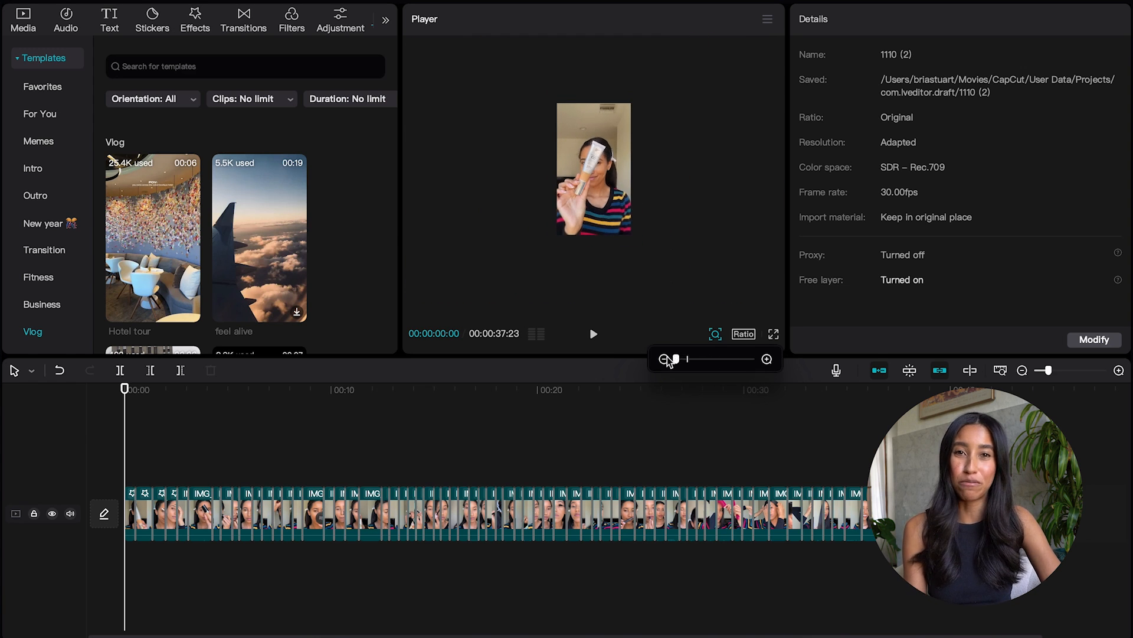
{"action": "left_click", "coordinate": [744, 334]}
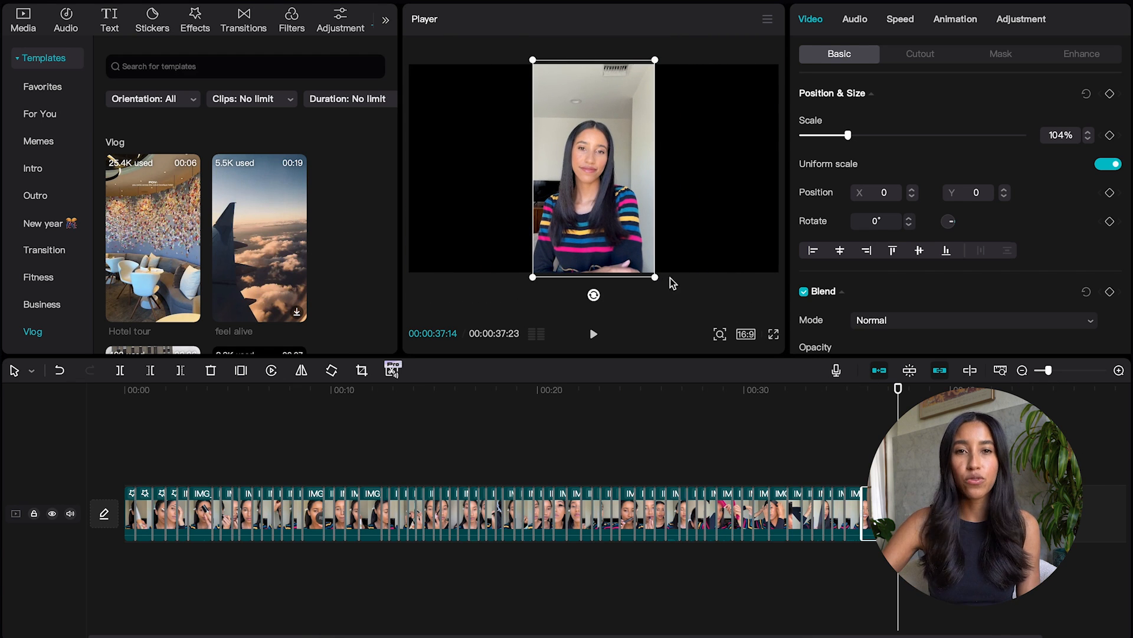
{"action": "left_click", "coordinate": [745, 332]}
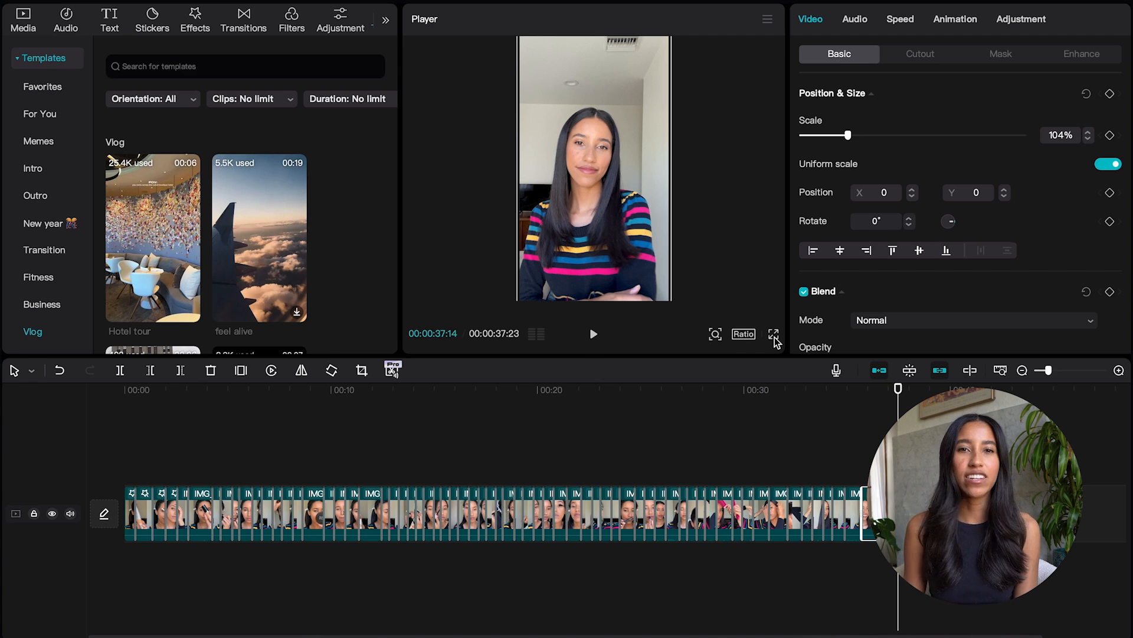
{"action": "left_click", "coordinate": [773, 334]}
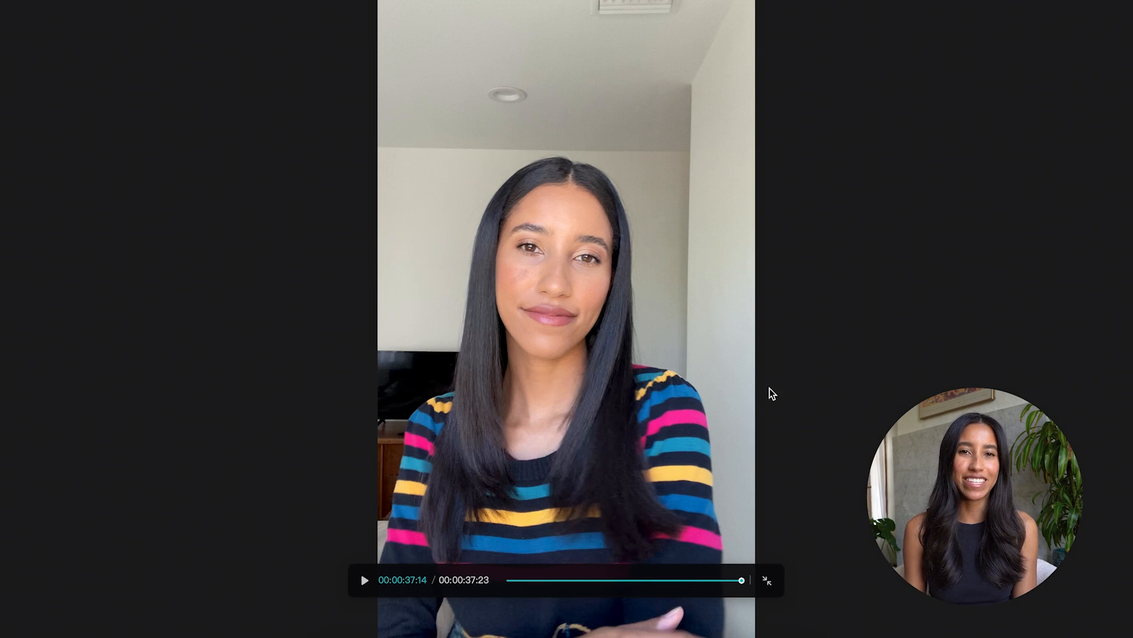
{"action": "left_click", "coordinate": [767, 579]}
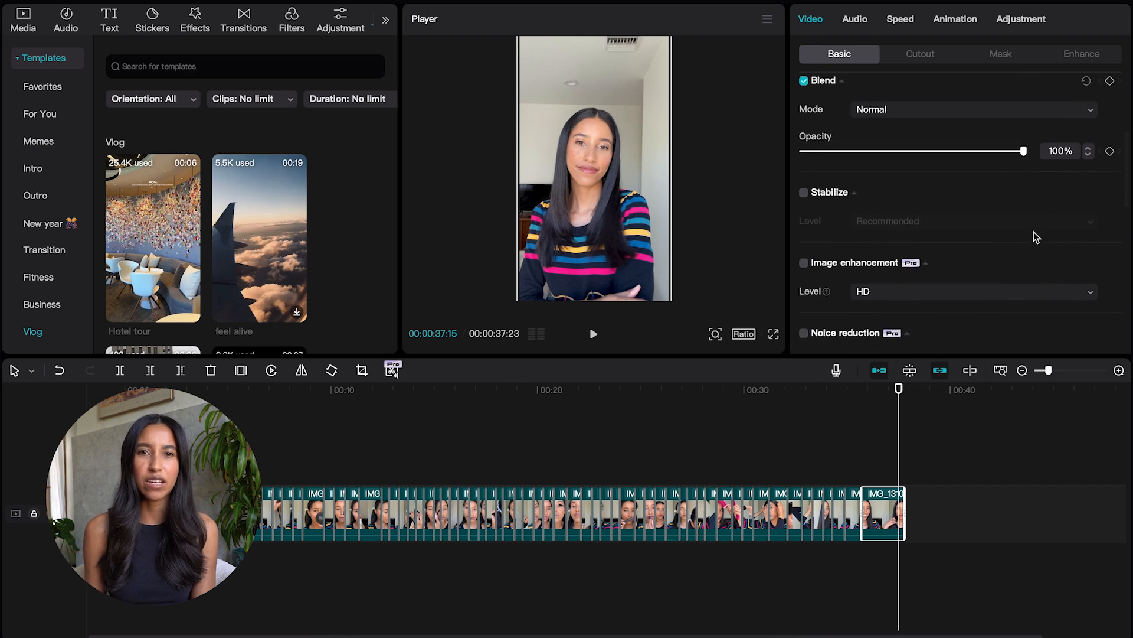
Browse cutout and mask options, then apply face makeup with the Smart eyelash style.
{"action": "left_click", "coordinate": [920, 54]}
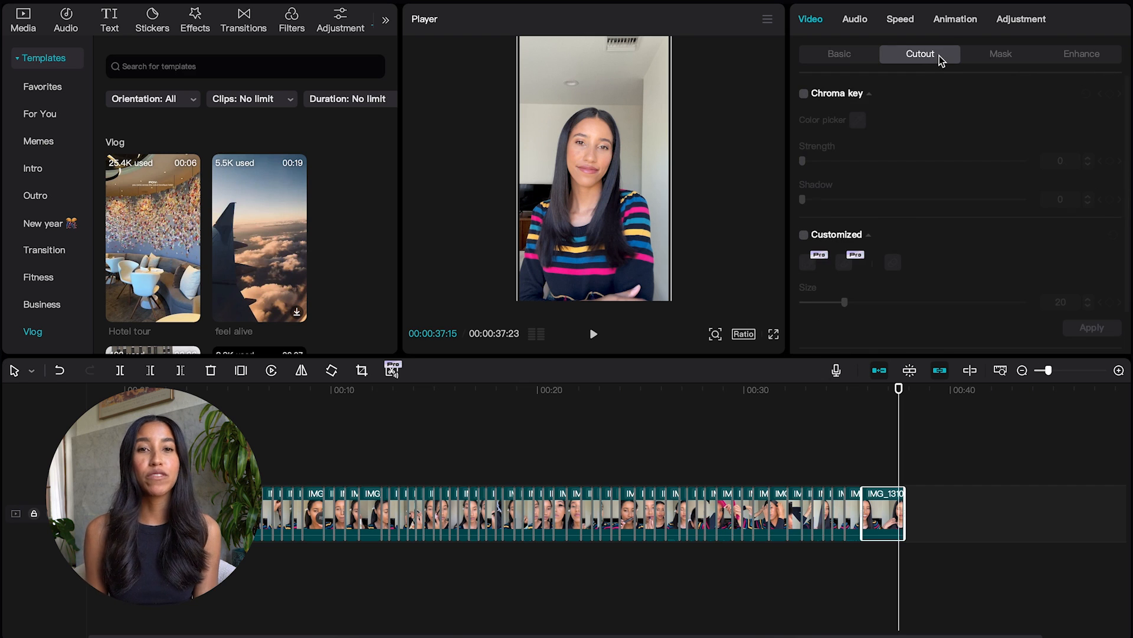
{"action": "left_click", "coordinate": [1000, 53]}
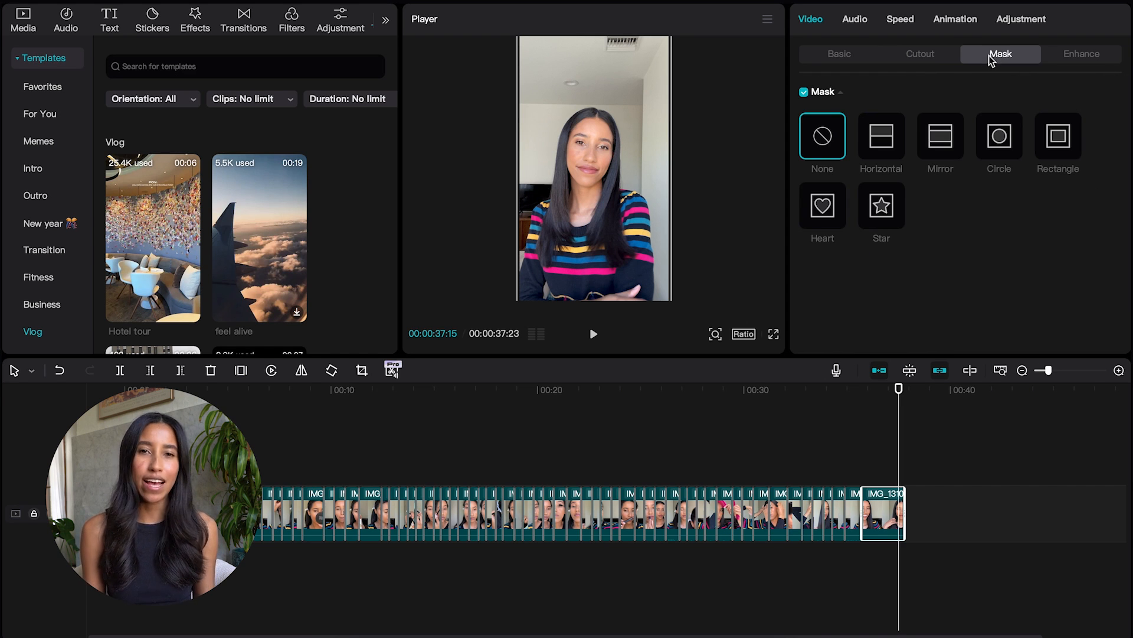
{"action": "left_click", "coordinate": [1082, 54]}
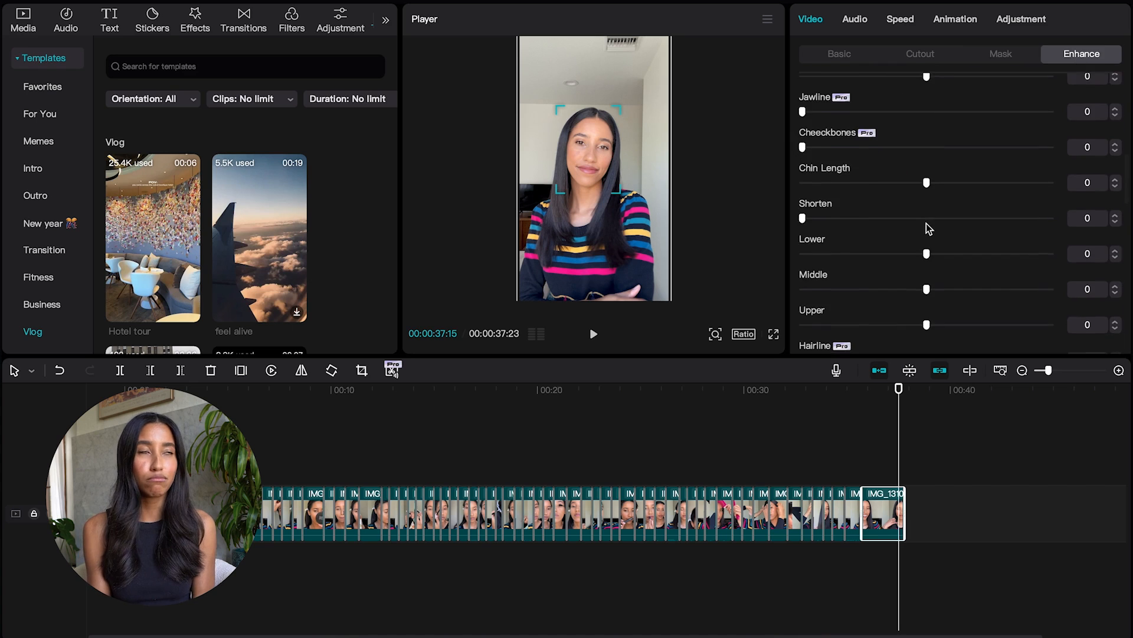
{"action": "left_click", "coordinate": [804, 250]}
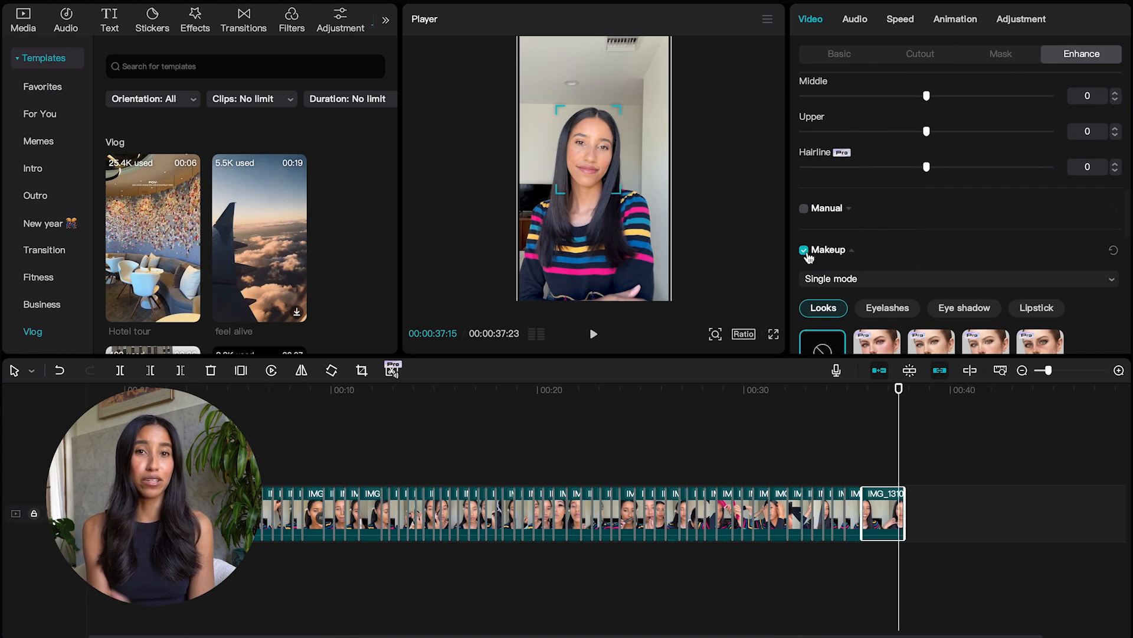
{"action": "left_click", "coordinate": [887, 232]}
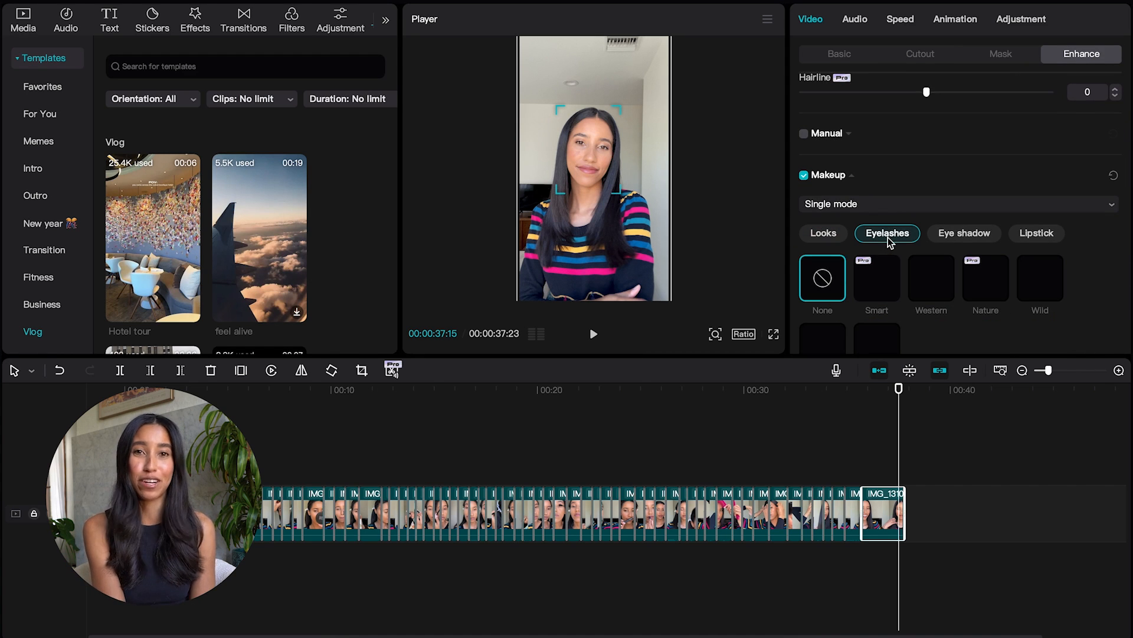
{"action": "left_click", "coordinate": [876, 280]}
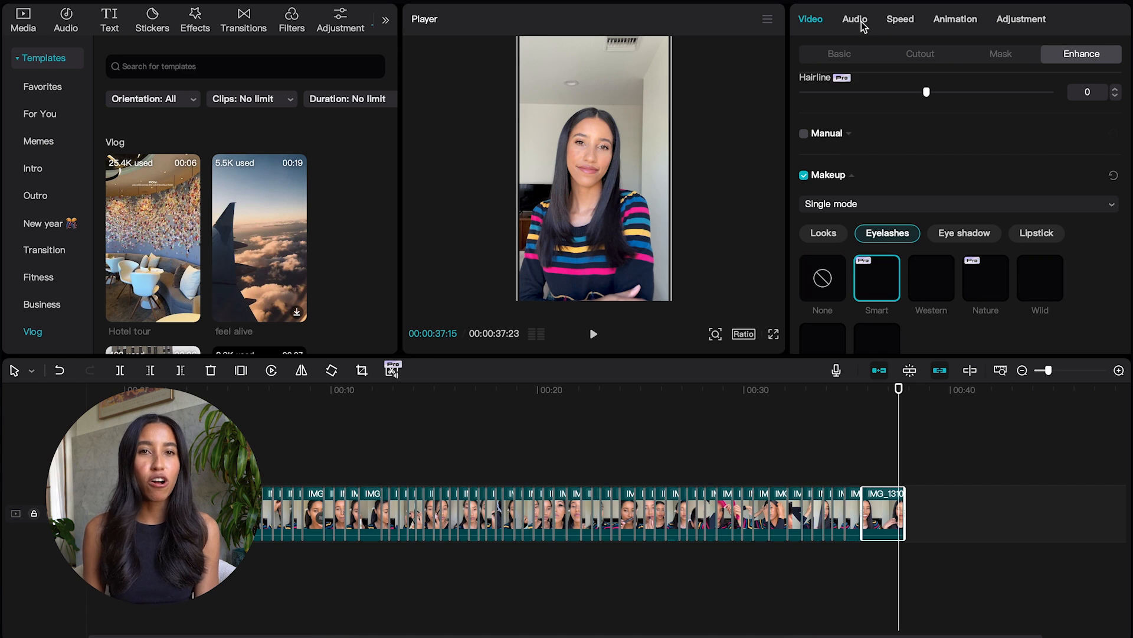
Apply the Elf voice changer to the clip's audio.
{"action": "left_click", "coordinate": [854, 19]}
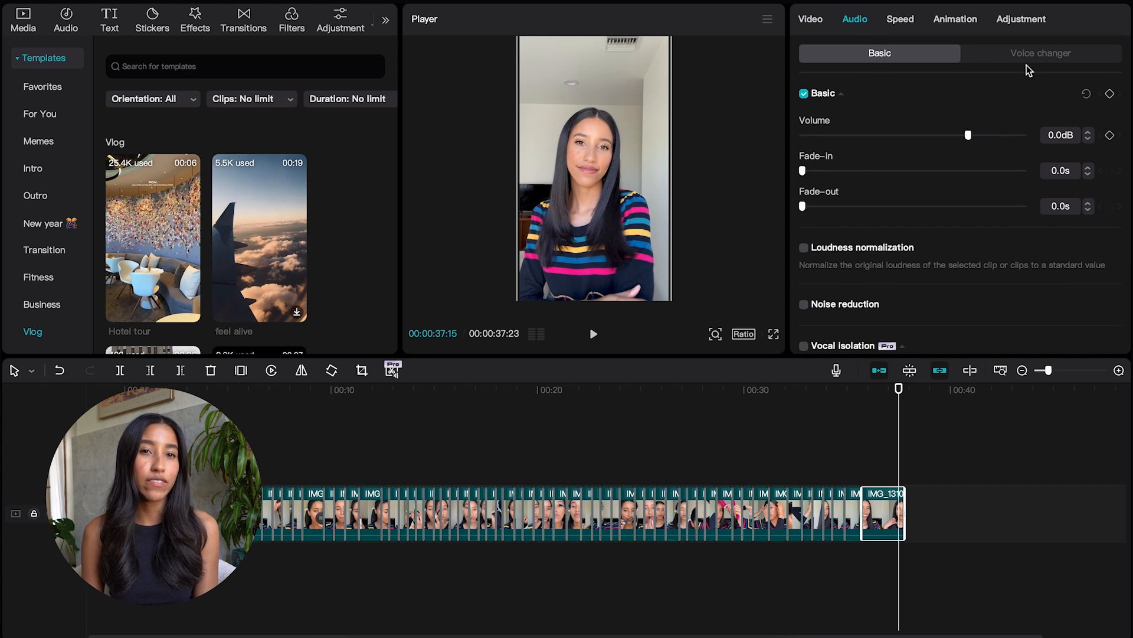
{"action": "left_click", "coordinate": [1041, 52]}
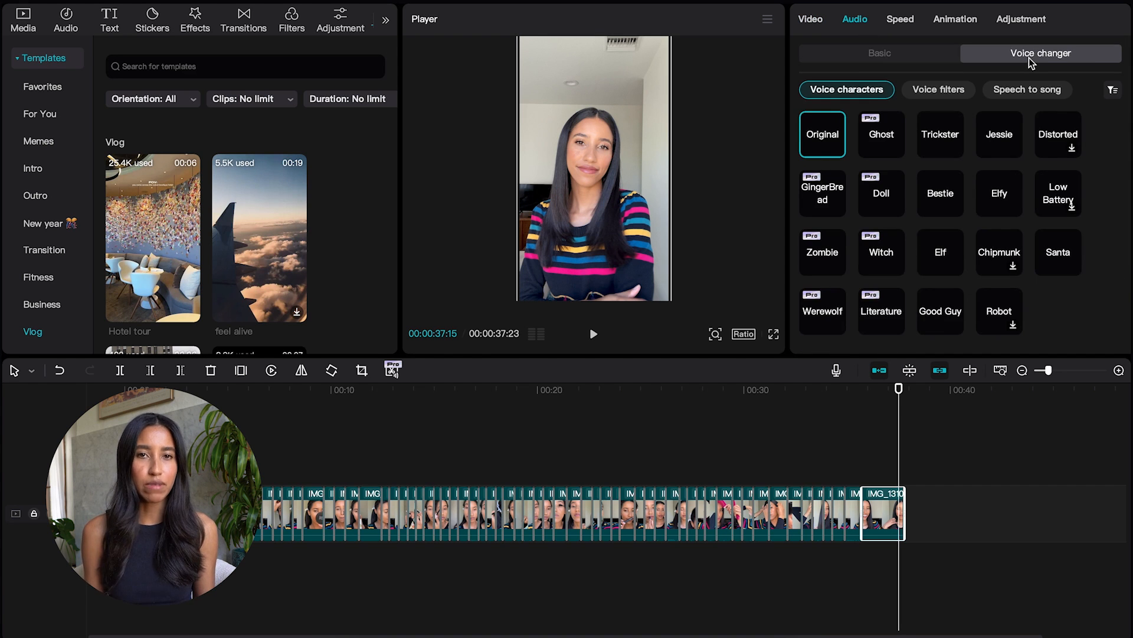
{"action": "left_click", "coordinate": [999, 193]}
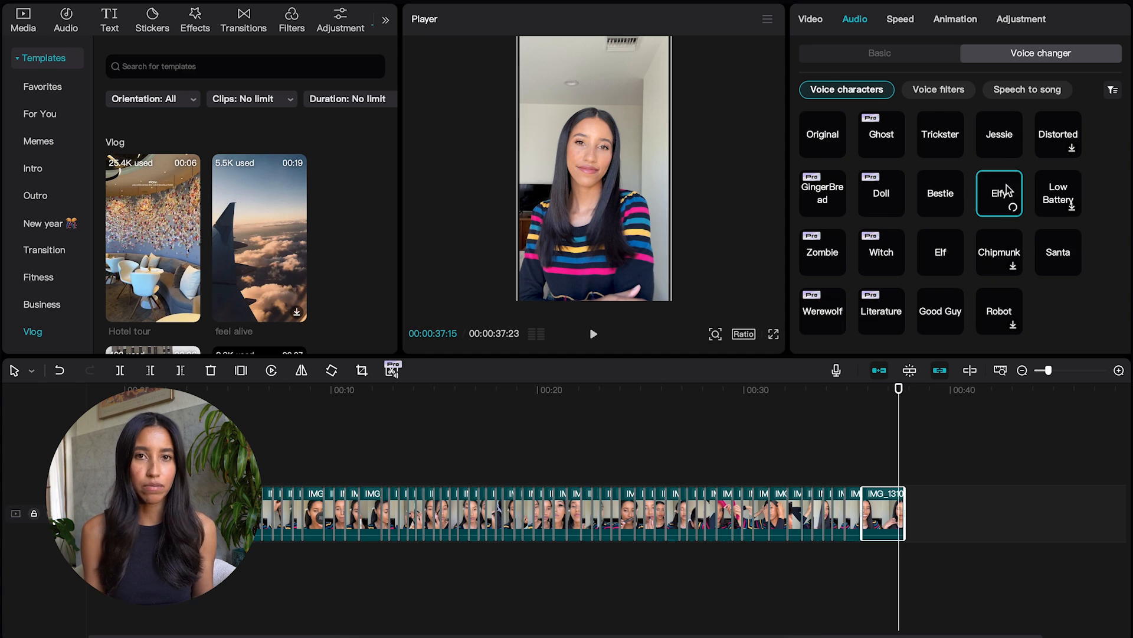
Browse speed and intro animations, test colour temperature, and add a Default text title.
{"action": "left_click", "coordinate": [899, 19]}
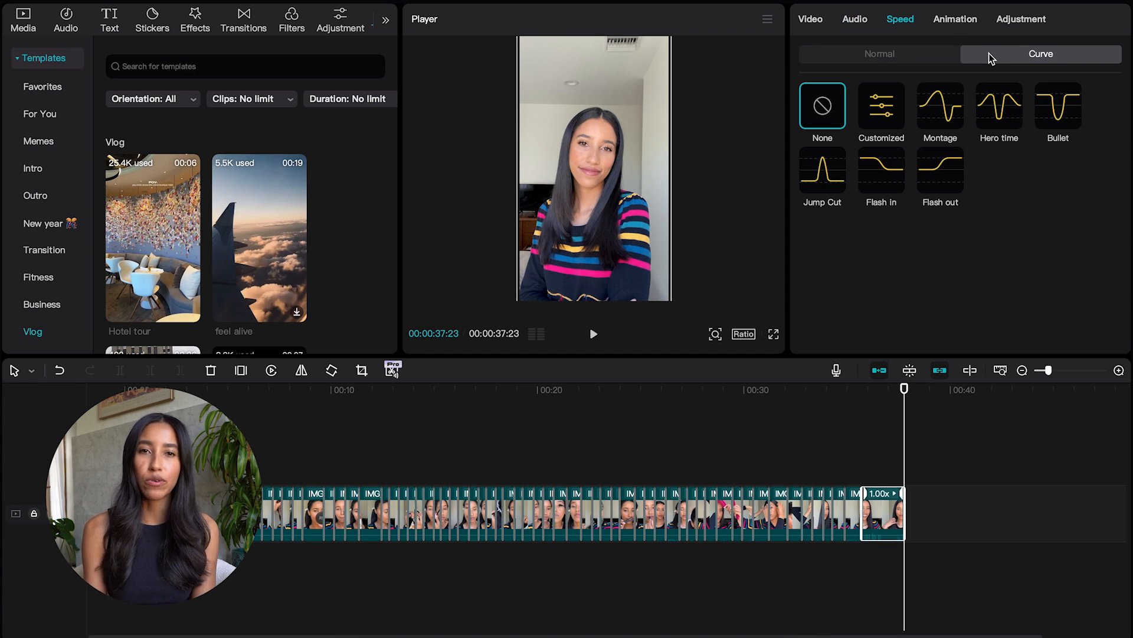
{"action": "left_click", "coordinate": [954, 19]}
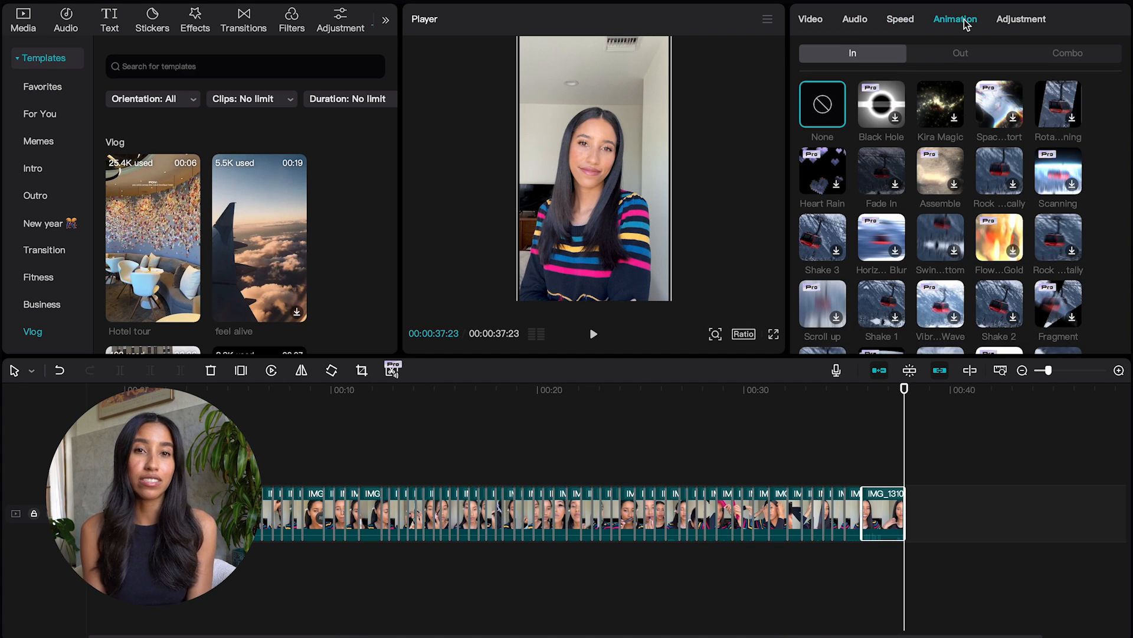
{"action": "left_click", "coordinate": [1021, 19]}
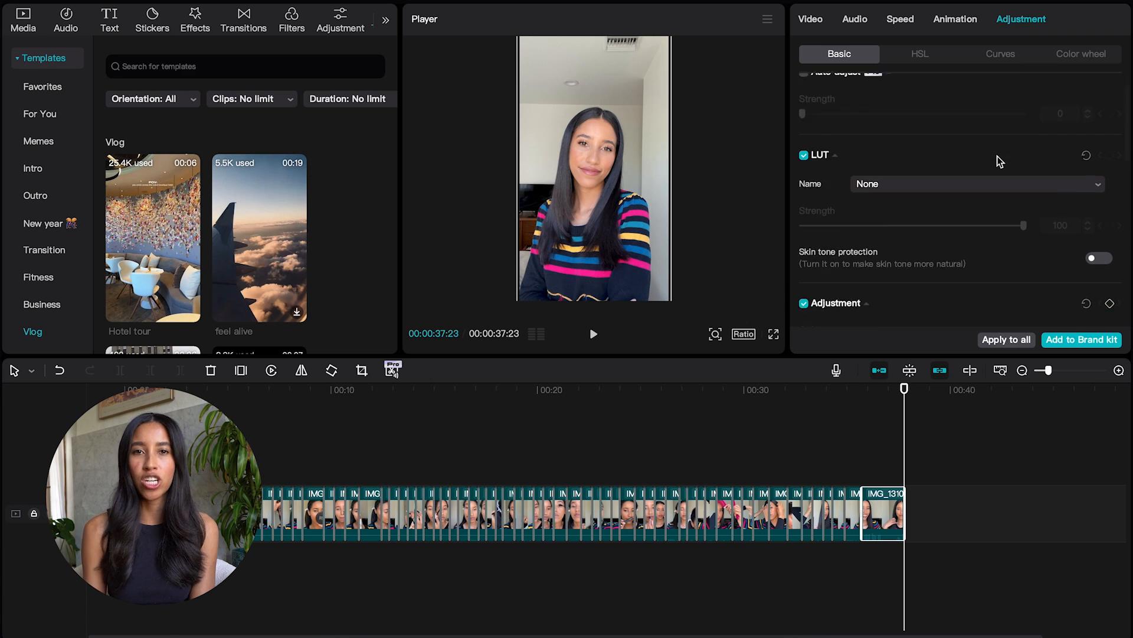
{"action": "left_click_drag", "start_coordinate": [913, 200], "coordinate": [957, 200]}
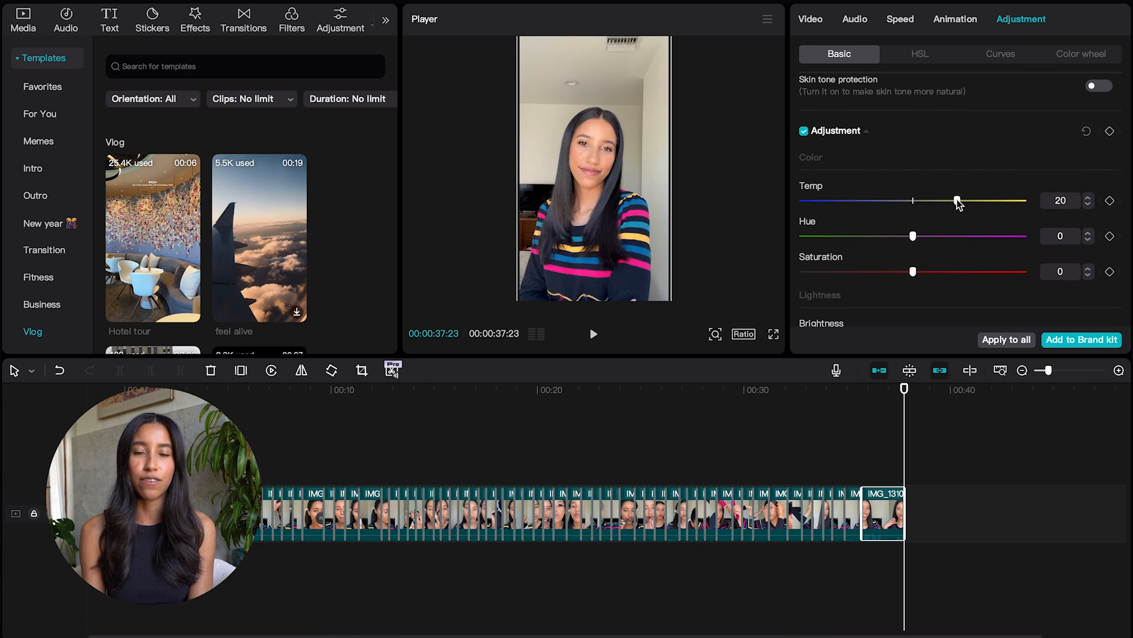
{"action": "left_click_drag", "start_coordinate": [956, 200], "coordinate": [913, 200]}
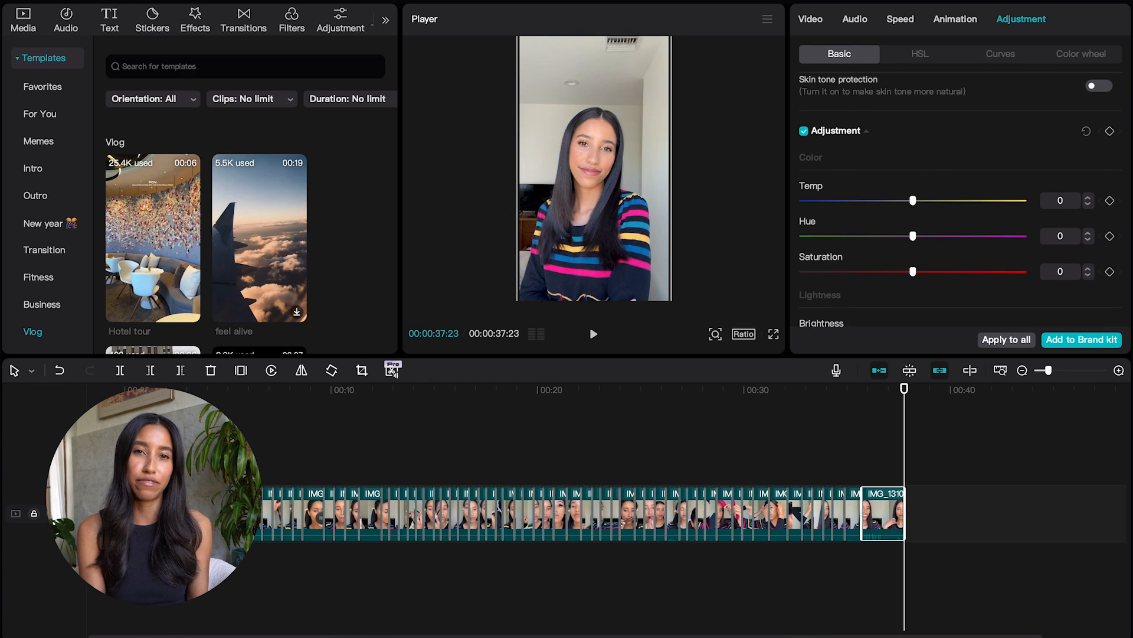
{"action": "left_click", "coordinate": [109, 18]}
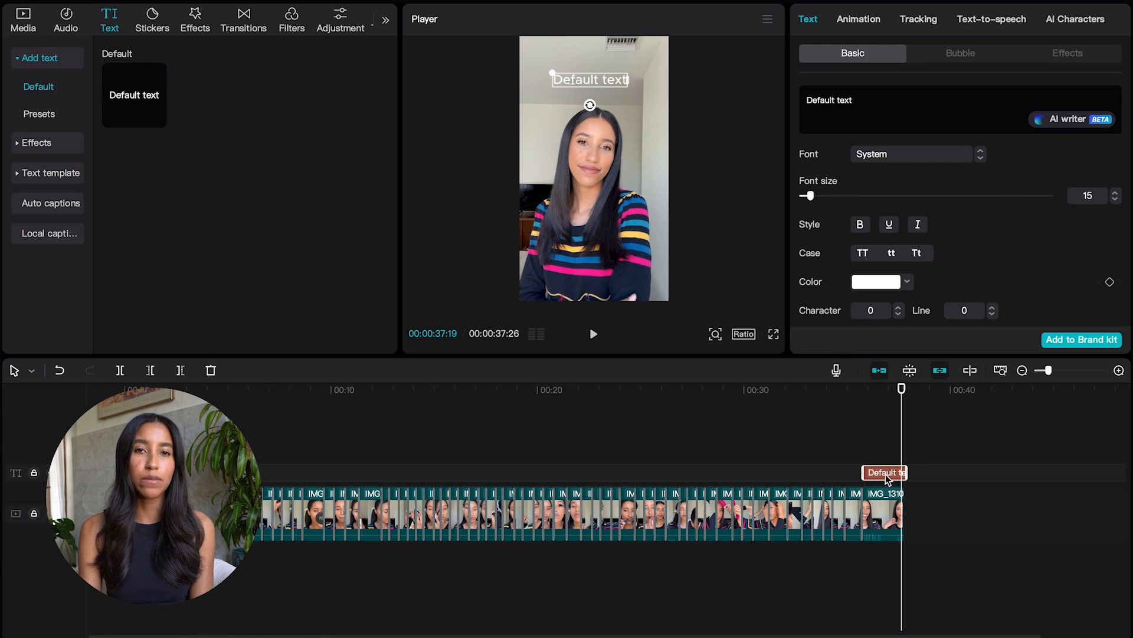
Retype the title as 'thanks for watching!' and browse its Bubble and Effects styles.
{"action": "double_click", "coordinate": [844, 95]}
{"action": "type", "text": "thanks for watching!"}
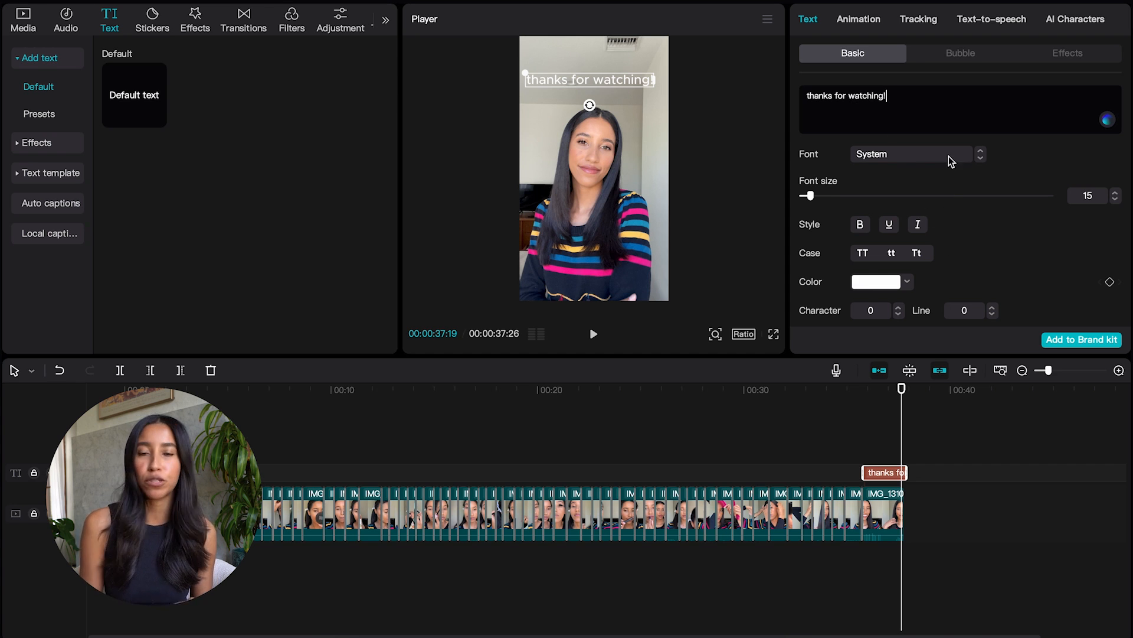
{"action": "left_click", "coordinate": [960, 52]}
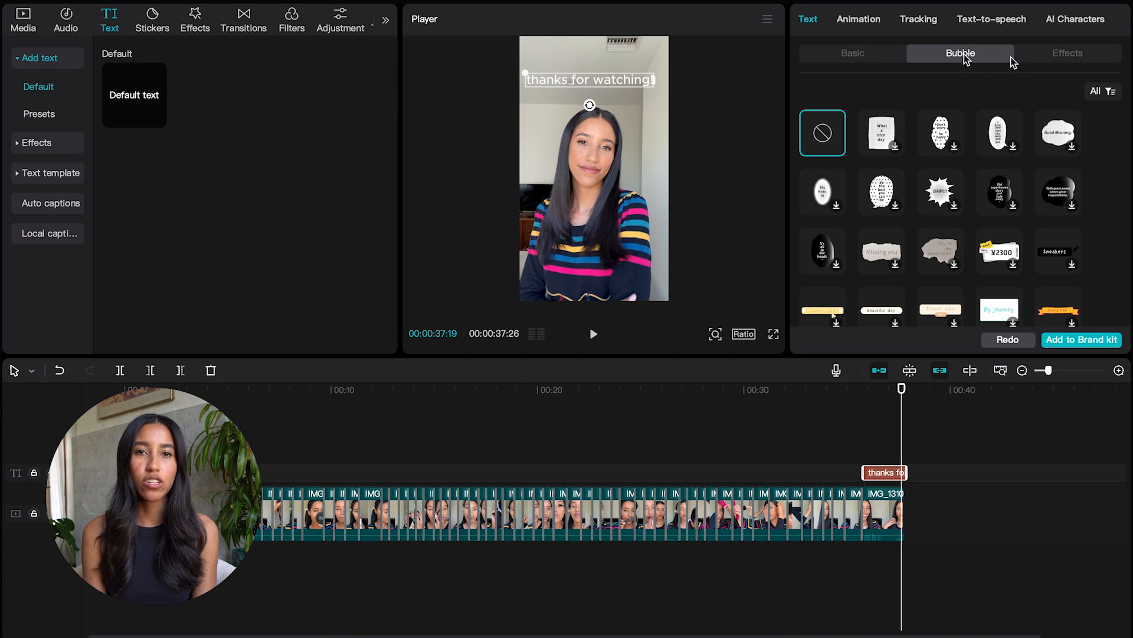
{"action": "left_click", "coordinate": [1068, 52]}
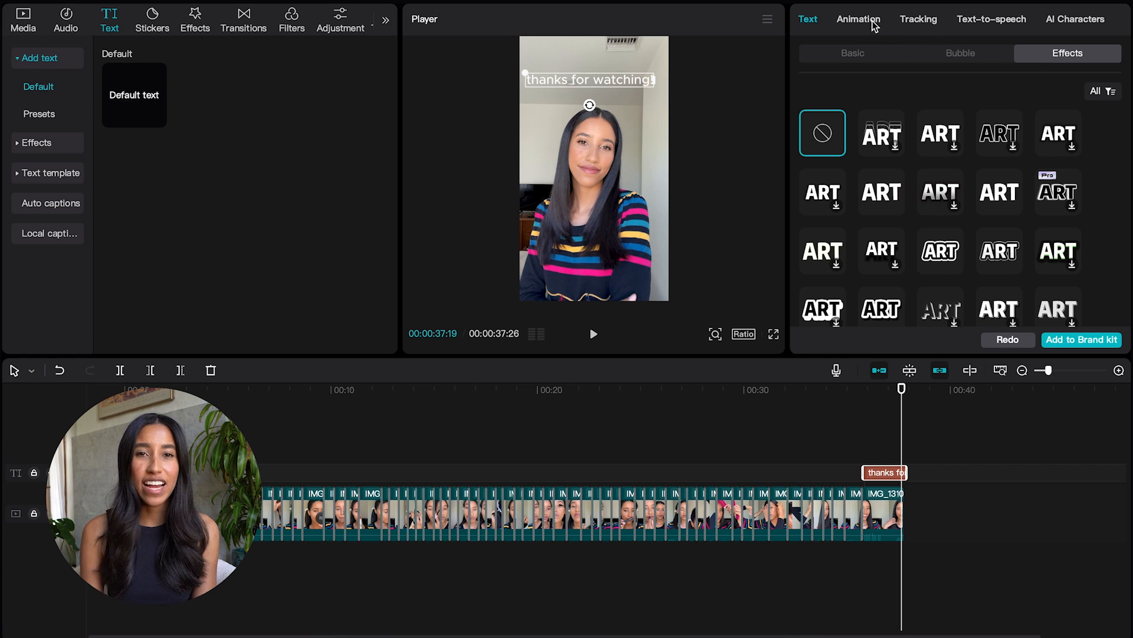
Browse the Tracking, Text-to-speech and AI Characters tabs, then open the keyboard shortcut settings.
{"action": "left_click", "coordinate": [917, 19]}
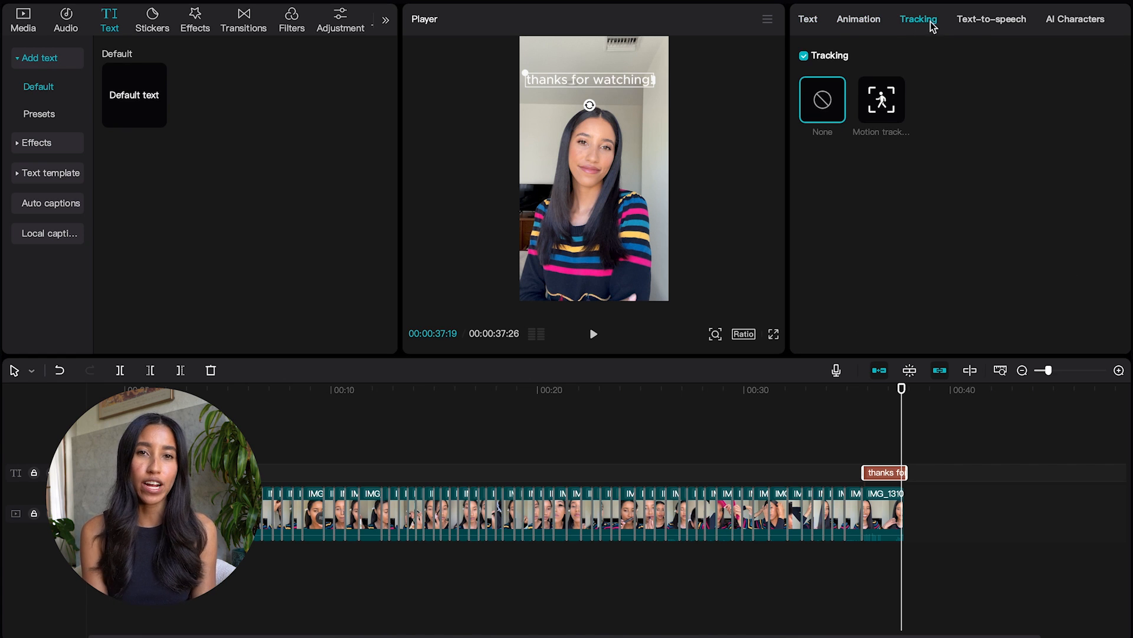
{"action": "left_click", "coordinate": [991, 19]}
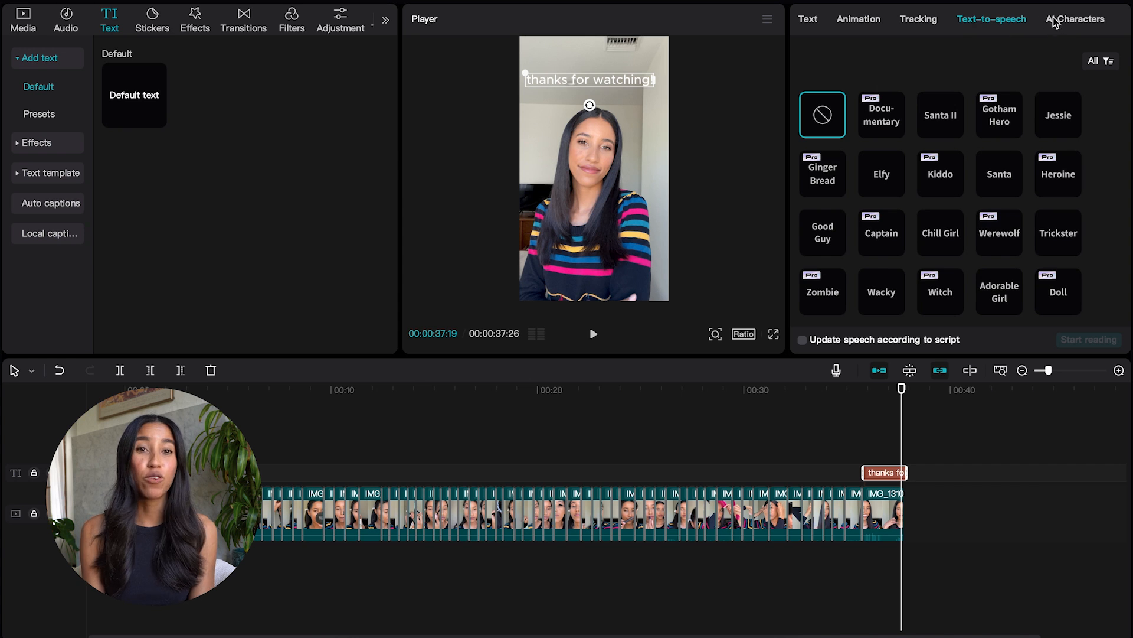
{"action": "left_click", "coordinate": [1076, 19]}
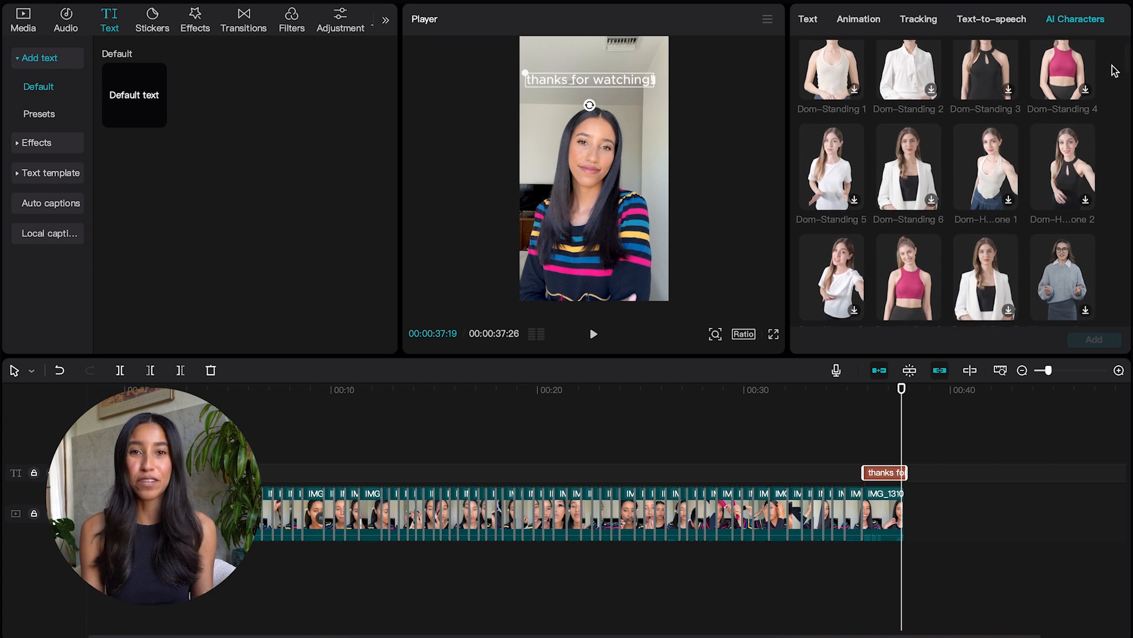
{"action": "scroll", "scroll_direction": "down", "scroll_amount": 3}
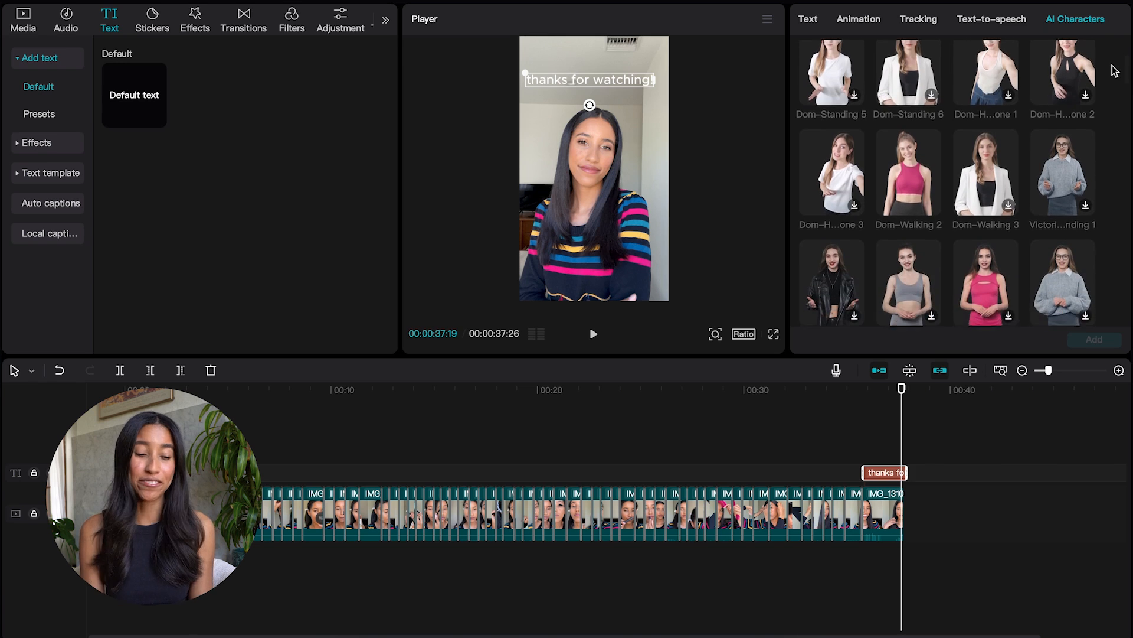
{"action": "left_click", "coordinate": [873, 21]}
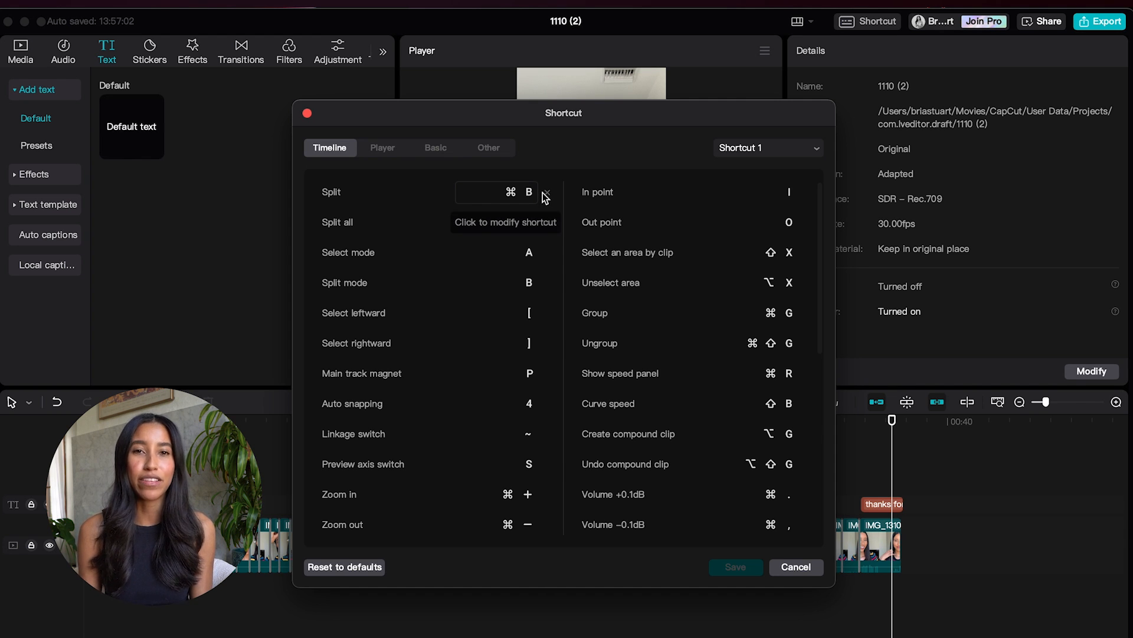
Reassign the Split clip shortcut to Cmd+S and save it.
{"action": "left_click", "coordinate": [495, 191]}
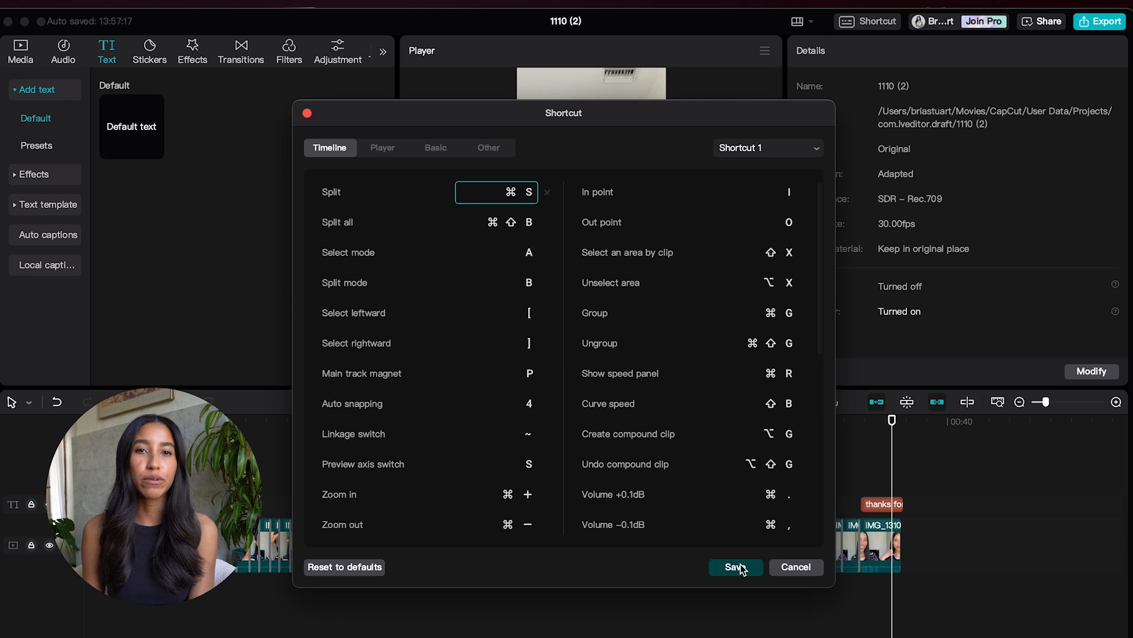
{"action": "left_click", "coordinate": [732, 567]}
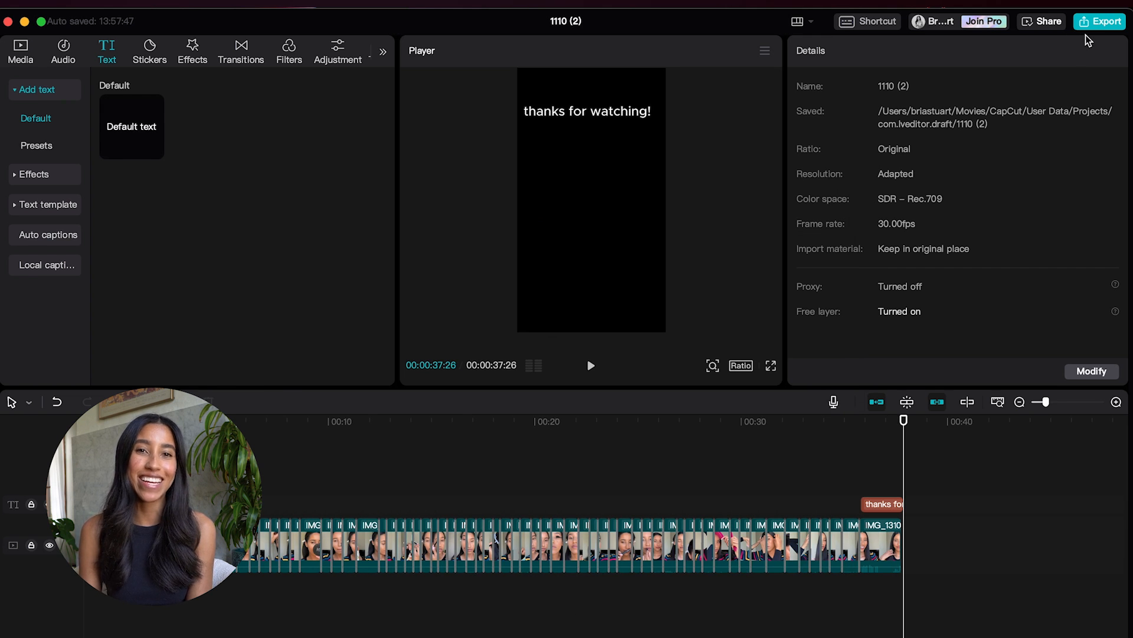